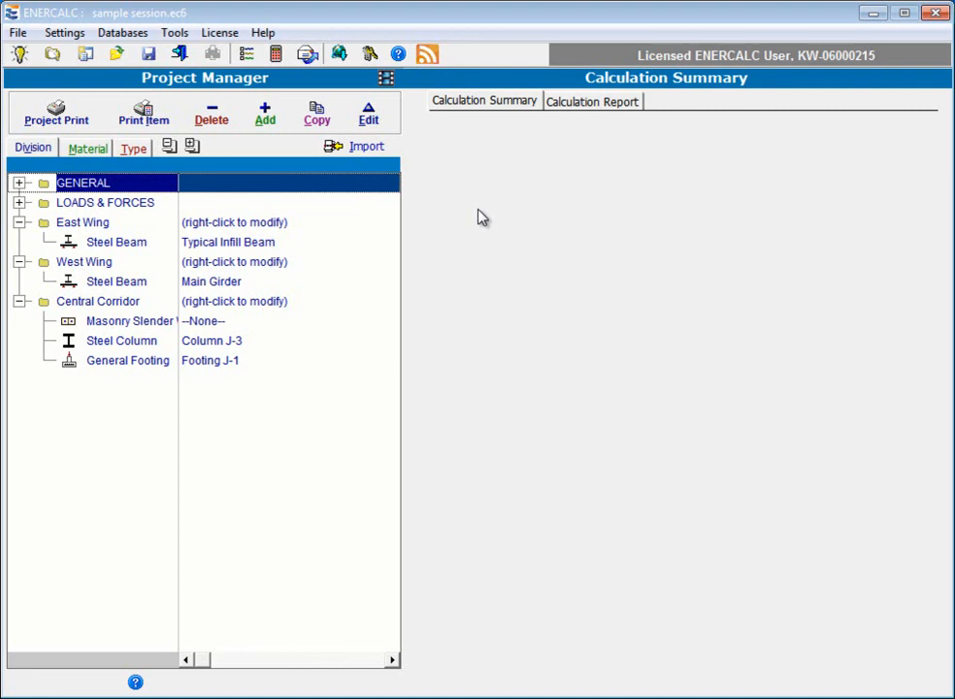
{"action": "mouse_move", "coordinate": [270, 95]}
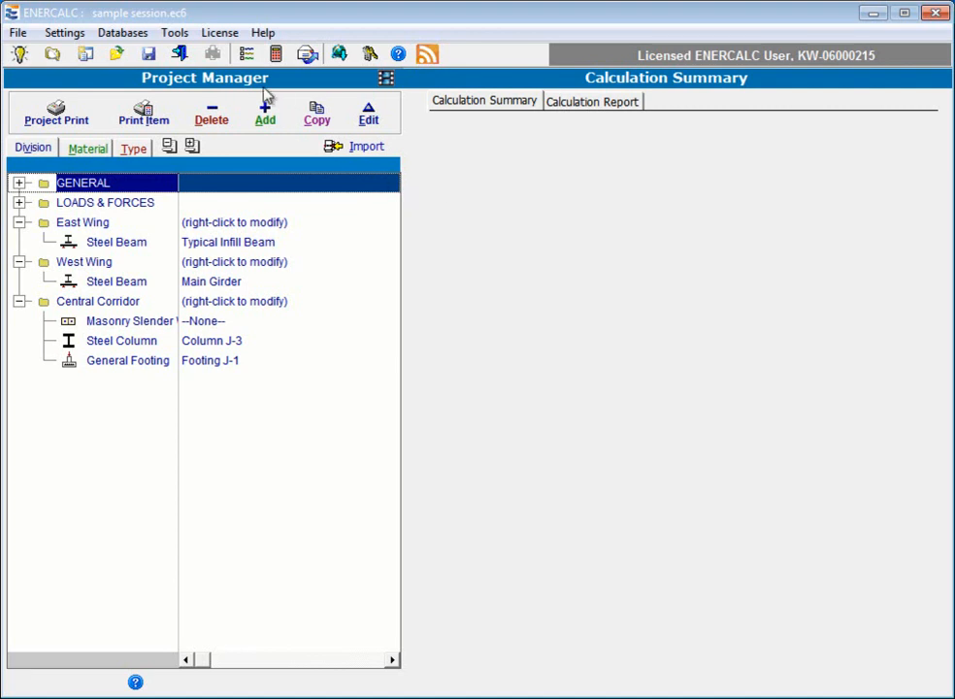
{"action": "mouse_move", "coordinate": [260, 89]}
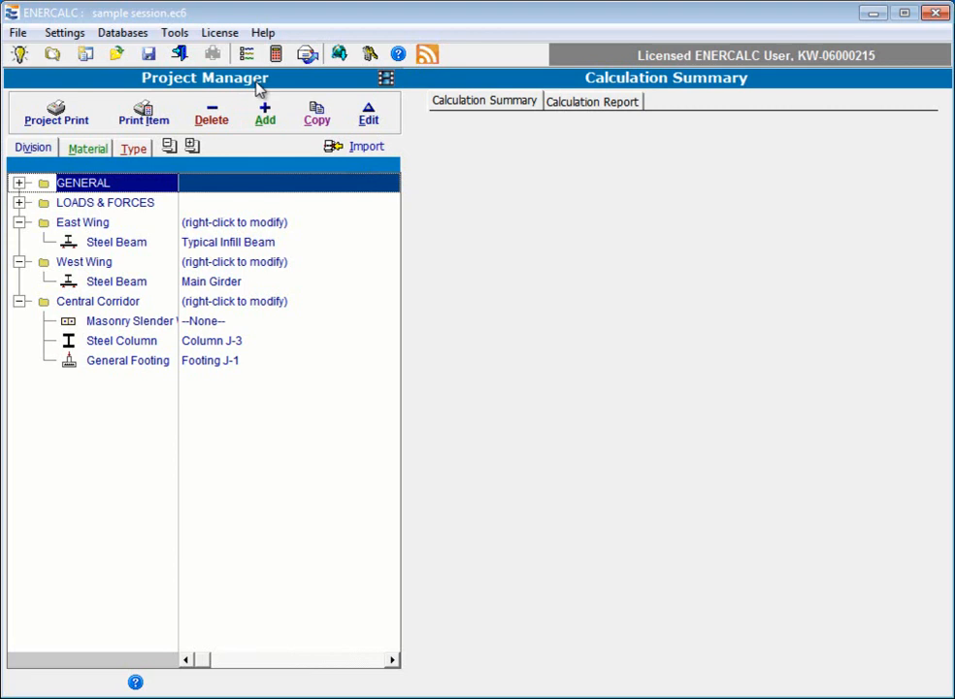
{"action": "mouse_move", "coordinate": [116, 150]}
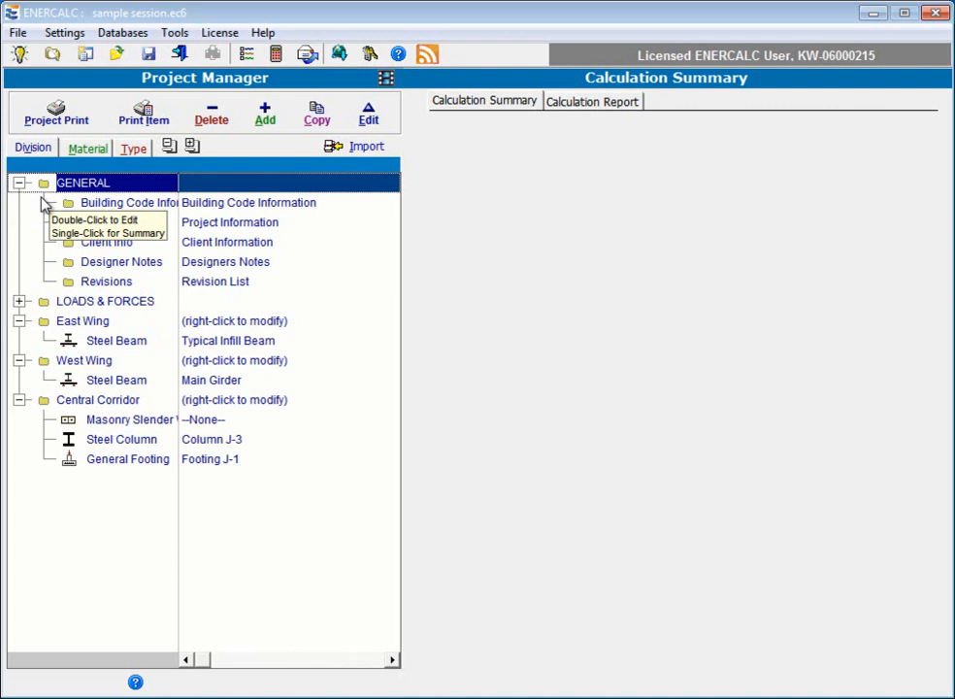
{"action": "mouse_move", "coordinate": [98, 265]}
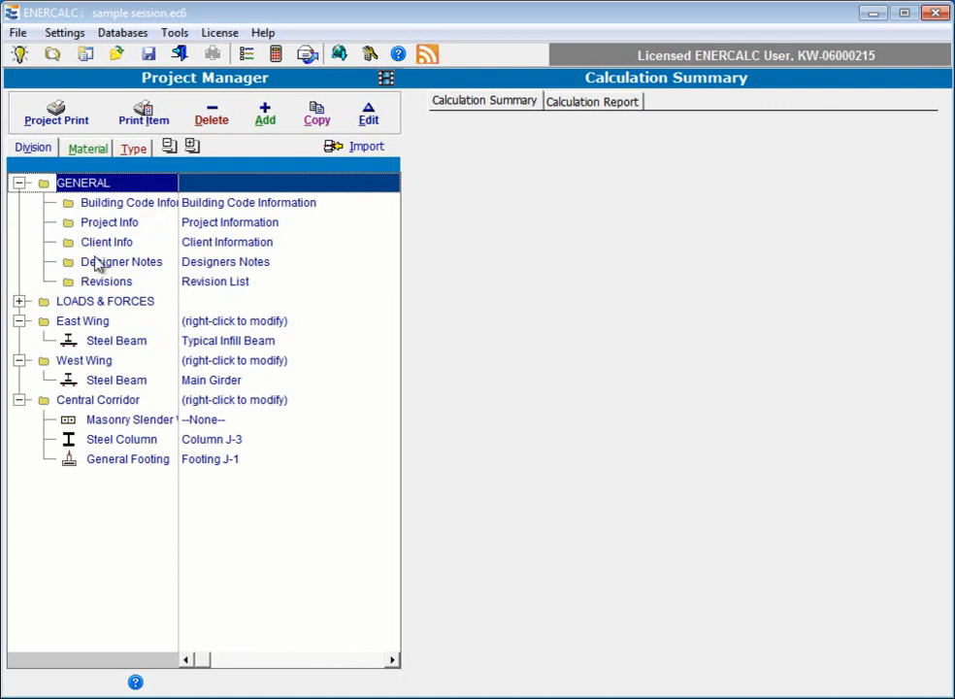
{"action": "mouse_move", "coordinate": [105, 281]}
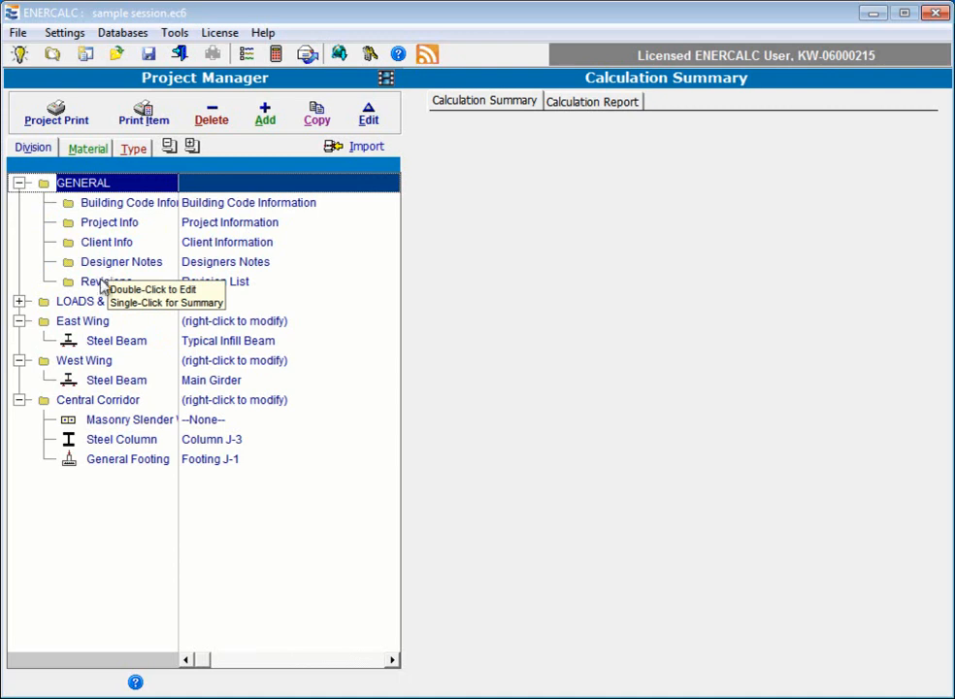
- Expand LOADS & FORCES to list its seismic, wind, snow and live-load calculations
{"action": "left_click", "coordinate": [19, 183]}
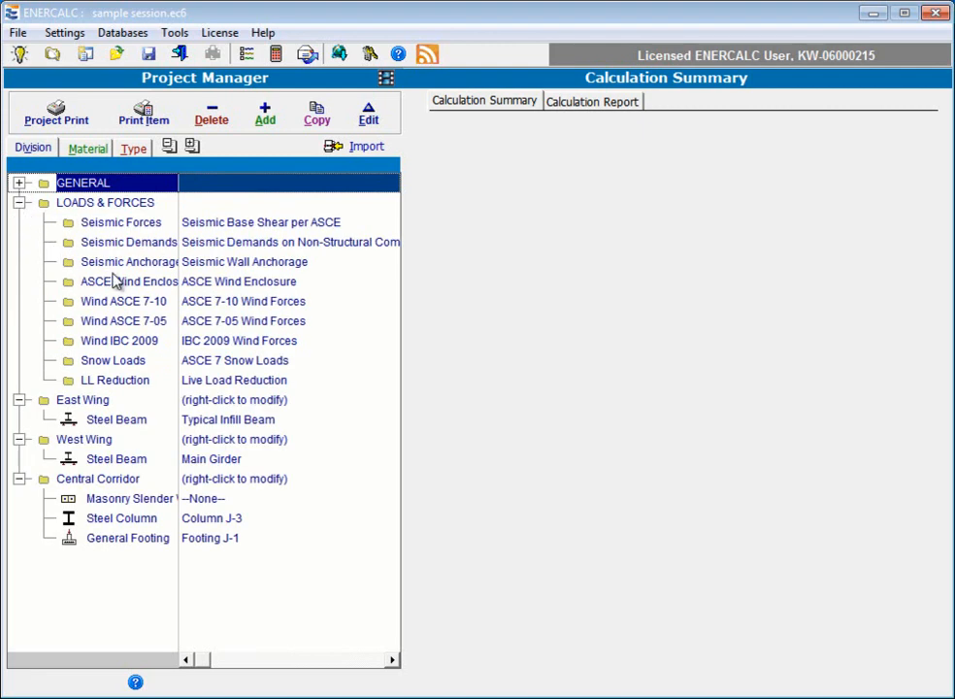
{"action": "mouse_move", "coordinate": [155, 278]}
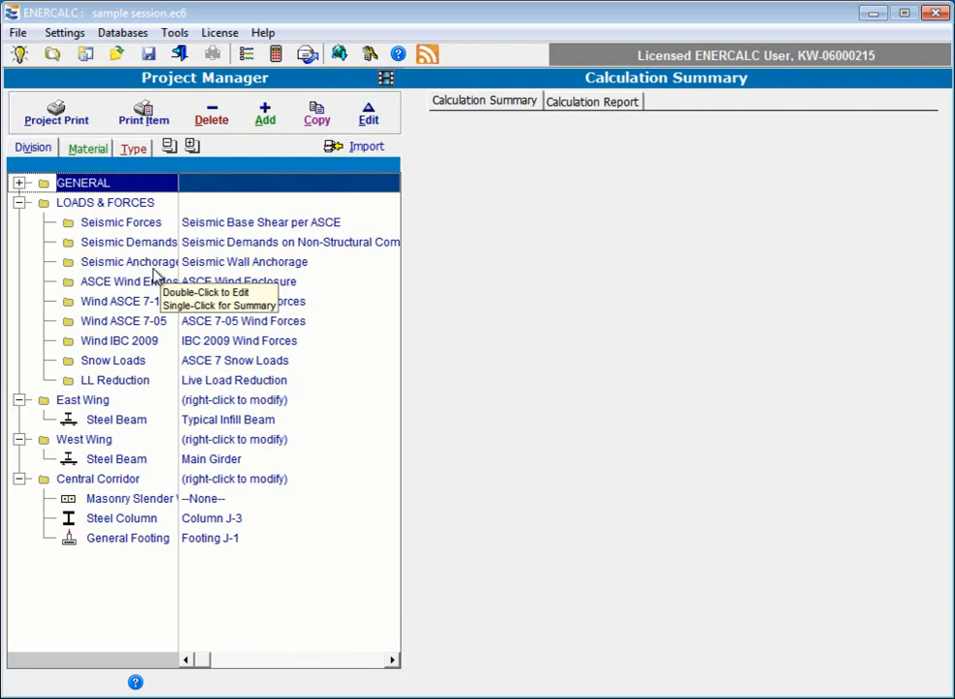
{"action": "mouse_move", "coordinate": [21, 224]}
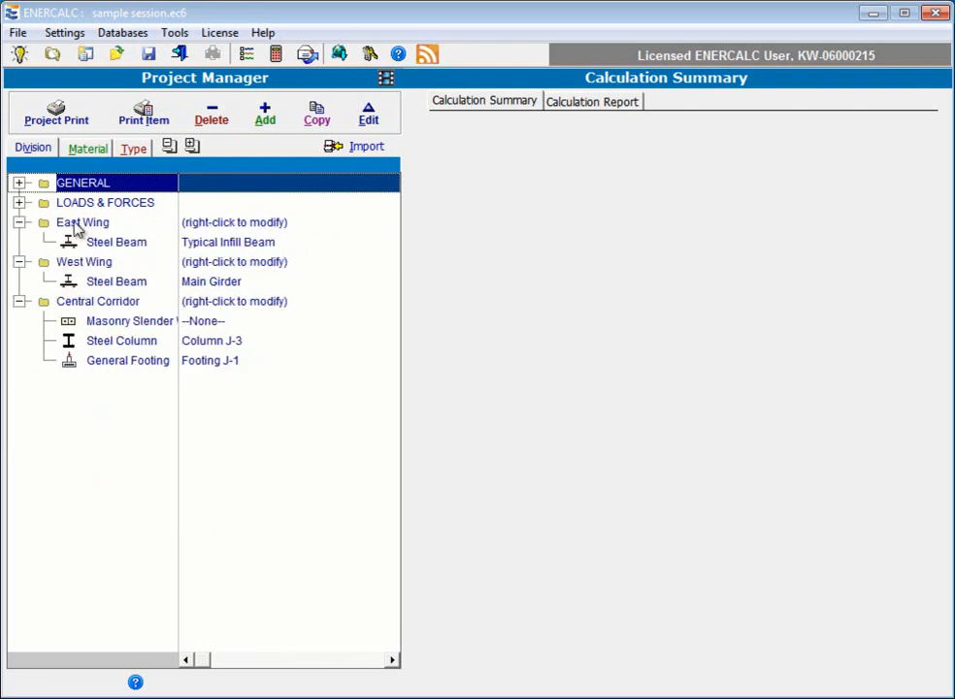
{"action": "mouse_move", "coordinate": [72, 242]}
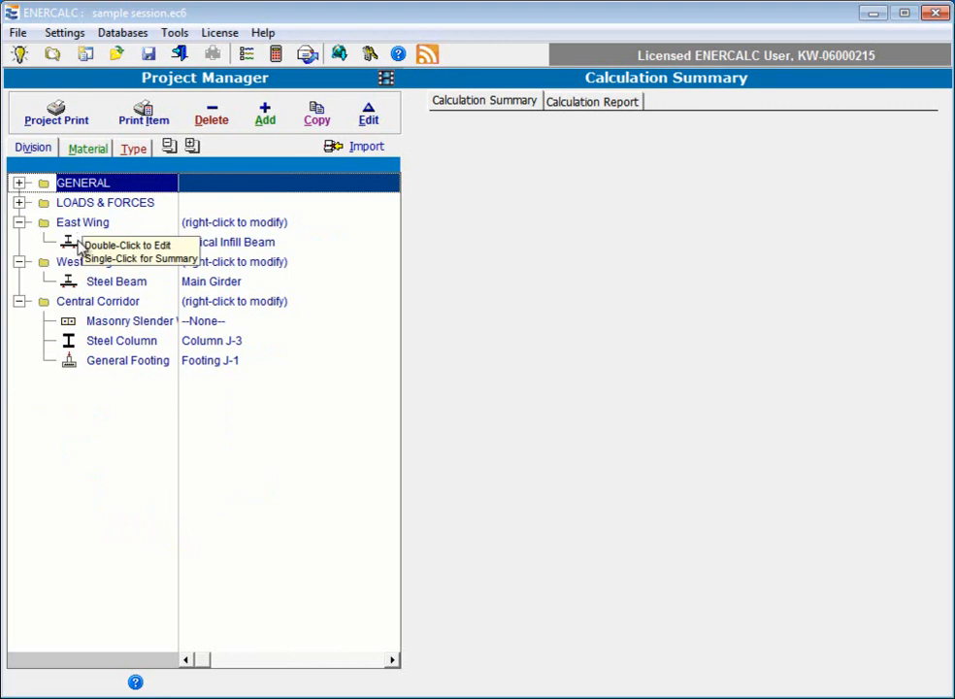
{"action": "mouse_move", "coordinate": [101, 299]}
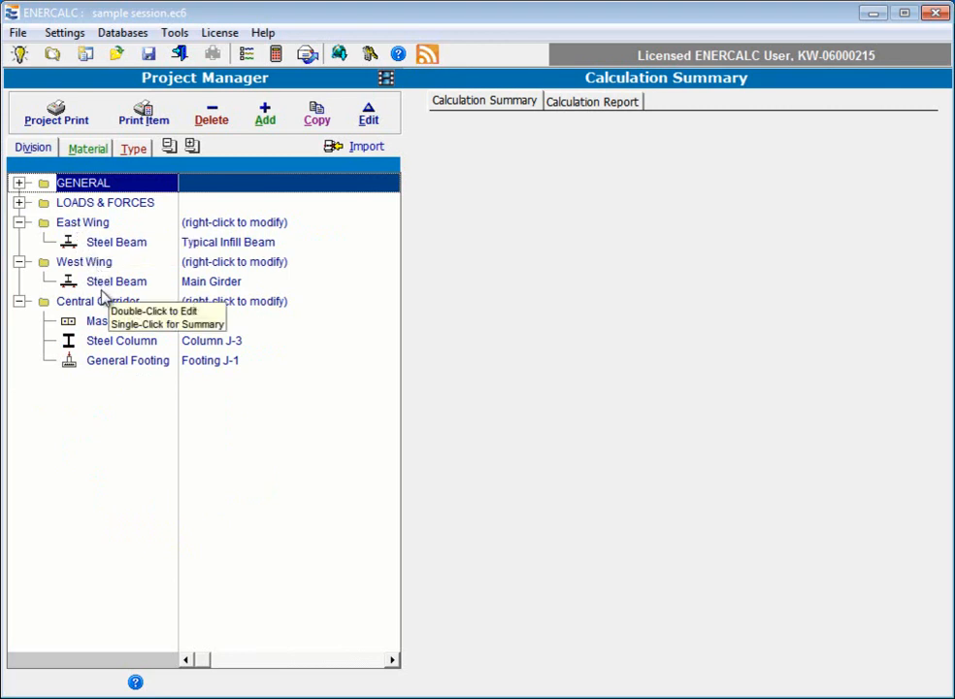
{"action": "mouse_move", "coordinate": [139, 388]}
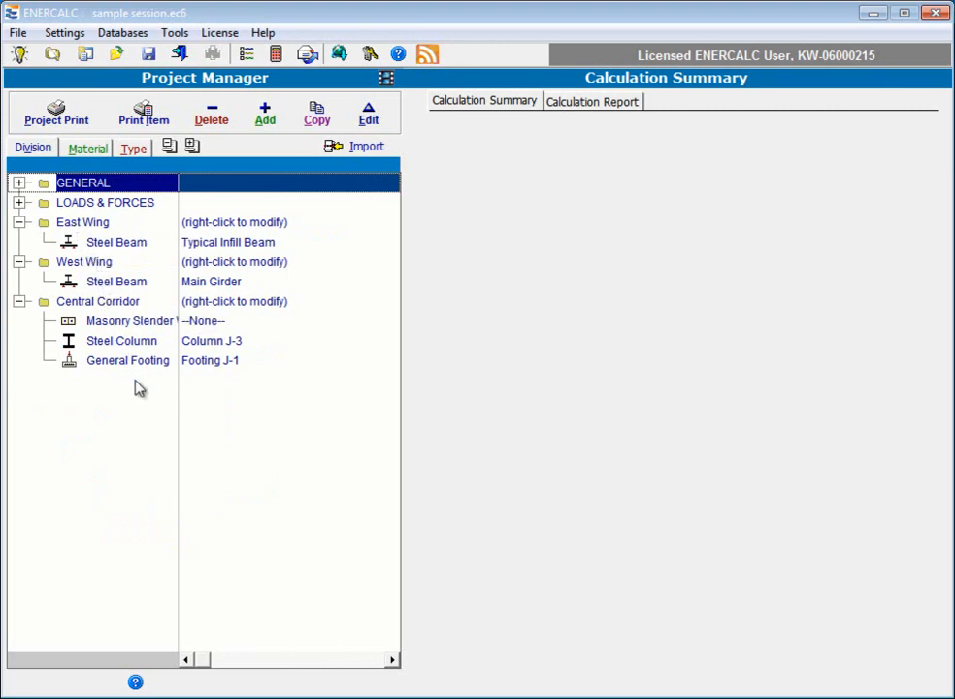
{"action": "mouse_move", "coordinate": [137, 387]}
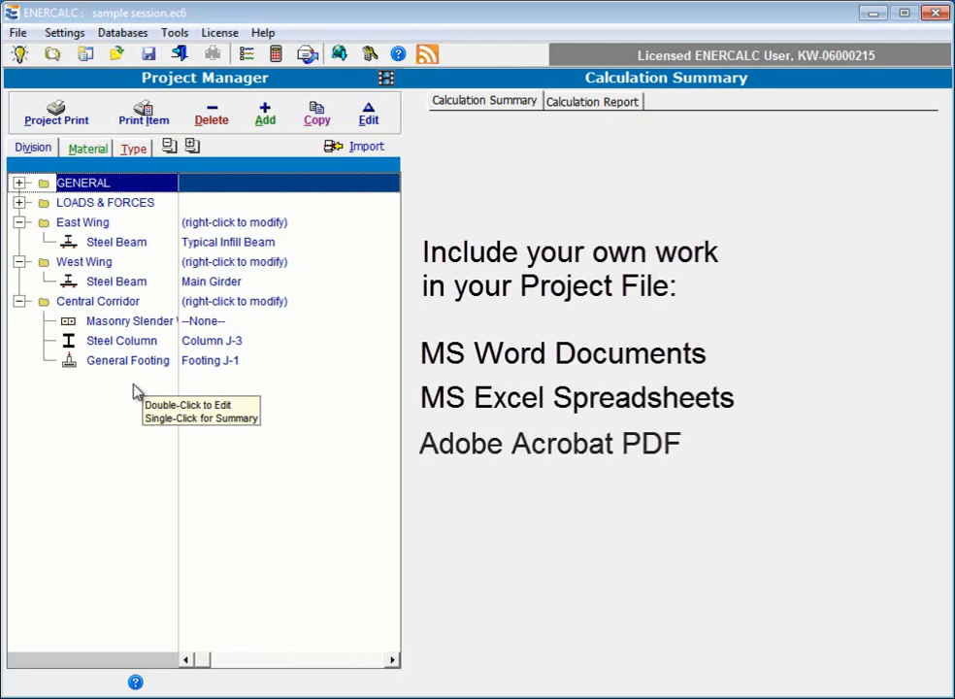
{"action": "mouse_move", "coordinate": [137, 392]}
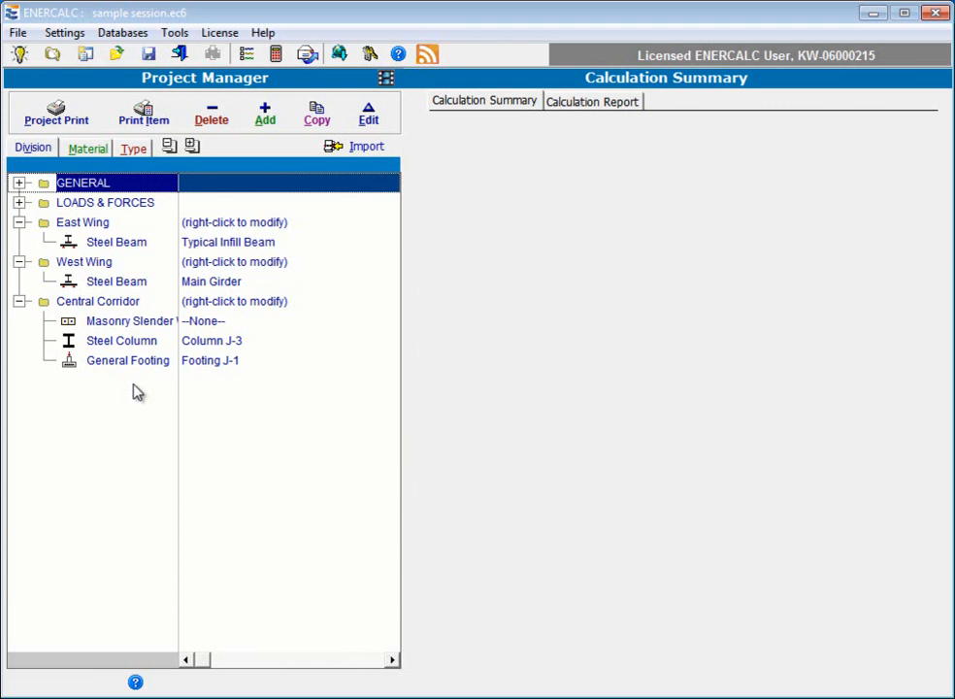
{"action": "mouse_move", "coordinate": [258, 189]}
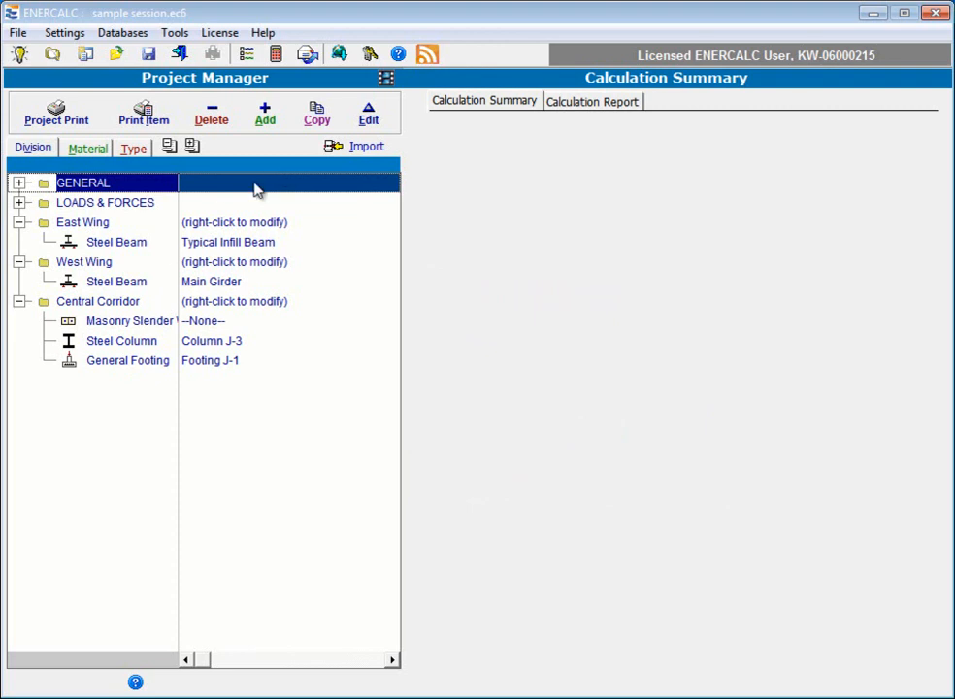
- Show the Calculation Report for the East Wing 'Typical Infill Beam' steel beam
{"action": "left_click", "coordinate": [129, 321]}
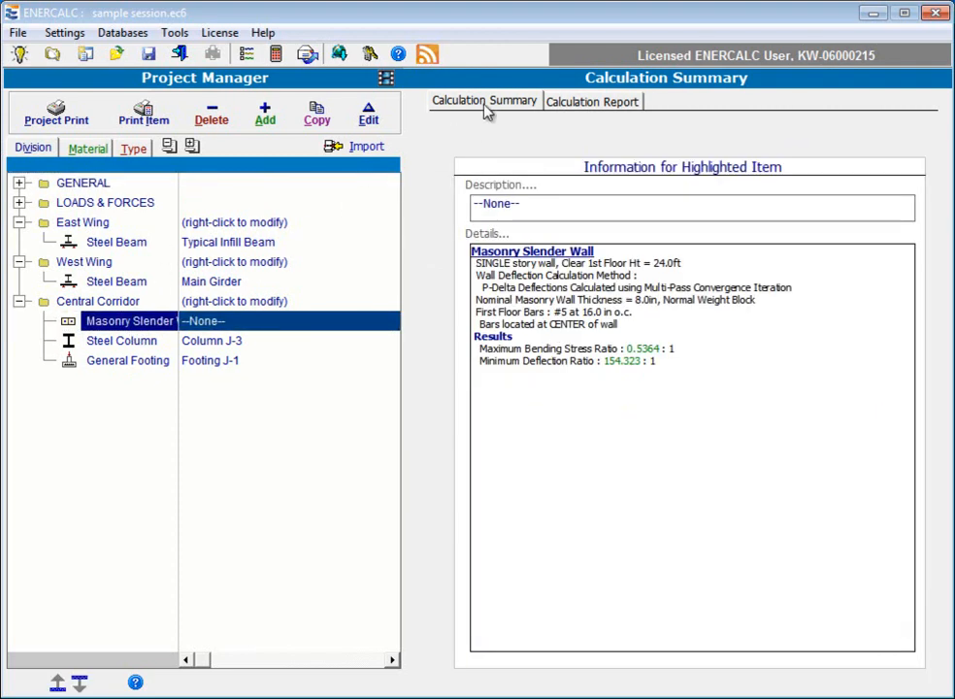
{"action": "left_click", "coordinate": [592, 101]}
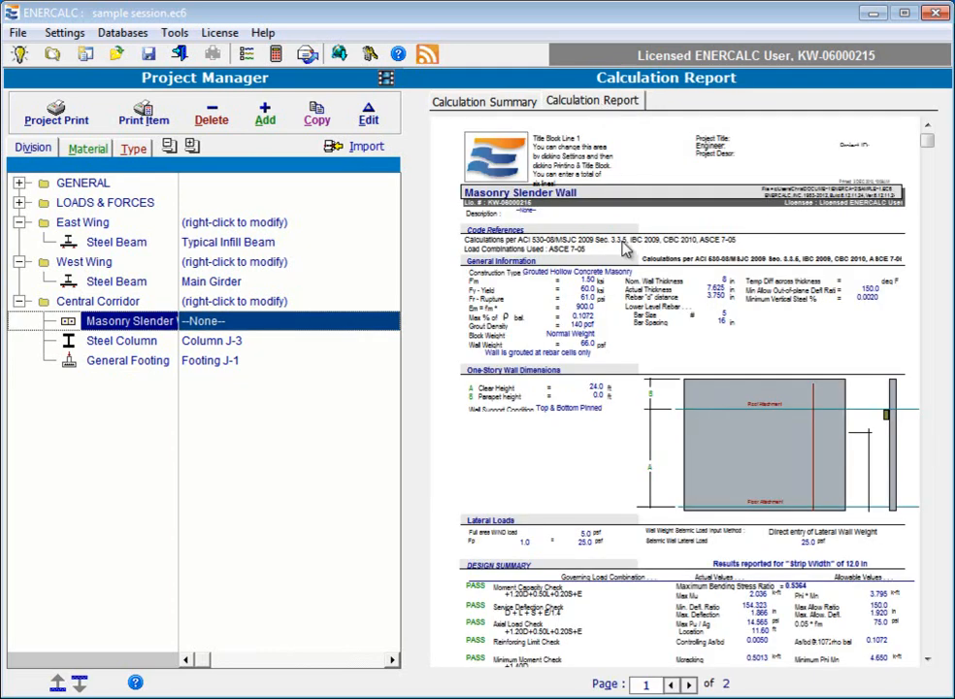
{"action": "mouse_move", "coordinate": [265, 117]}
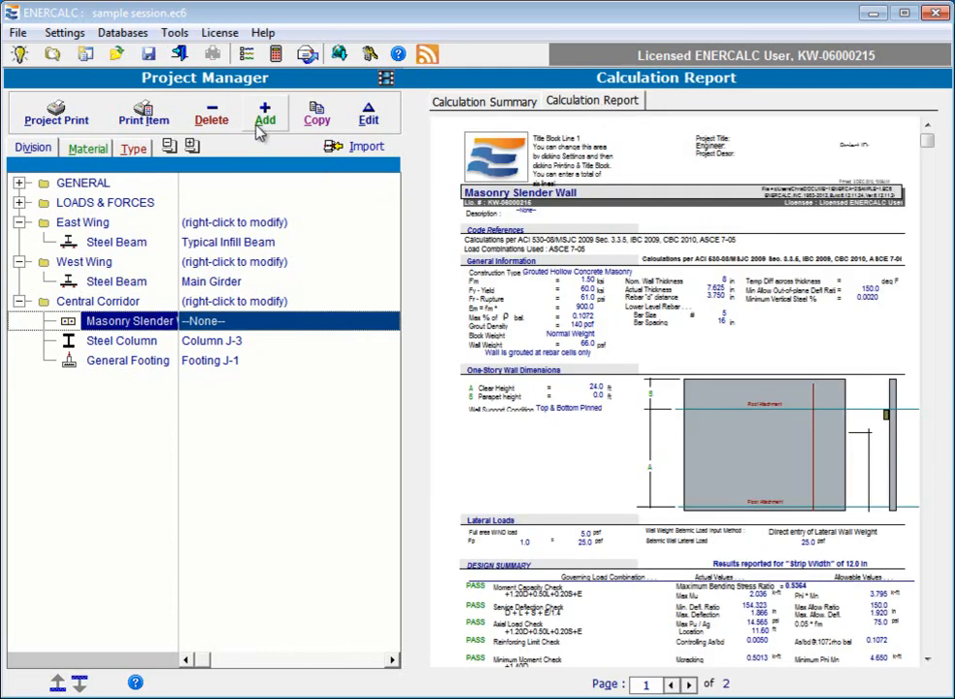
{"action": "mouse_move", "coordinate": [316, 112]}
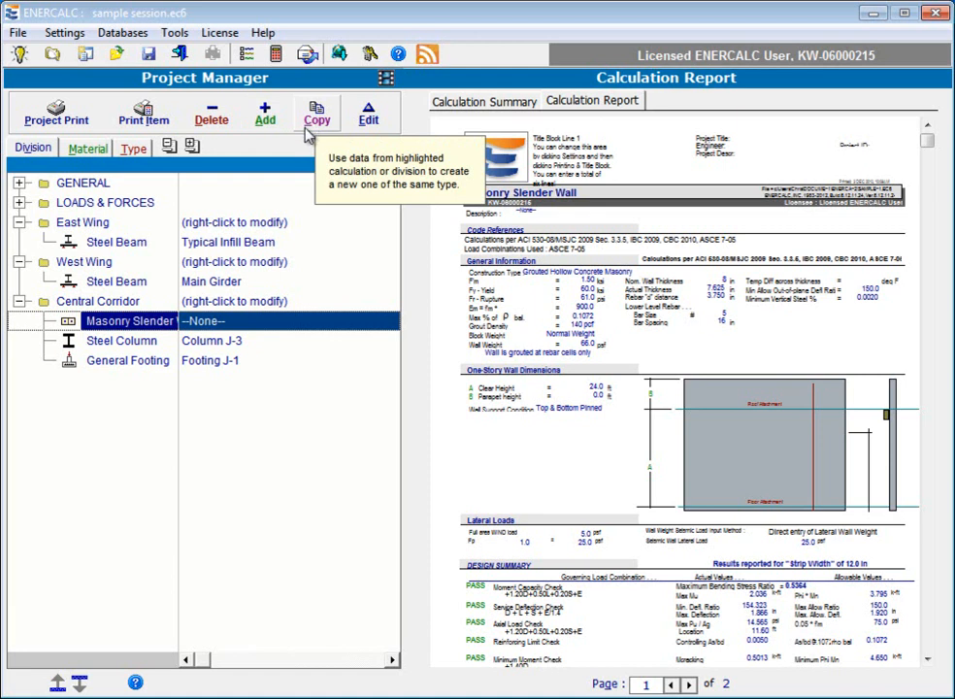
{"action": "mouse_move", "coordinate": [367, 119]}
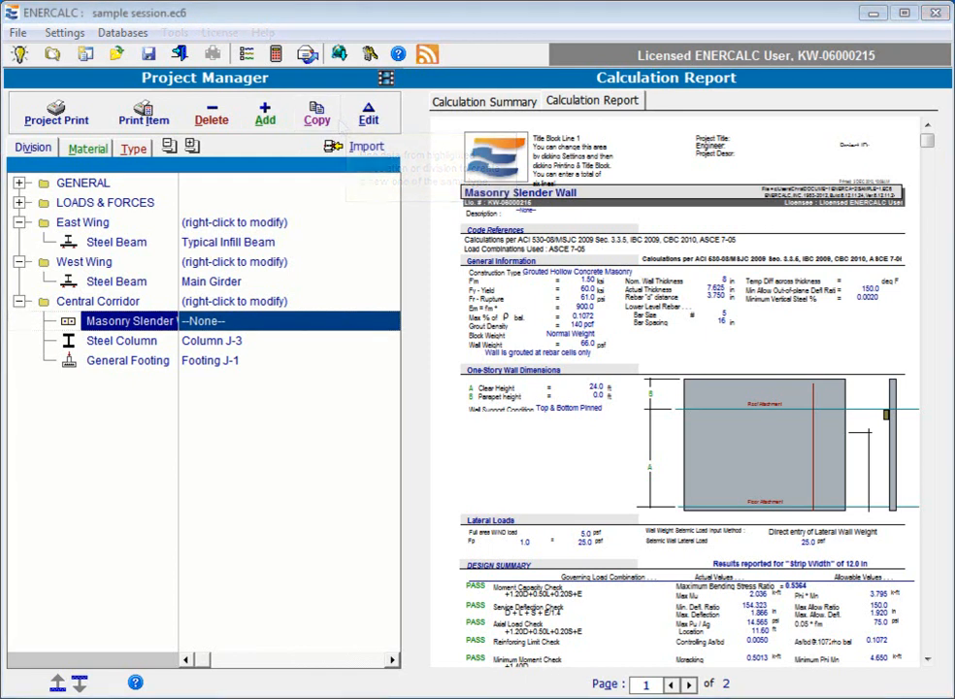
{"action": "mouse_move", "coordinate": [150, 320]}
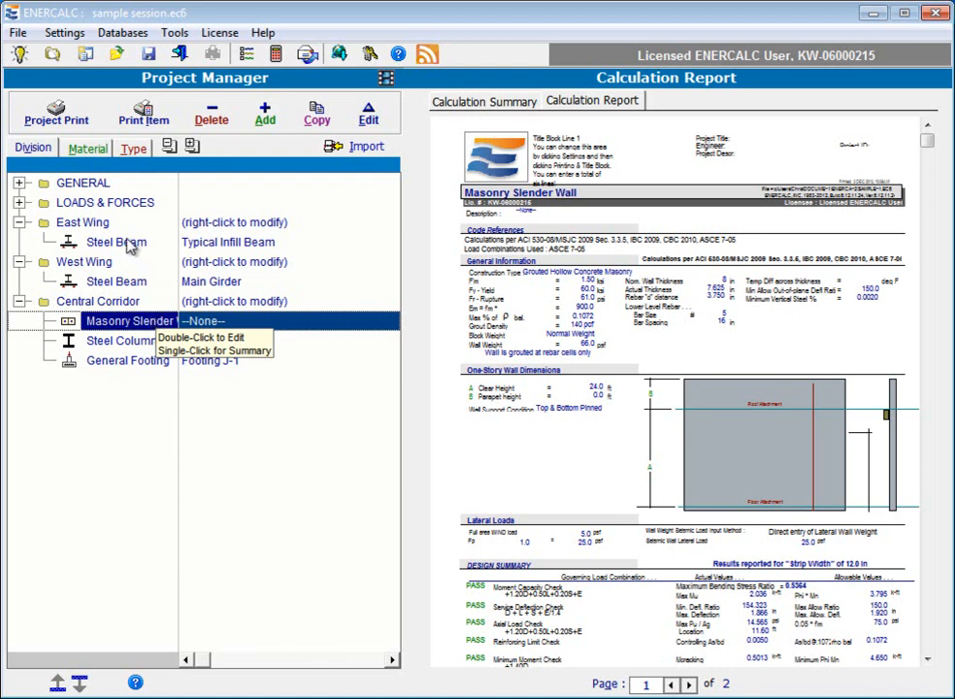
{"action": "left_click", "coordinate": [116, 242]}
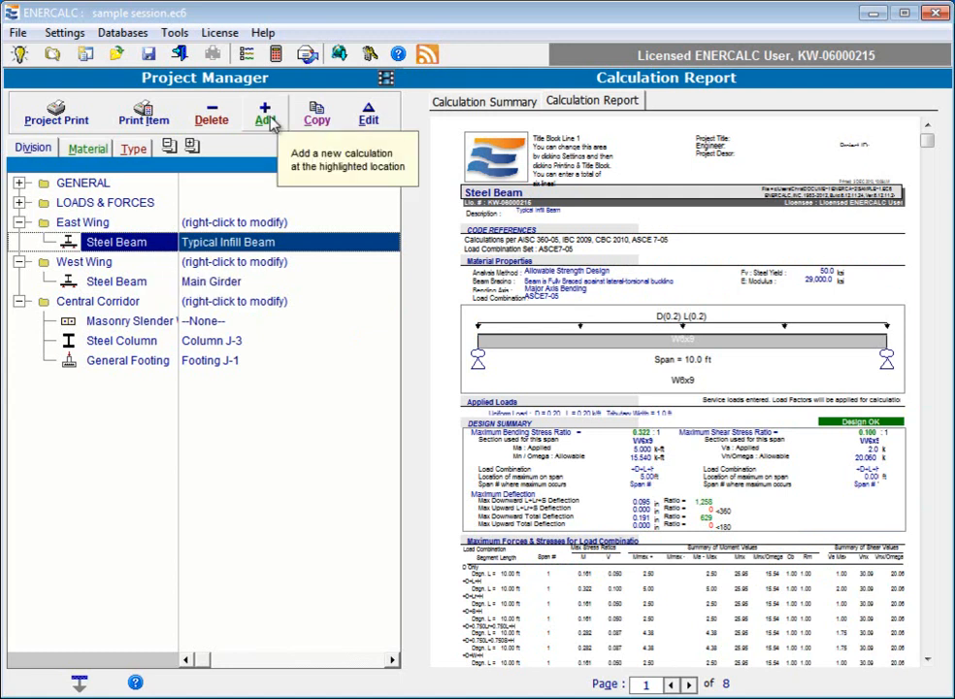
- Open the Select Type of Item to Insert dialog for a new calculation
{"action": "left_click", "coordinate": [264, 114]}
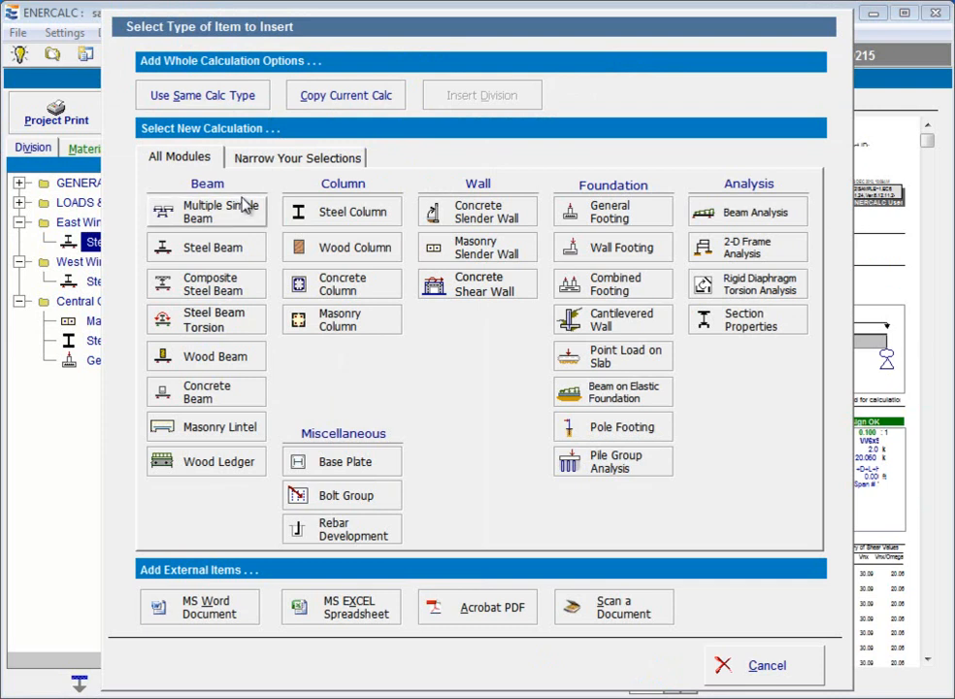
{"action": "mouse_move", "coordinate": [274, 324]}
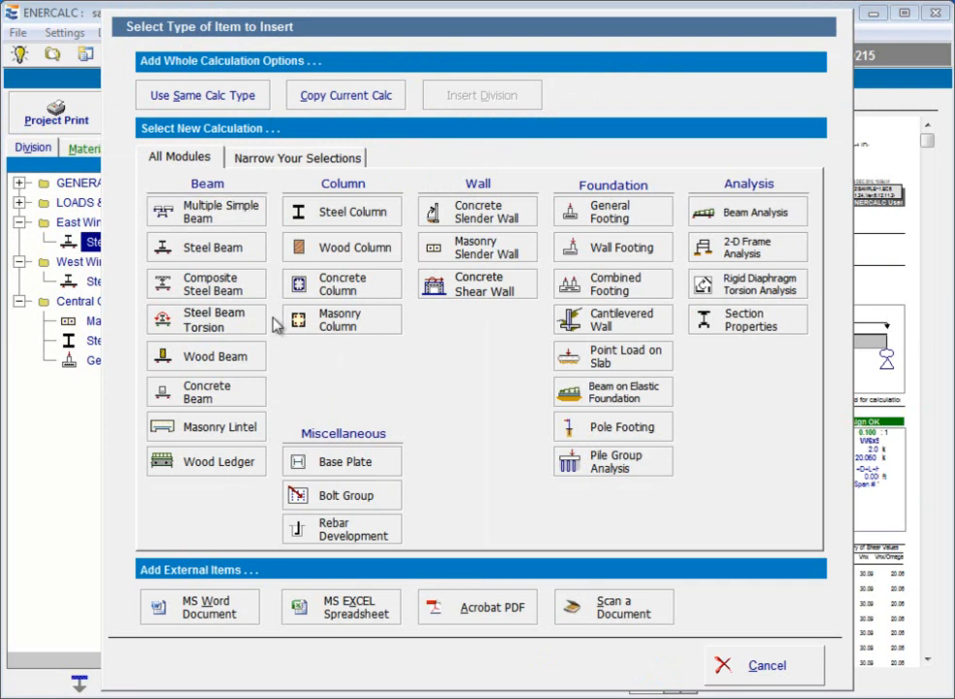
{"action": "mouse_move", "coordinate": [356, 352]}
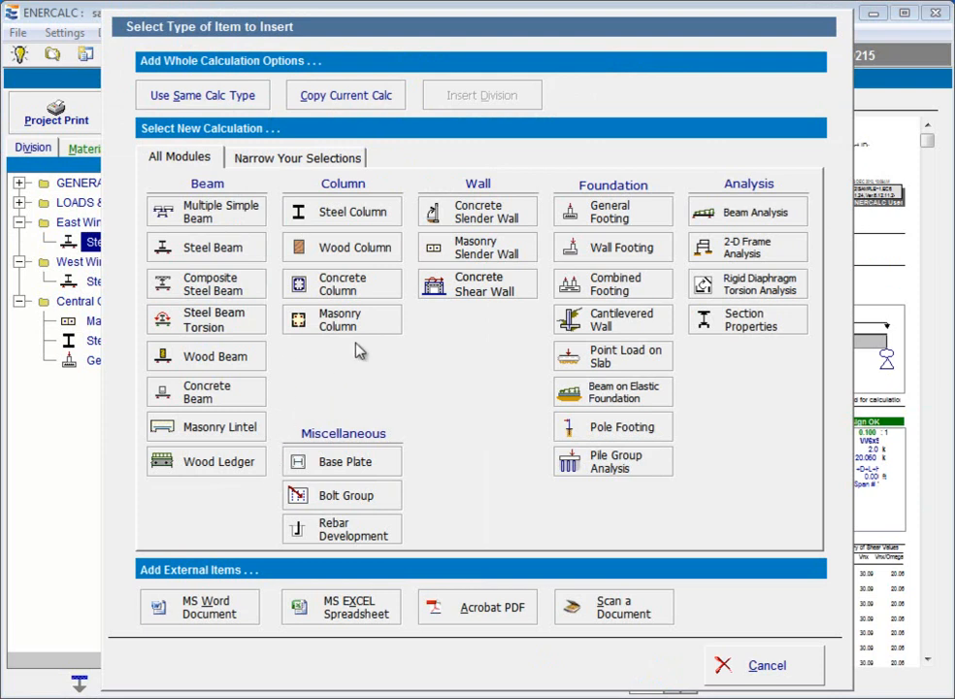
{"action": "mouse_move", "coordinate": [497, 312]}
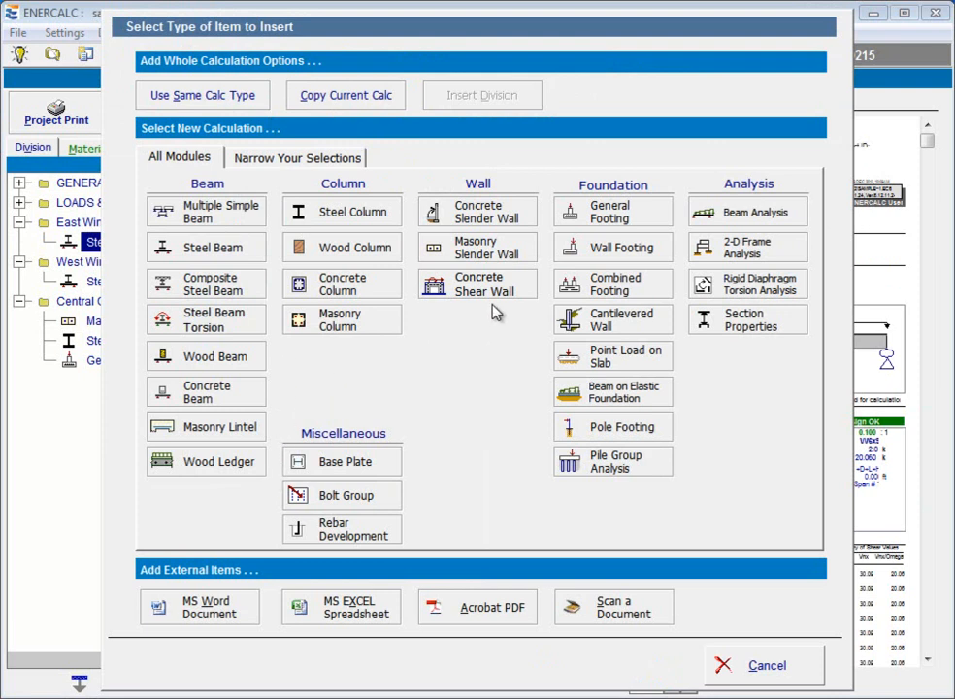
{"action": "mouse_move", "coordinate": [672, 191]}
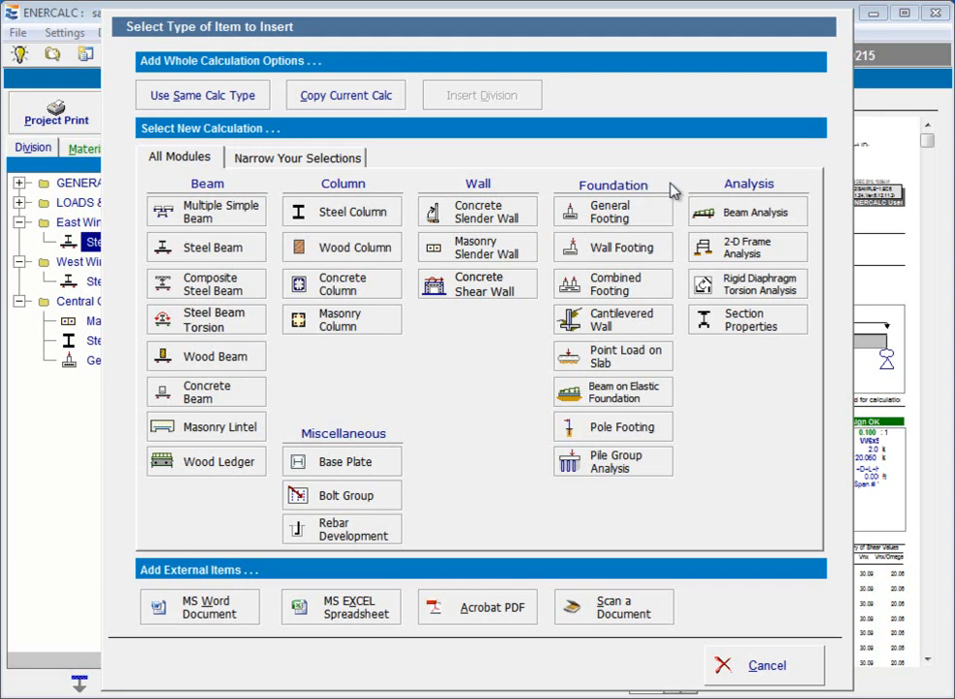
{"action": "mouse_move", "coordinate": [759, 186]}
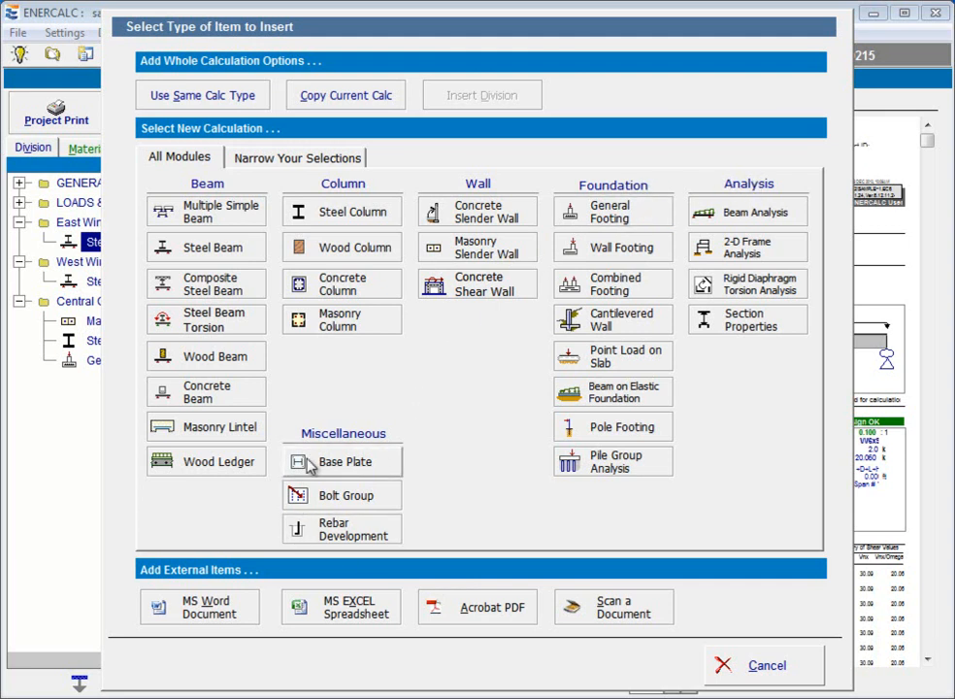
{"action": "mouse_move", "coordinate": [412, 406]}
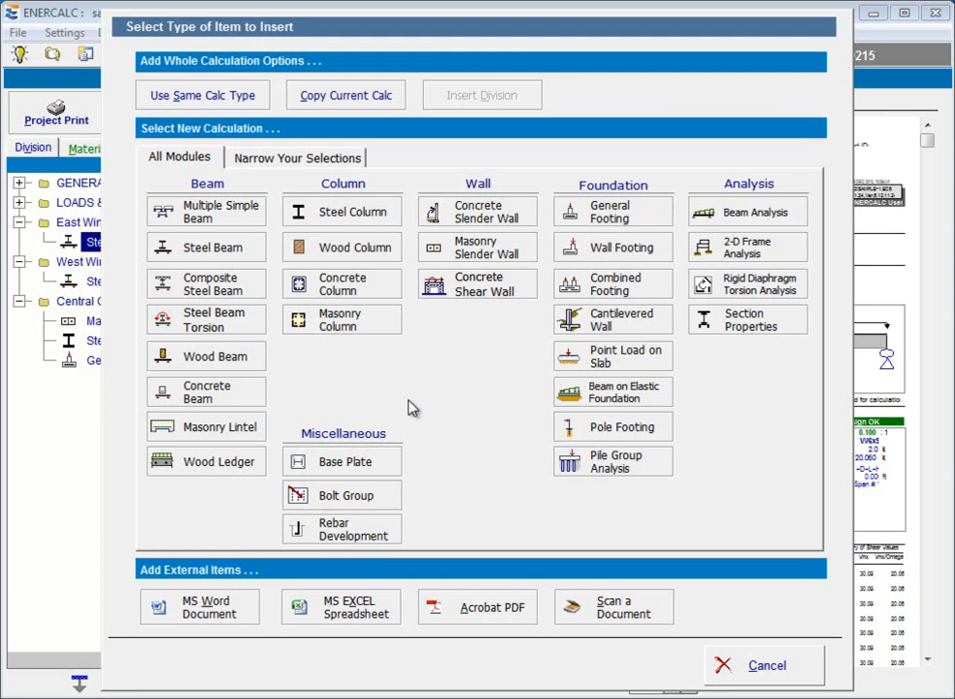
{"action": "mouse_move", "coordinate": [360, 401]}
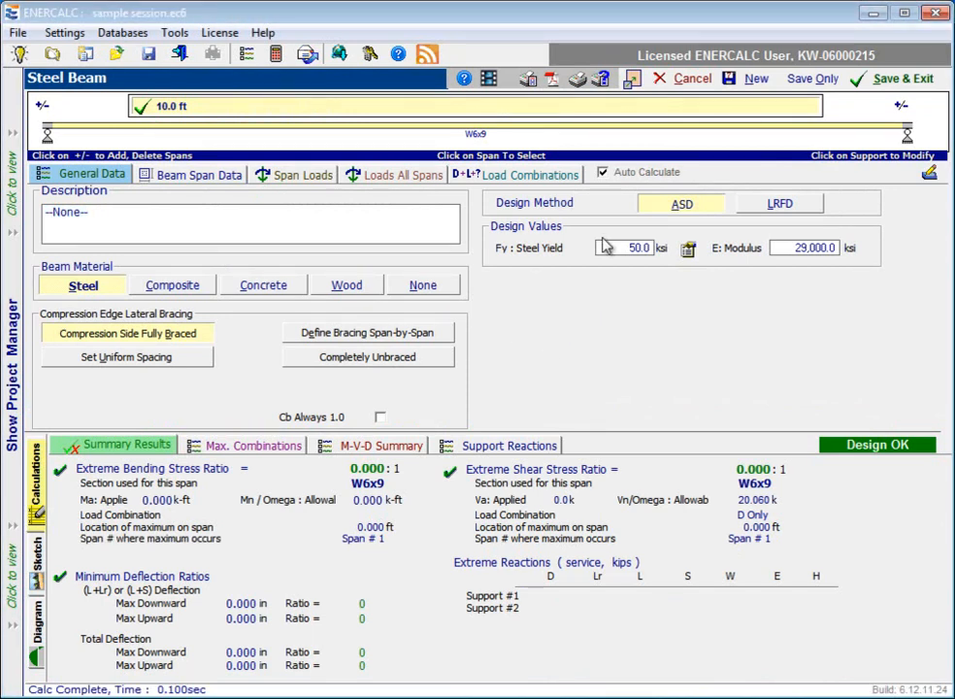
{"action": "mouse_move", "coordinate": [484, 189]}
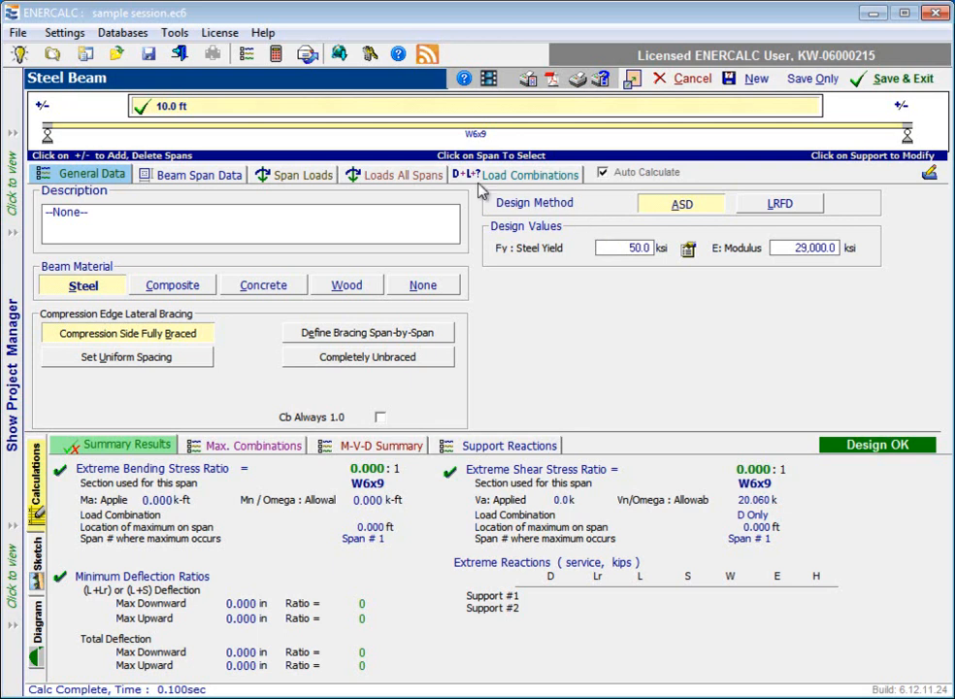
{"action": "mouse_move", "coordinate": [595, 377]}
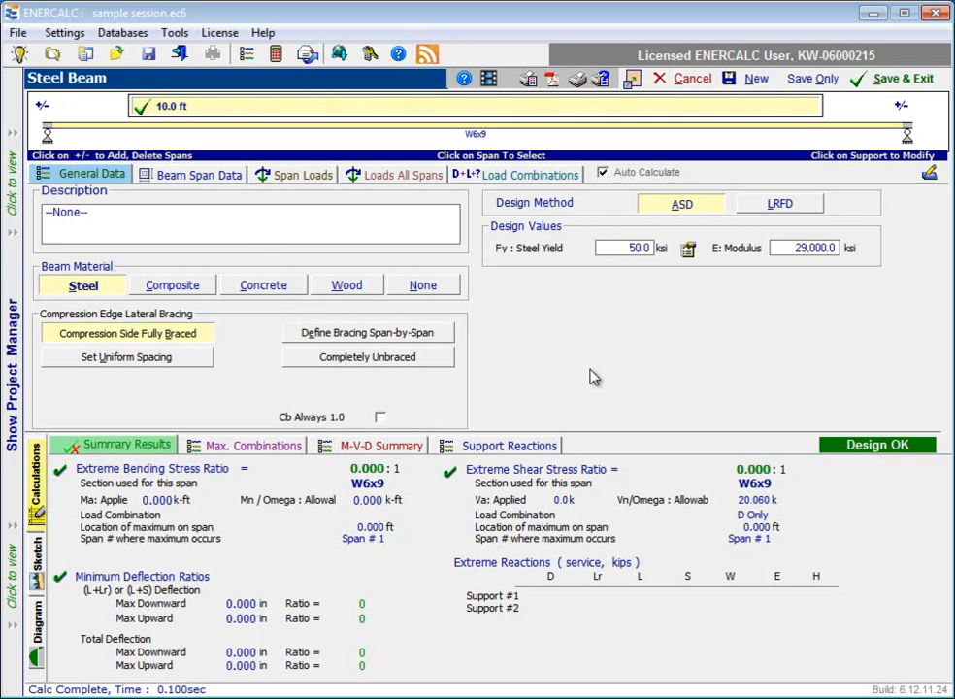
{"action": "mouse_move", "coordinate": [335, 606]}
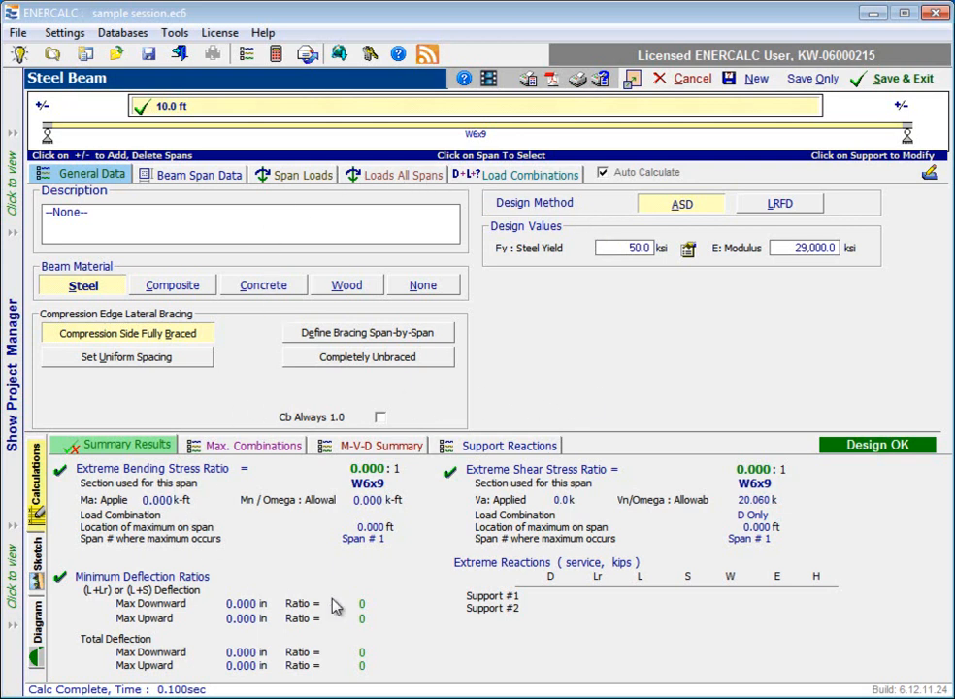
{"action": "mouse_move", "coordinate": [636, 567]}
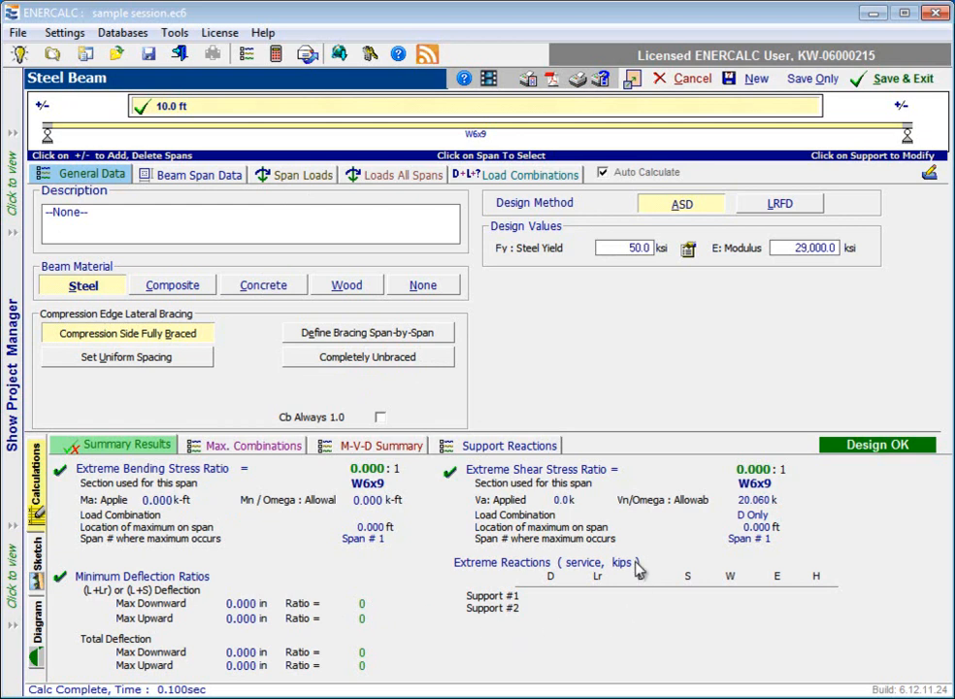
{"action": "mouse_move", "coordinate": [612, 422]}
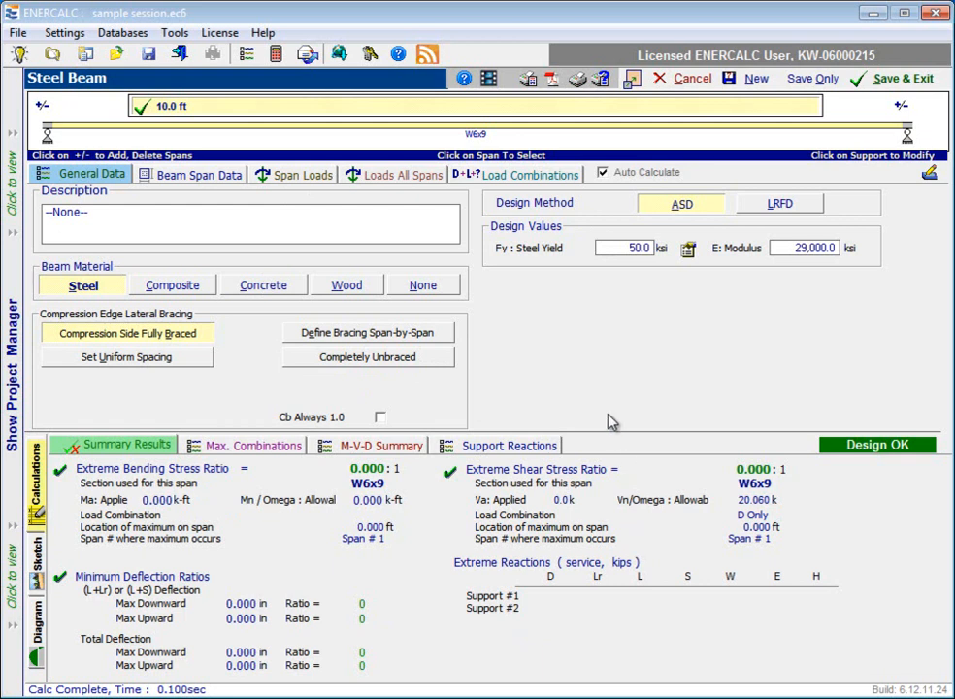
{"action": "mouse_move", "coordinate": [218, 204]}
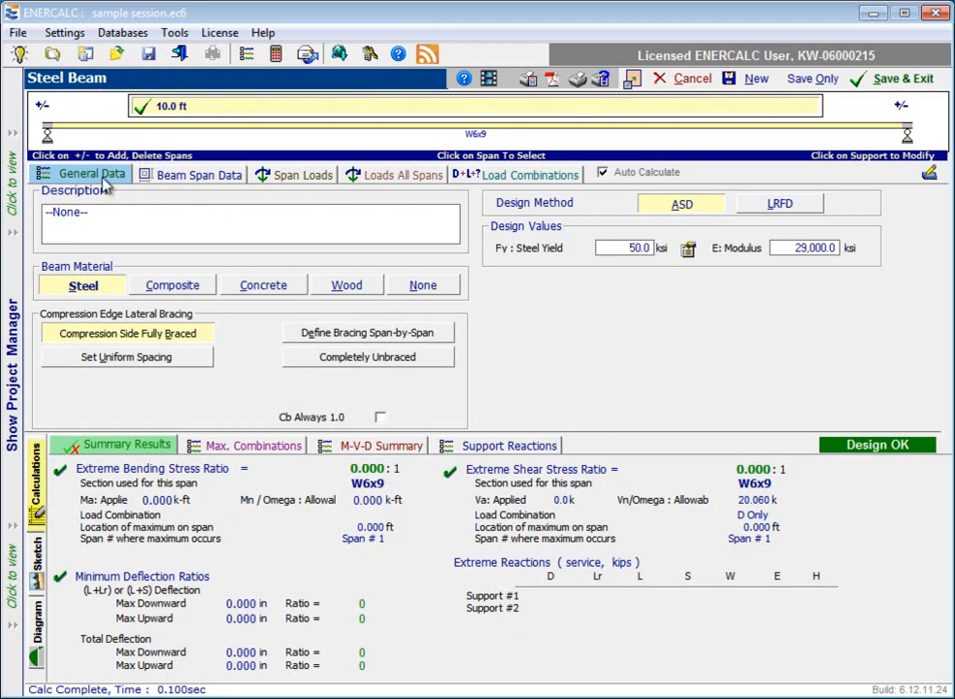
{"action": "mouse_move", "coordinate": [195, 191]}
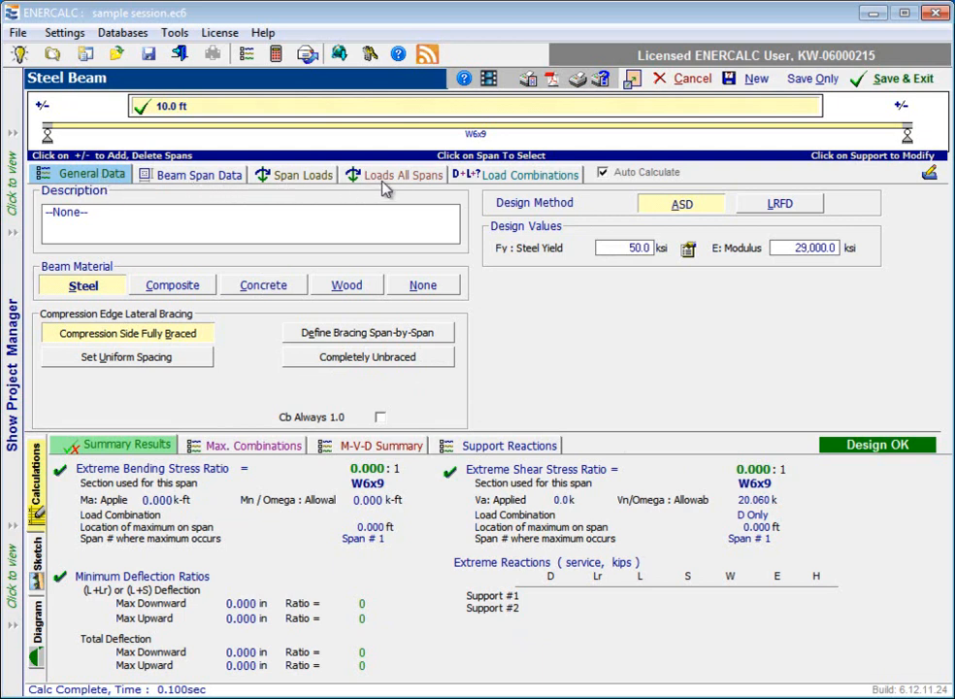
{"action": "mouse_move", "coordinate": [485, 192]}
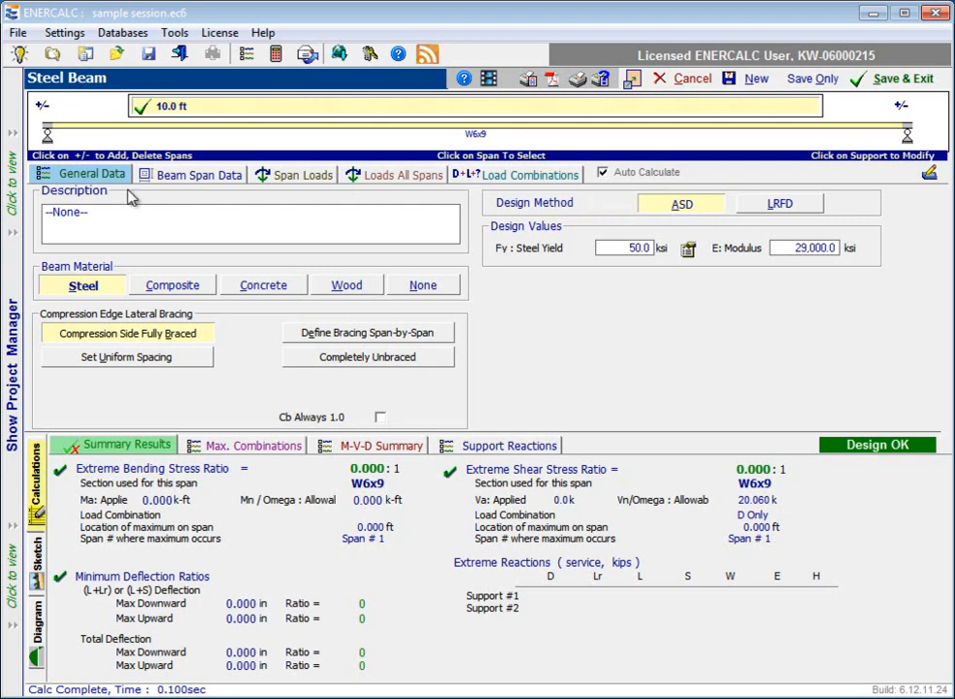
{"action": "mouse_move", "coordinate": [227, 192]}
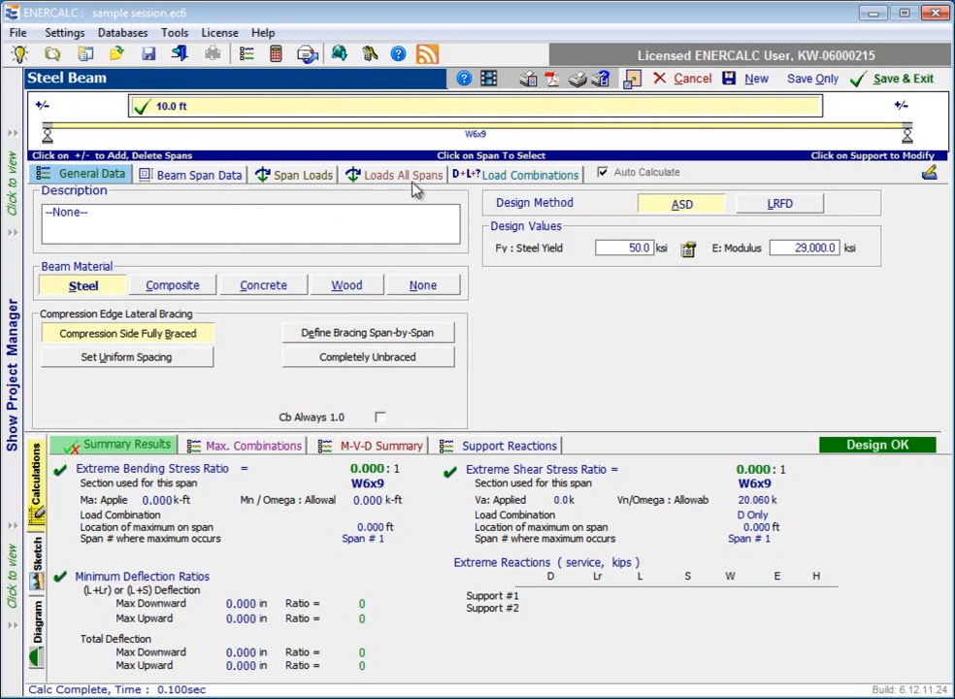
{"action": "mouse_move", "coordinate": [514, 187]}
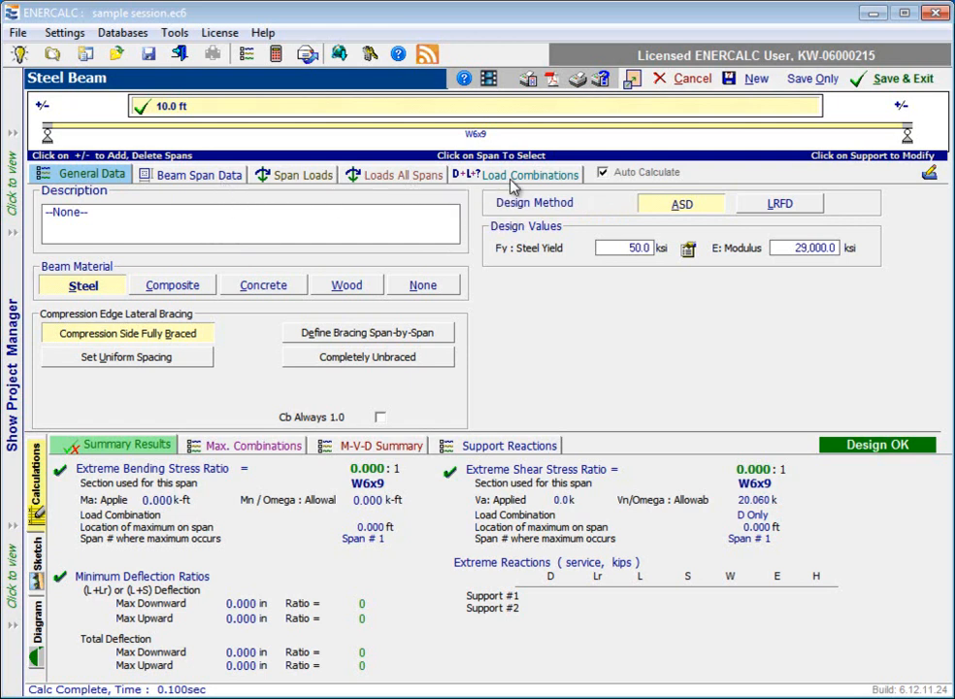
{"action": "mouse_move", "coordinate": [500, 243]}
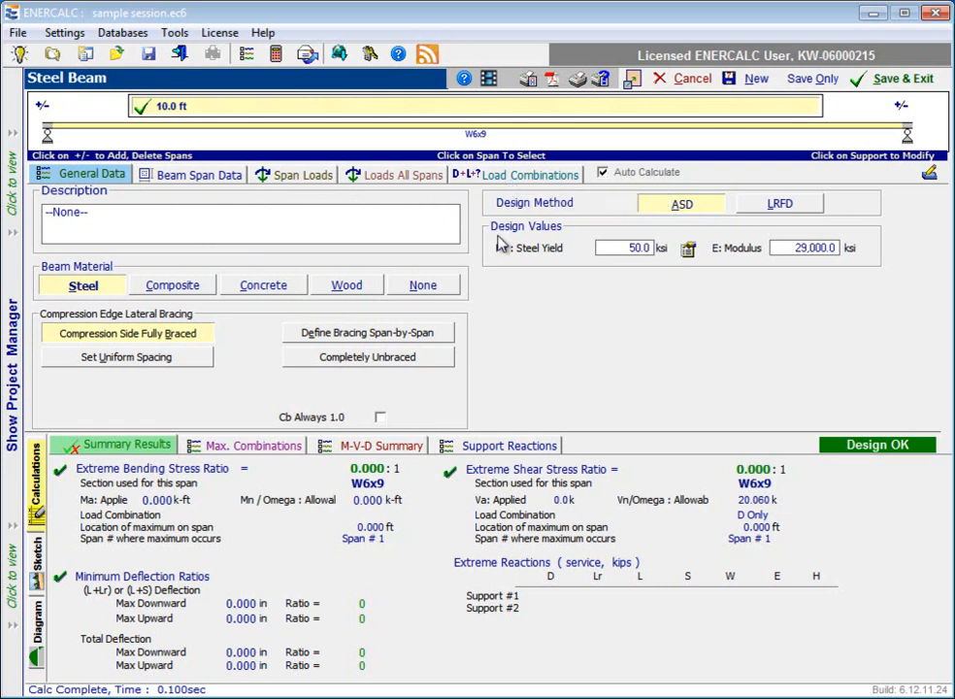
{"action": "mouse_move", "coordinate": [534, 337]}
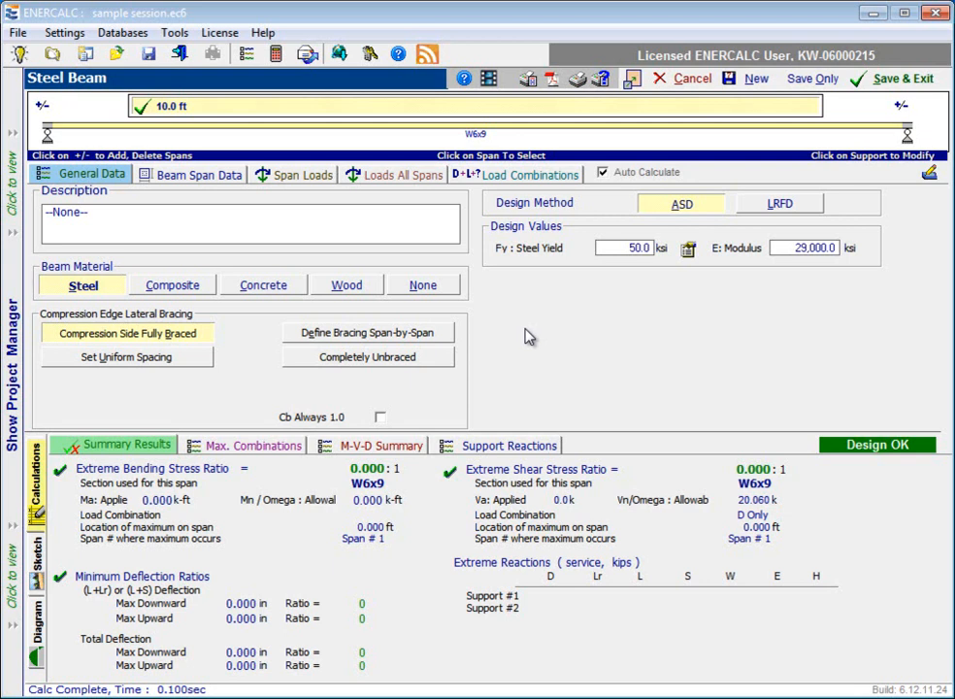
{"action": "mouse_move", "coordinate": [524, 336]}
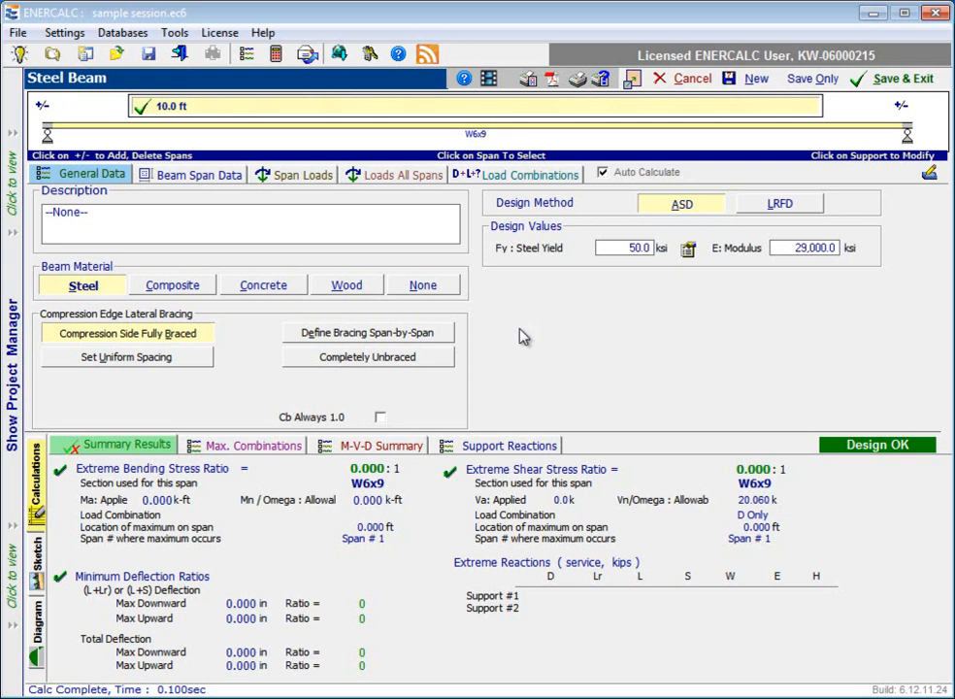
{"action": "mouse_move", "coordinate": [309, 185]}
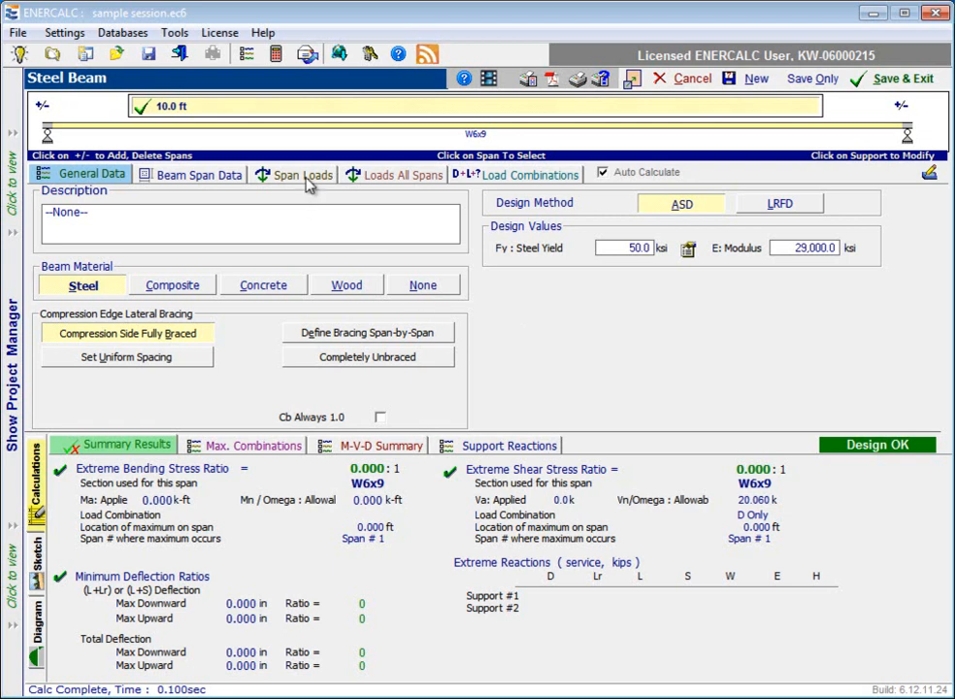
- Add a 2.0 k dead point load on the span loads
{"action": "left_click", "coordinate": [293, 173]}
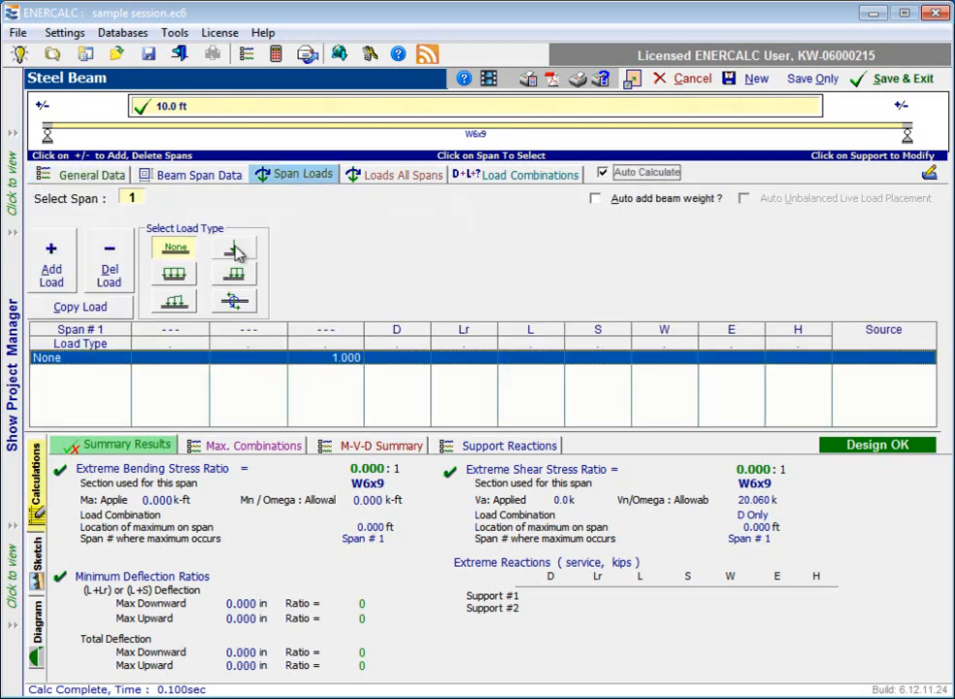
{"action": "left_click", "coordinate": [233, 249]}
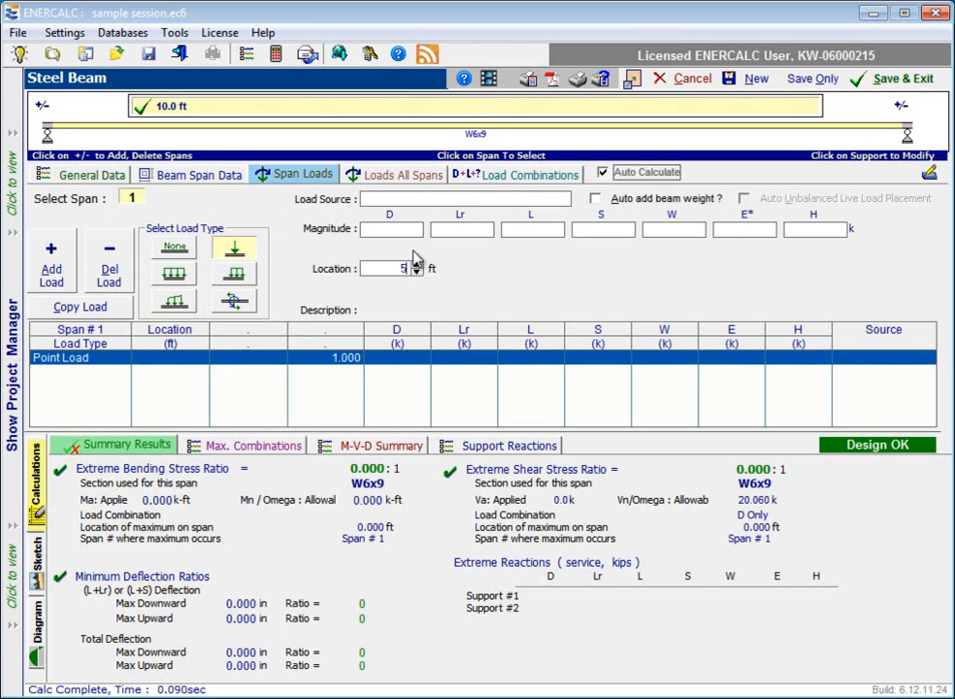
{"action": "type", "text": "2.0"}
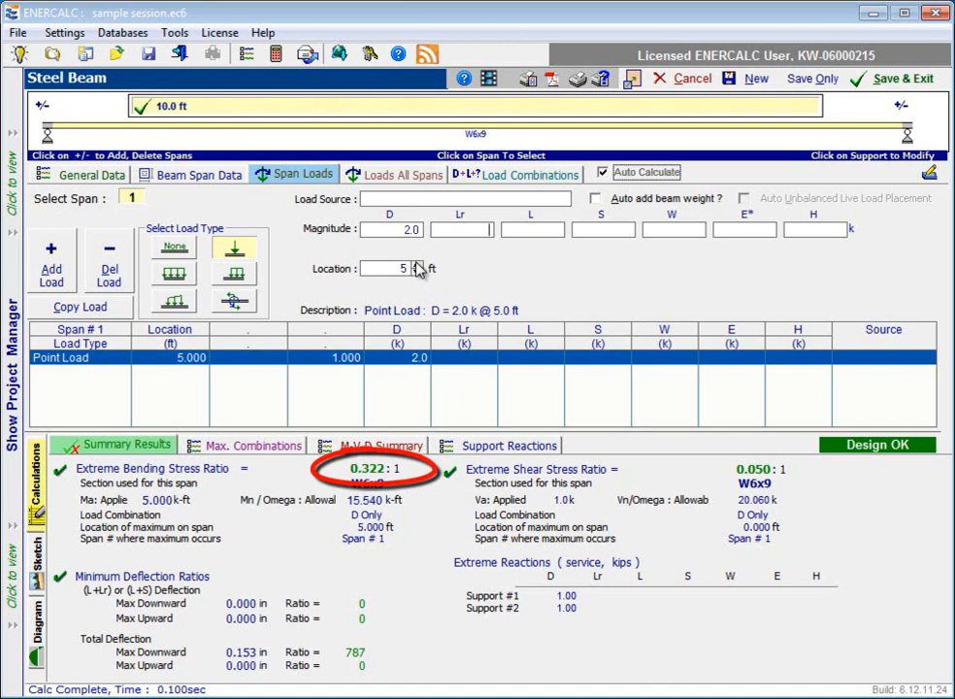
- Step the point load location up to 6.5 ft and back to 5.0 ft
{"action": "left_click", "coordinate": [415, 264]}
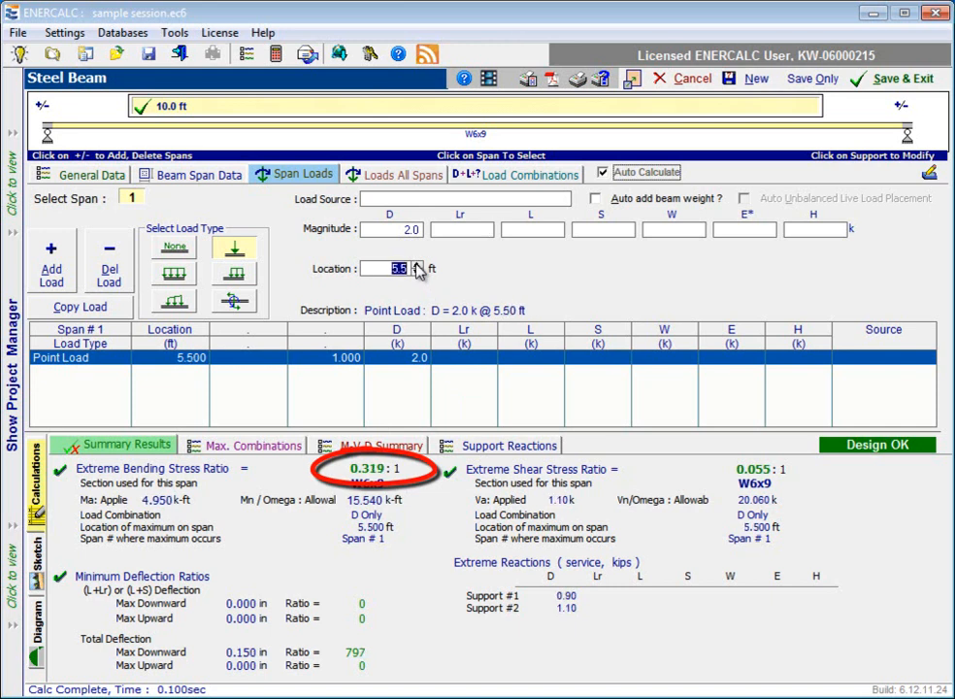
{"action": "left_click", "coordinate": [418, 265]}
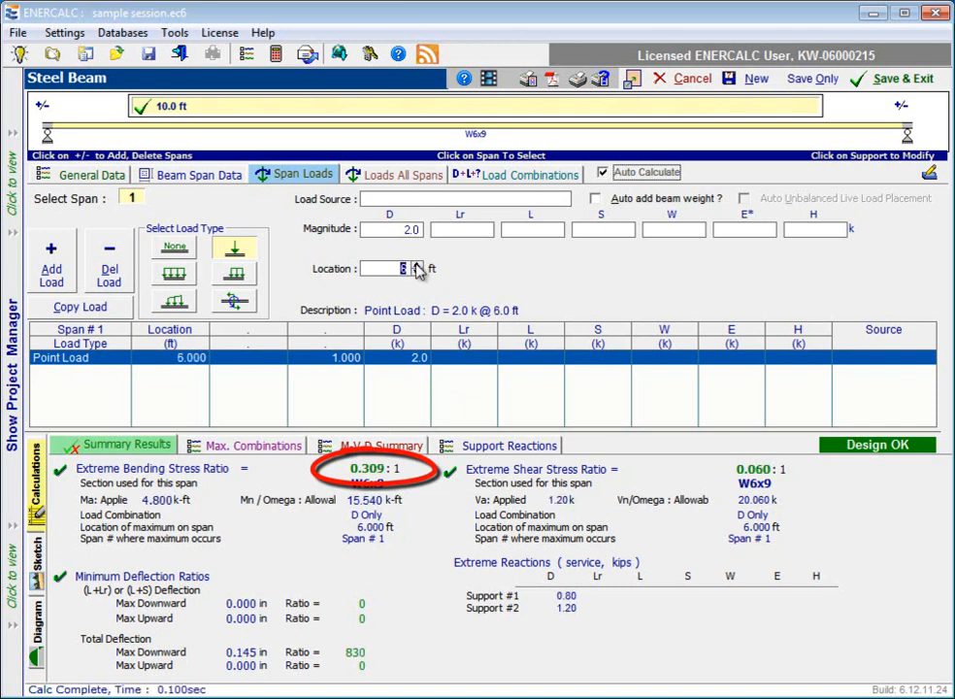
{"action": "left_click", "coordinate": [418, 264]}
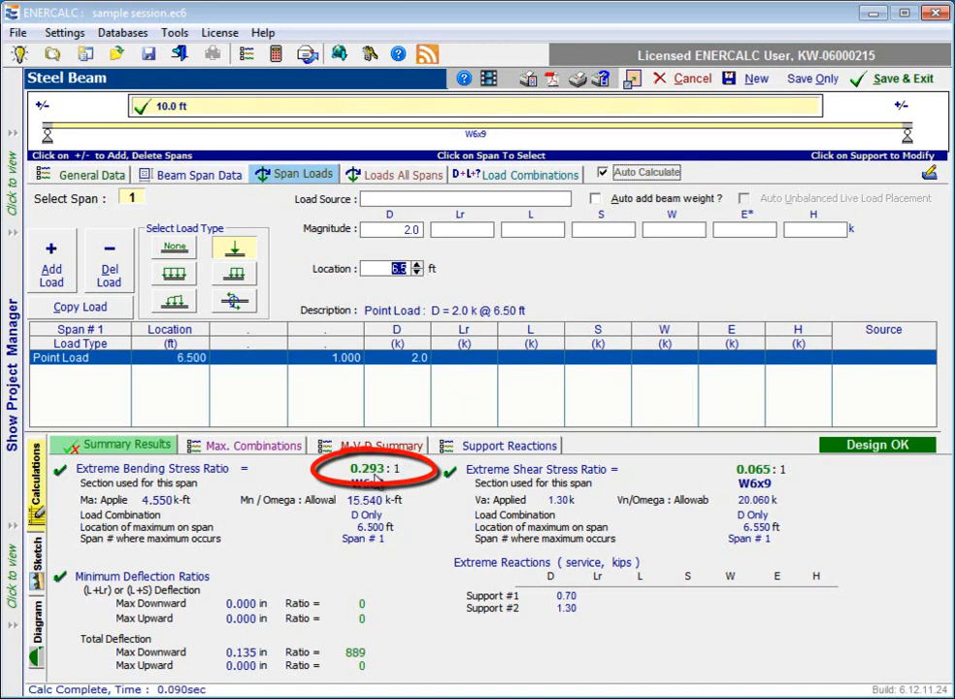
{"action": "mouse_move", "coordinate": [419, 281]}
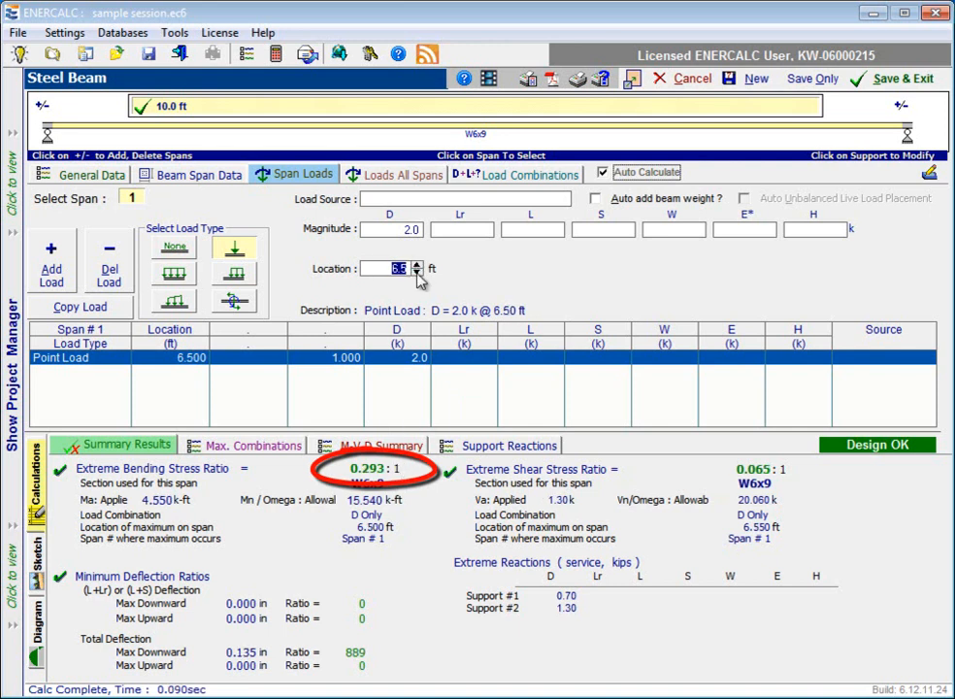
{"action": "left_click", "coordinate": [418, 272]}
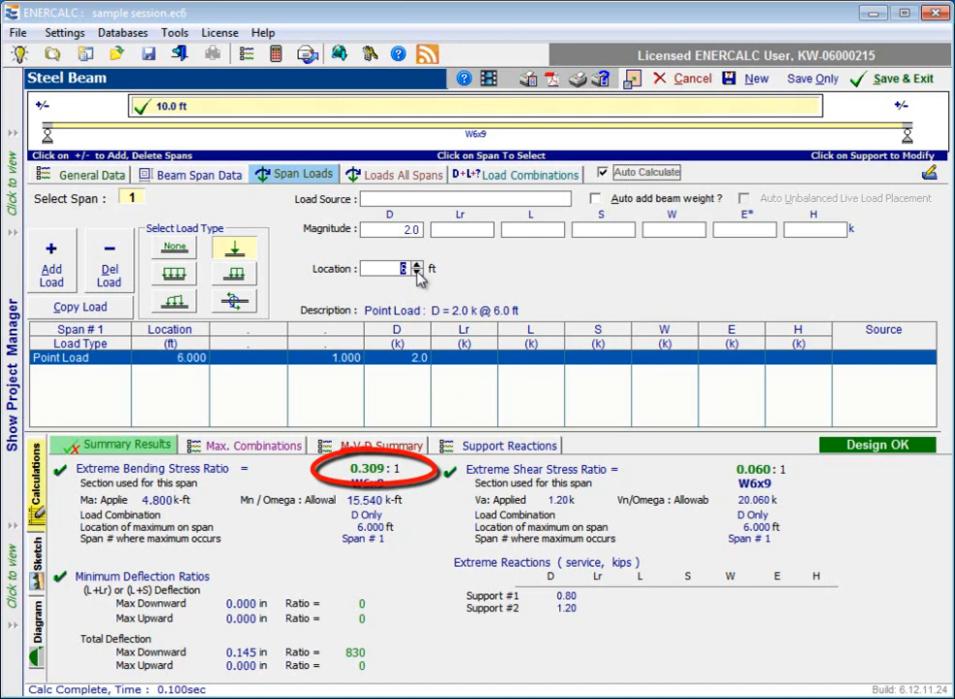
{"action": "left_click", "coordinate": [416, 274]}
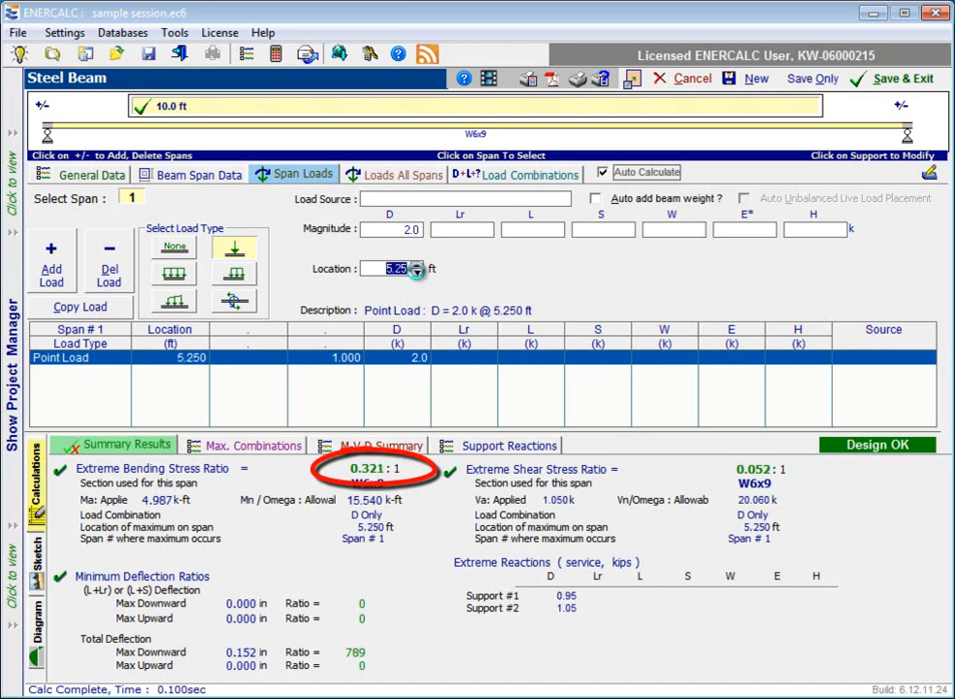
{"action": "left_click", "coordinate": [418, 272]}
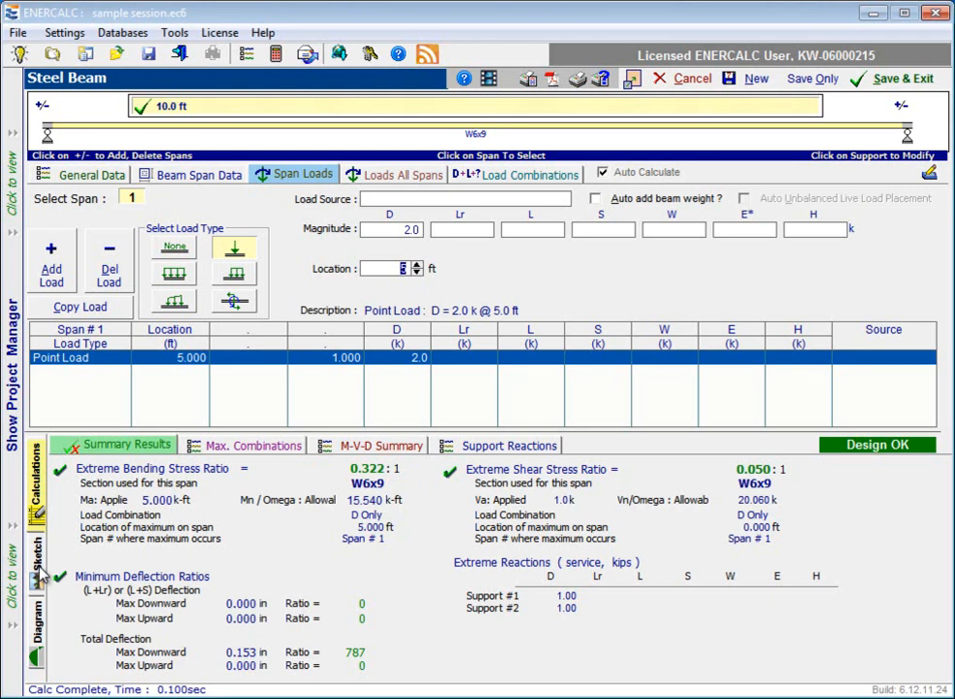
- Show the beam sketch and moment diagram, moving the point load to 6.25 ft
{"action": "left_click", "coordinate": [36, 549]}
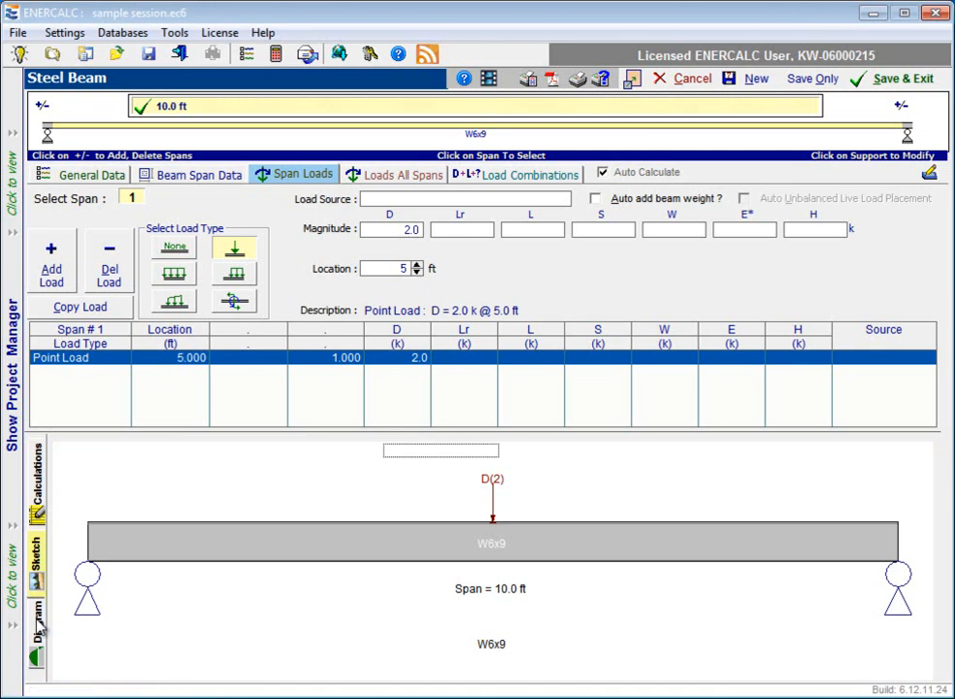
{"action": "left_click", "coordinate": [36, 612]}
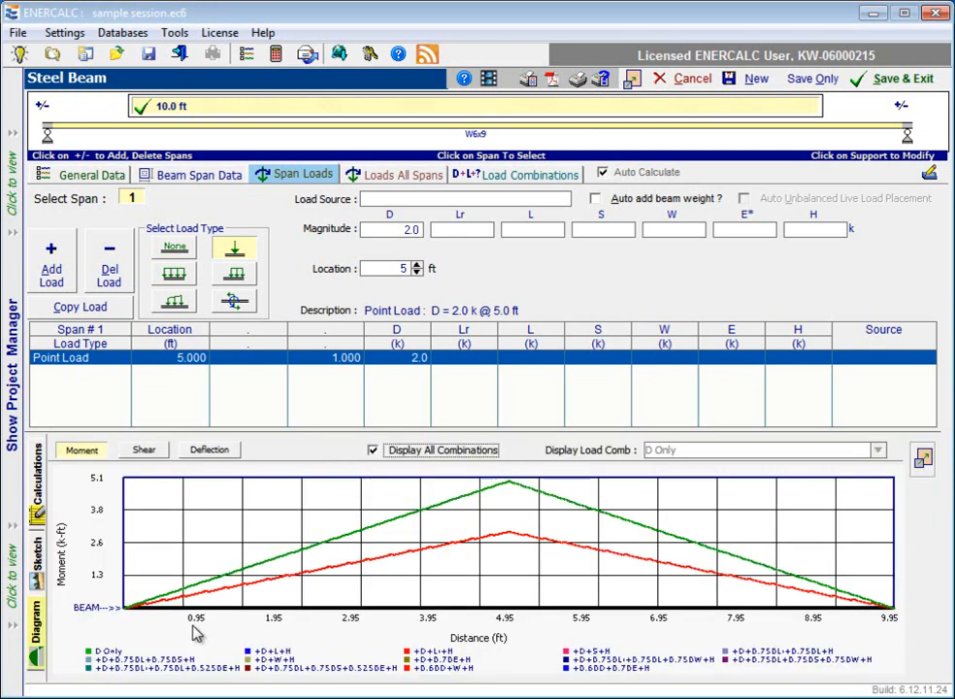
{"action": "mouse_move", "coordinate": [416, 268]}
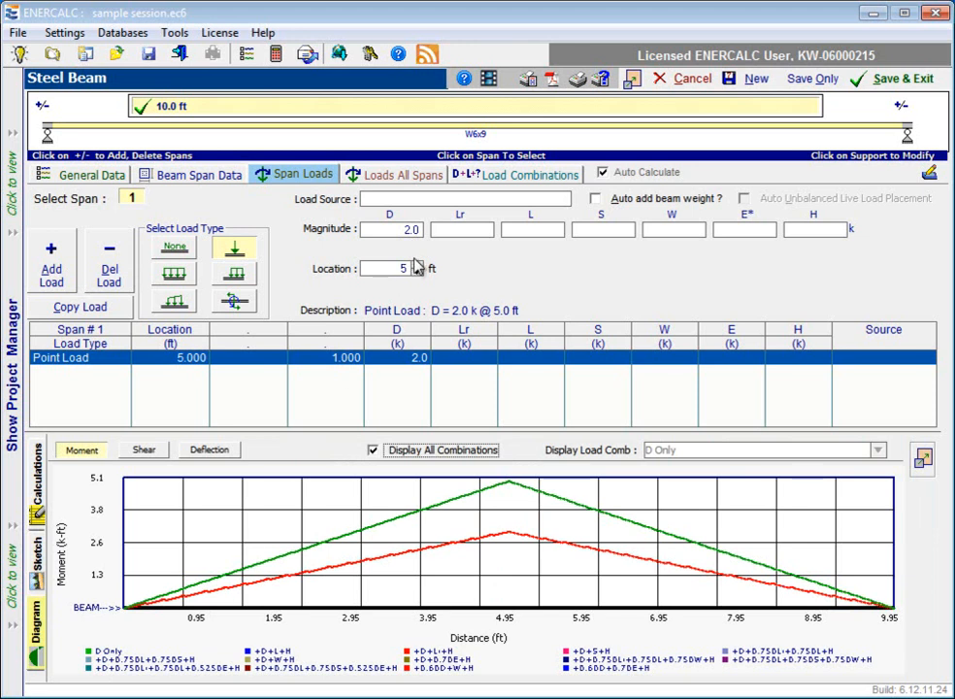
{"action": "left_click", "coordinate": [415, 264]}
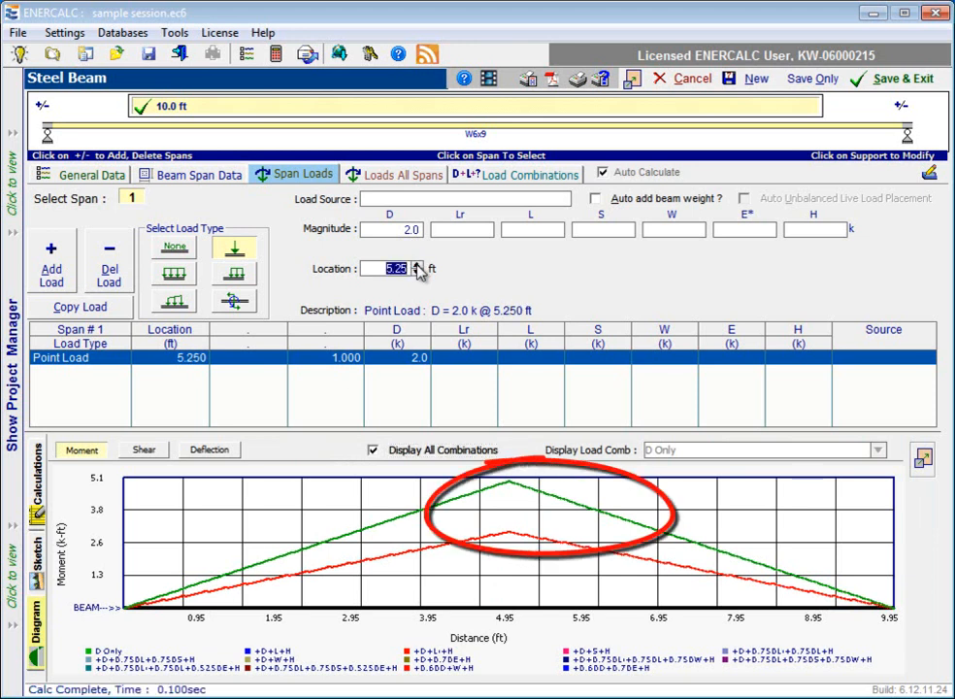
{"action": "left_click", "coordinate": [417, 265]}
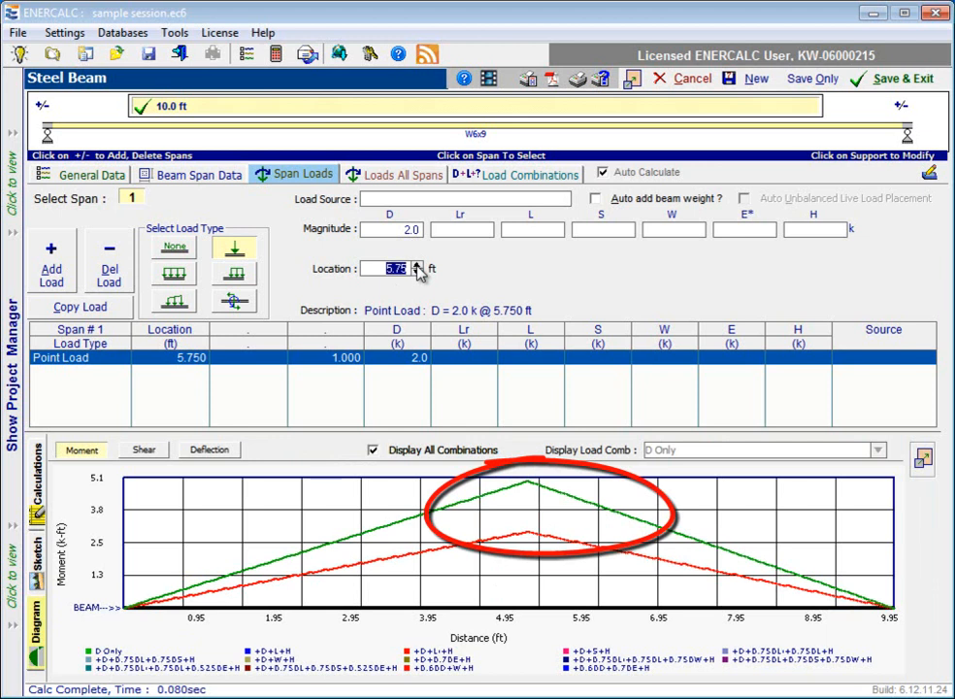
{"action": "left_click", "coordinate": [416, 265]}
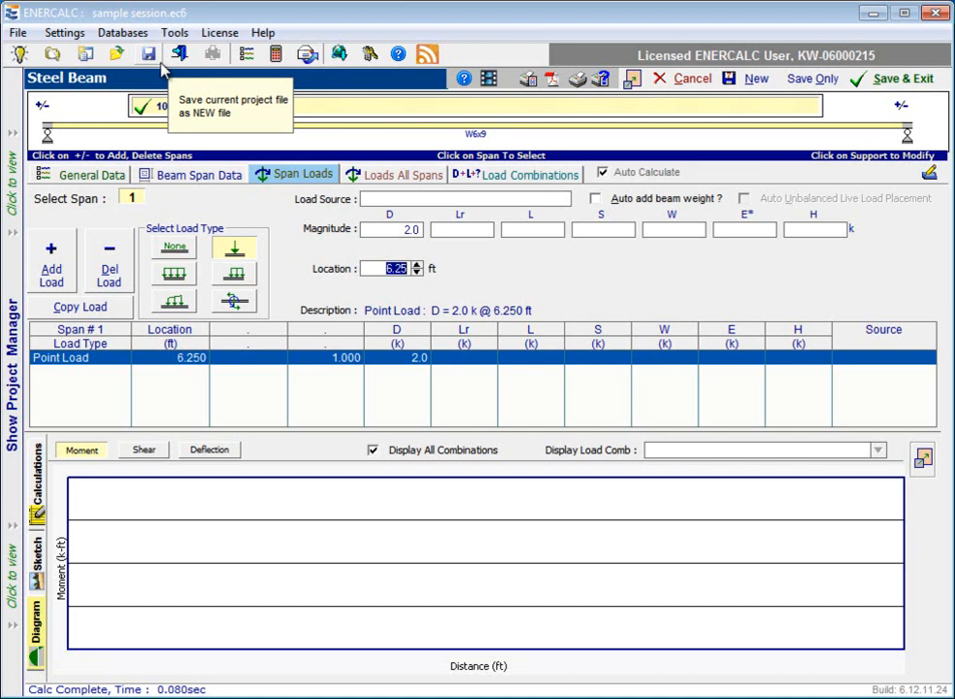
{"action": "mouse_move", "coordinate": [122, 32]}
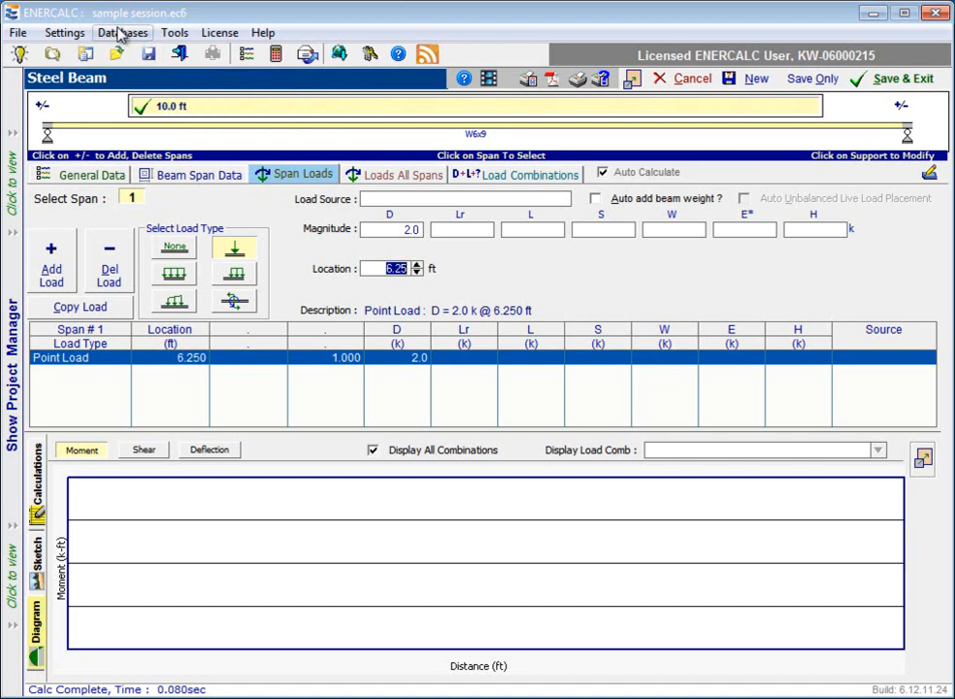
{"action": "left_click", "coordinate": [122, 32]}
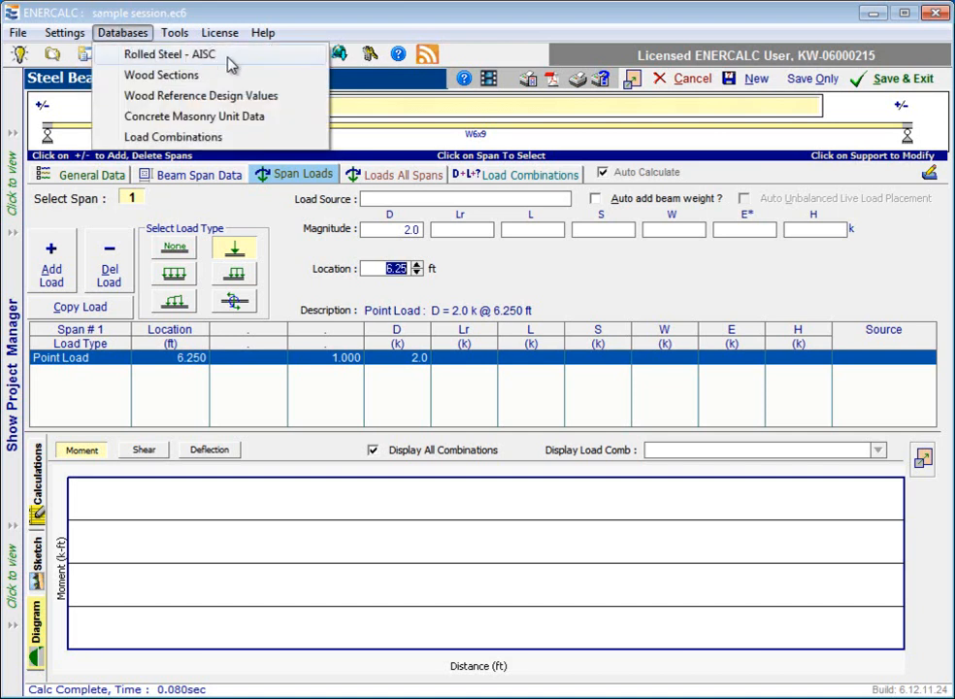
{"action": "left_click", "coordinate": [168, 53]}
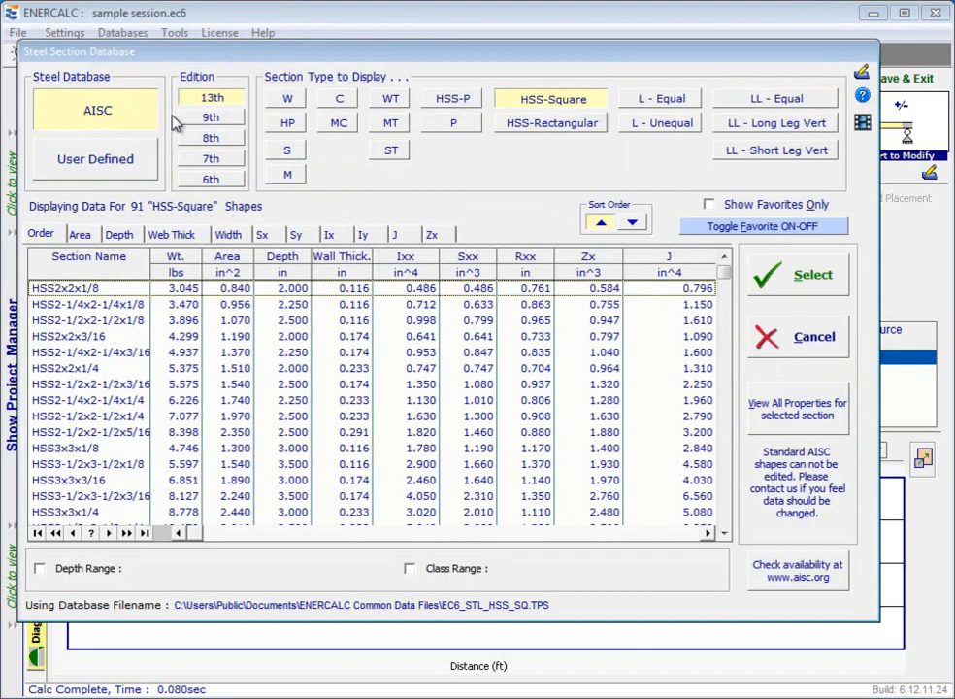
{"action": "mouse_move", "coordinate": [814, 337]}
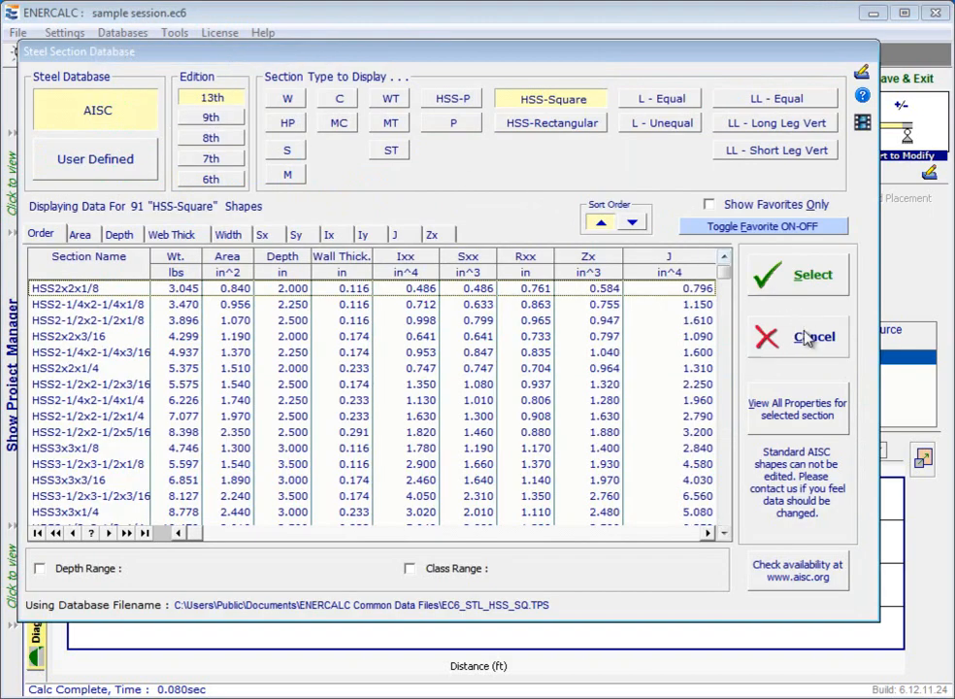
{"action": "left_click", "coordinate": [814, 337]}
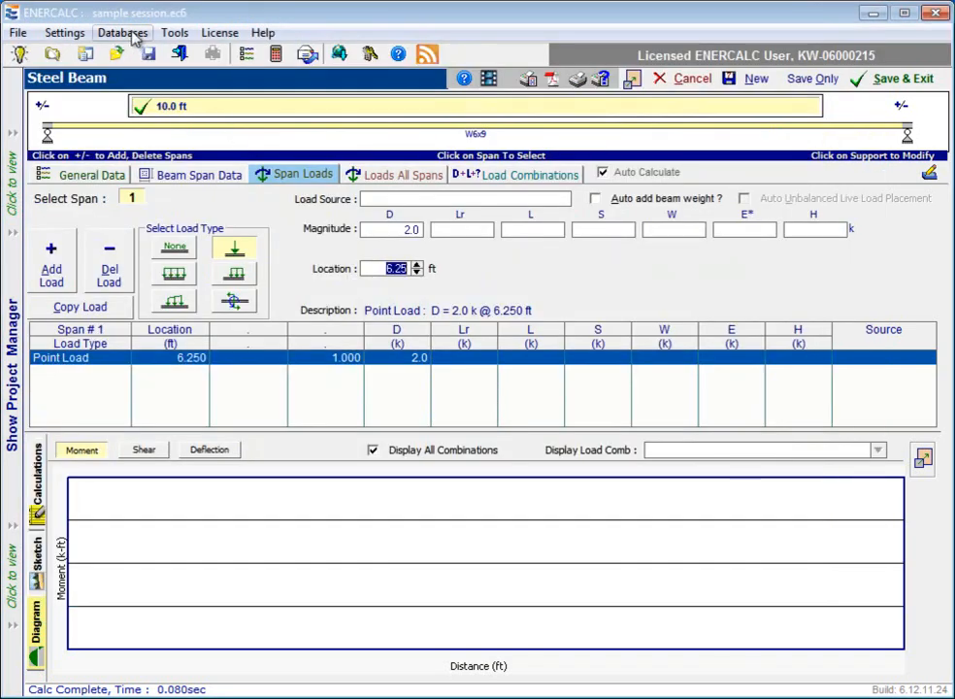
{"action": "left_click", "coordinate": [122, 32]}
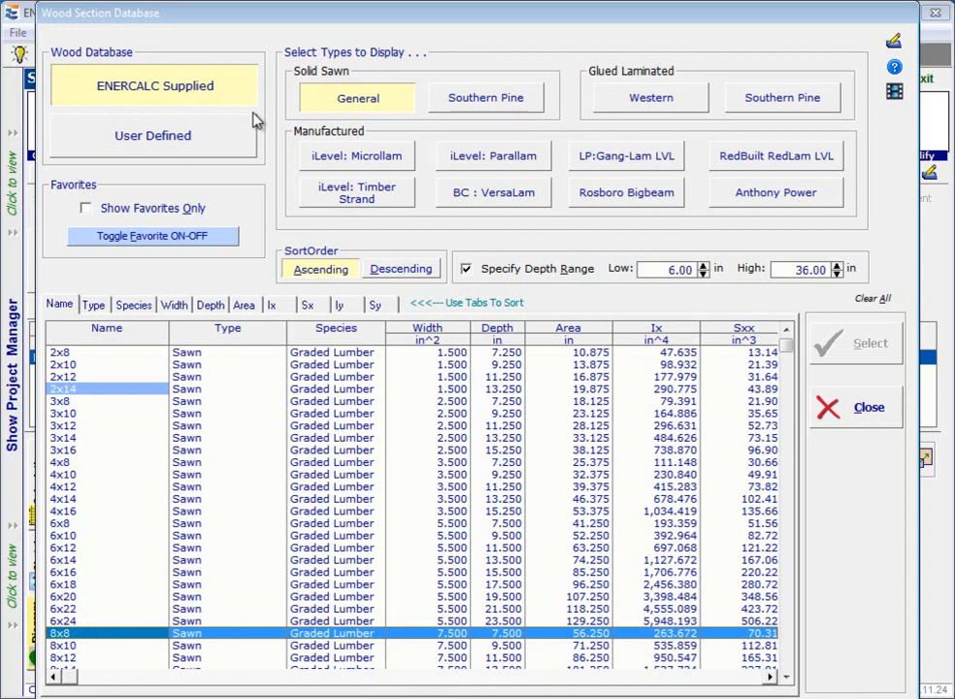
{"action": "mouse_move", "coordinate": [620, 90]}
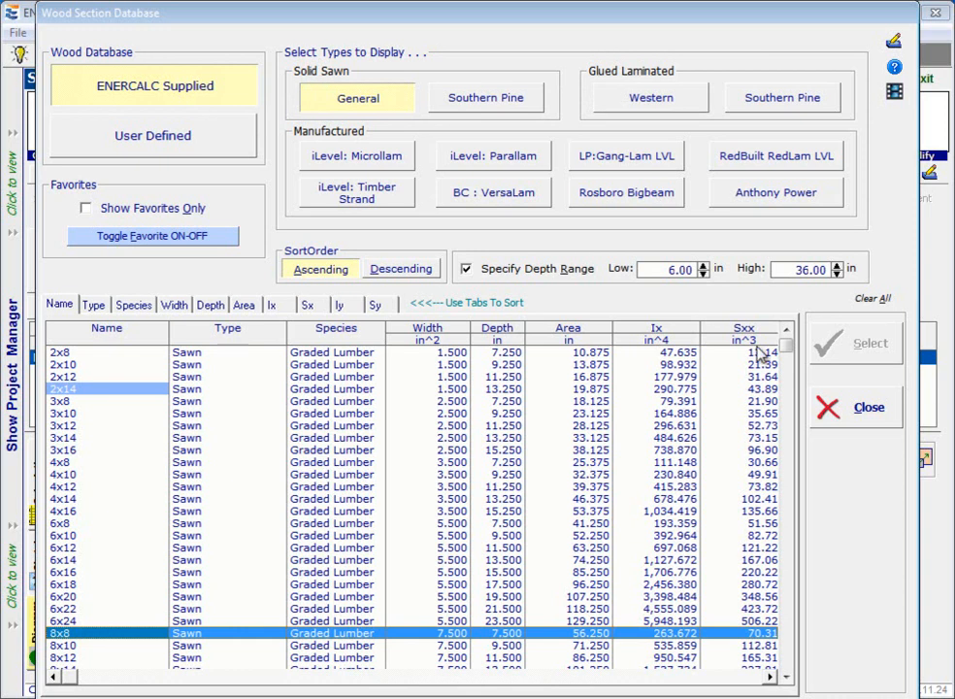
{"action": "left_click", "coordinate": [867, 407]}
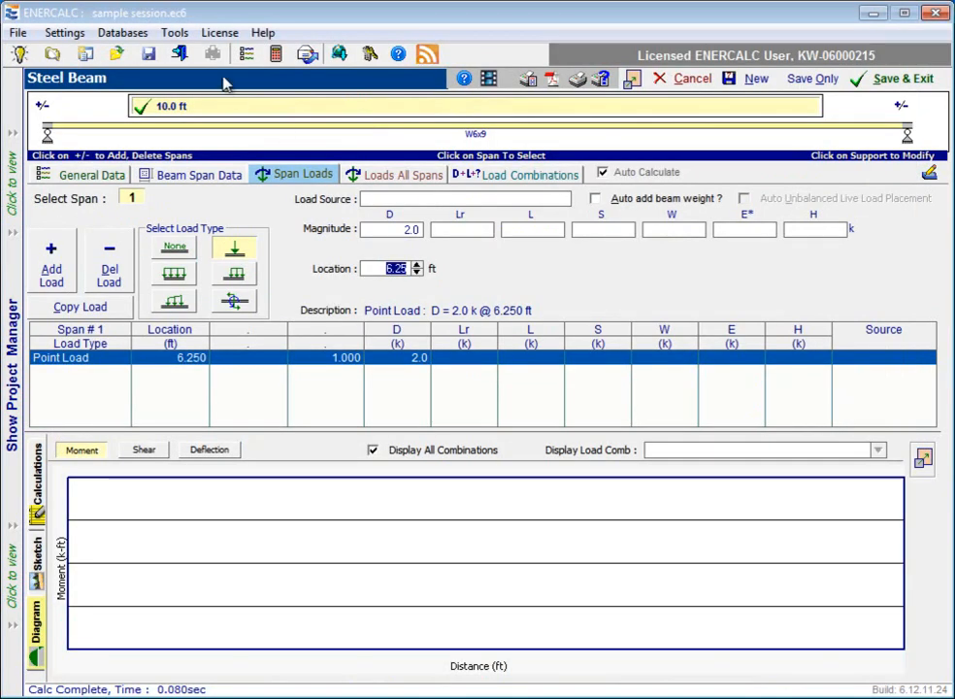
{"action": "left_click", "coordinate": [122, 32]}
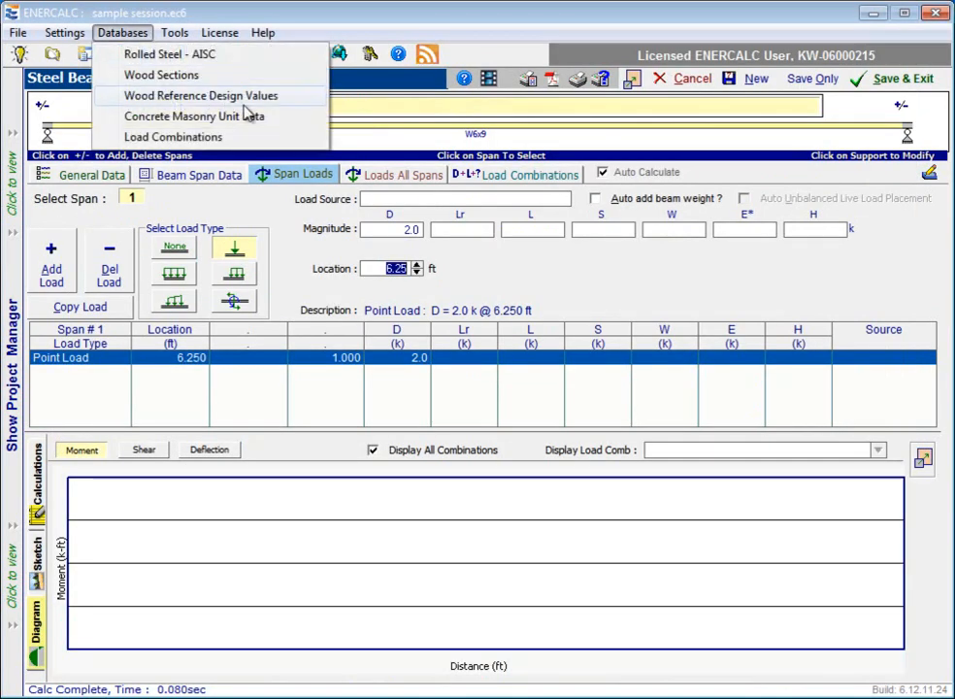
{"action": "left_click", "coordinate": [198, 95]}
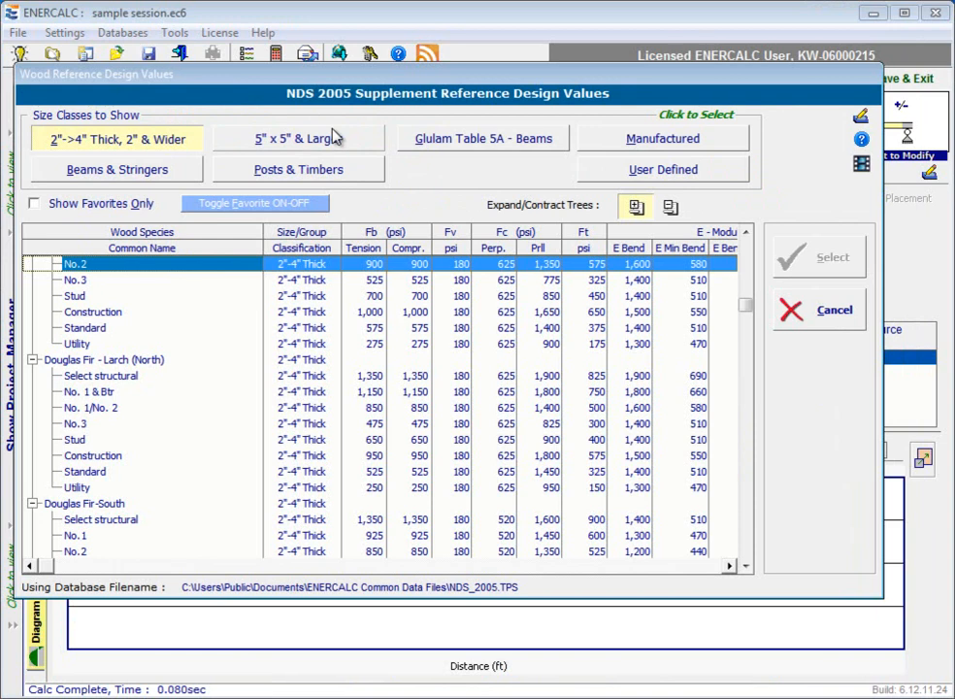
{"action": "mouse_move", "coordinate": [470, 159]}
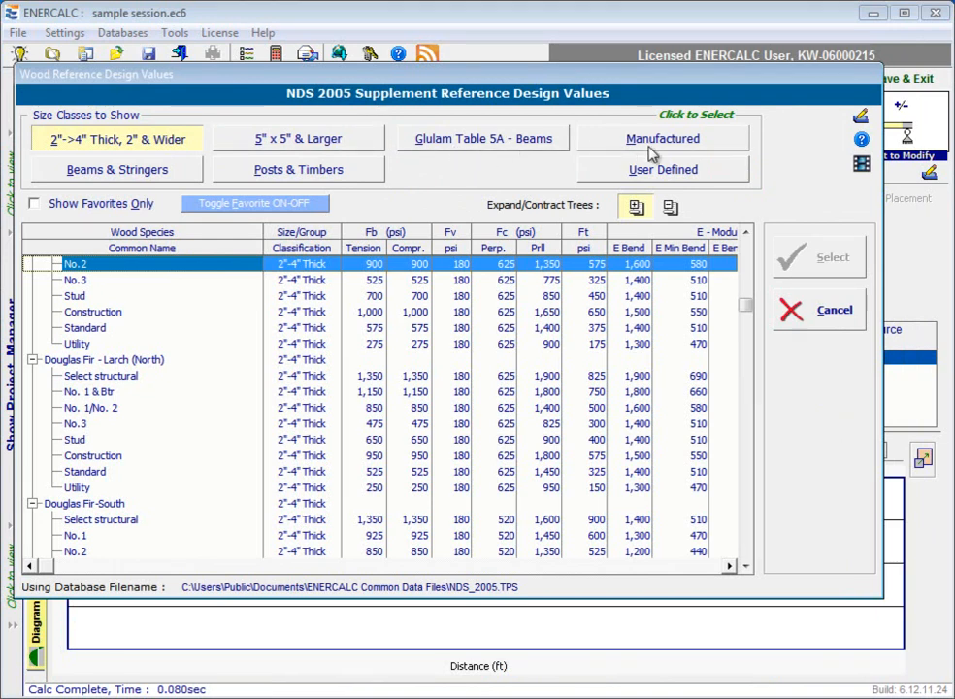
{"action": "mouse_move", "coordinate": [784, 281]}
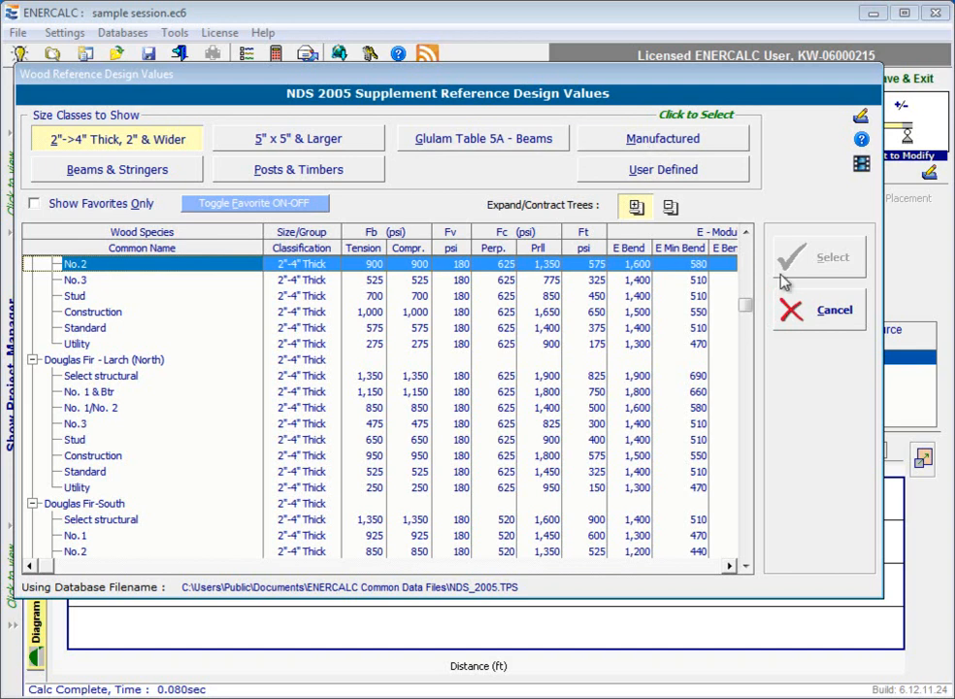
{"action": "left_click", "coordinate": [832, 256]}
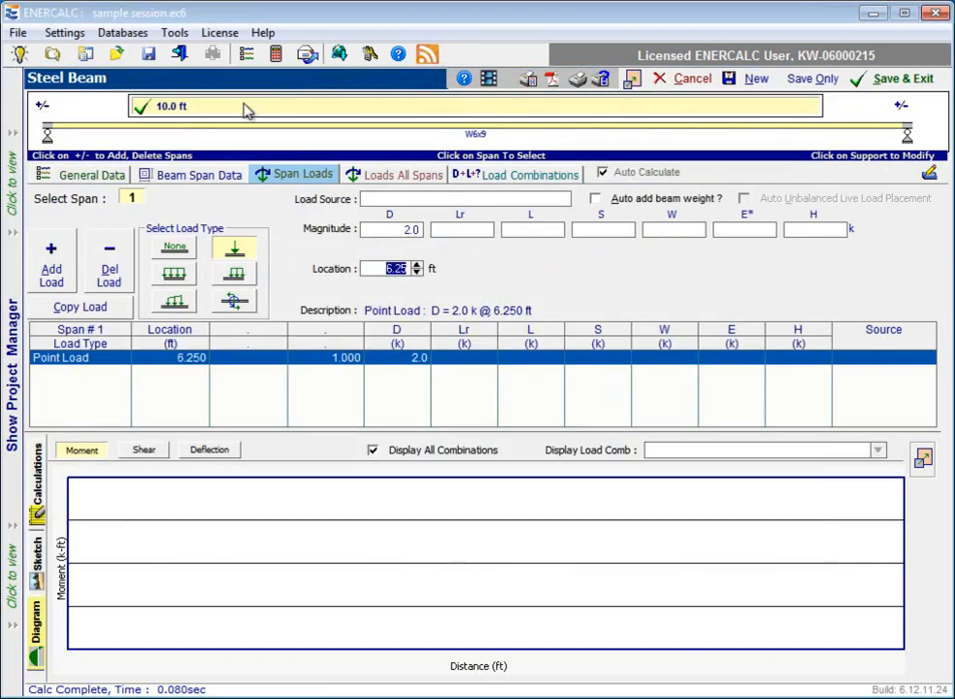
{"action": "left_click", "coordinate": [122, 32]}
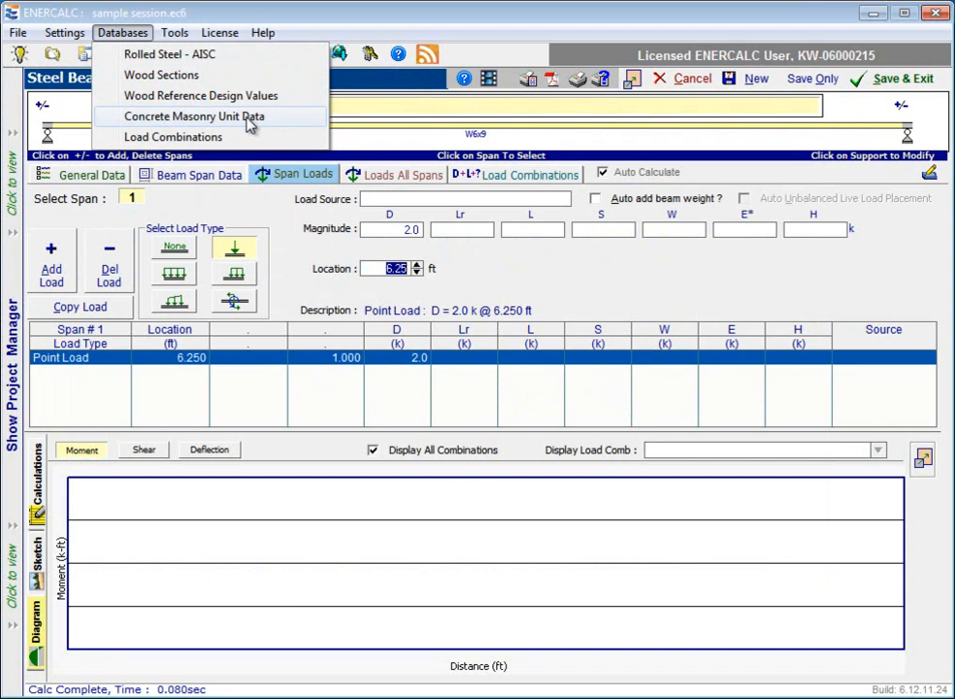
{"action": "left_click", "coordinate": [200, 116]}
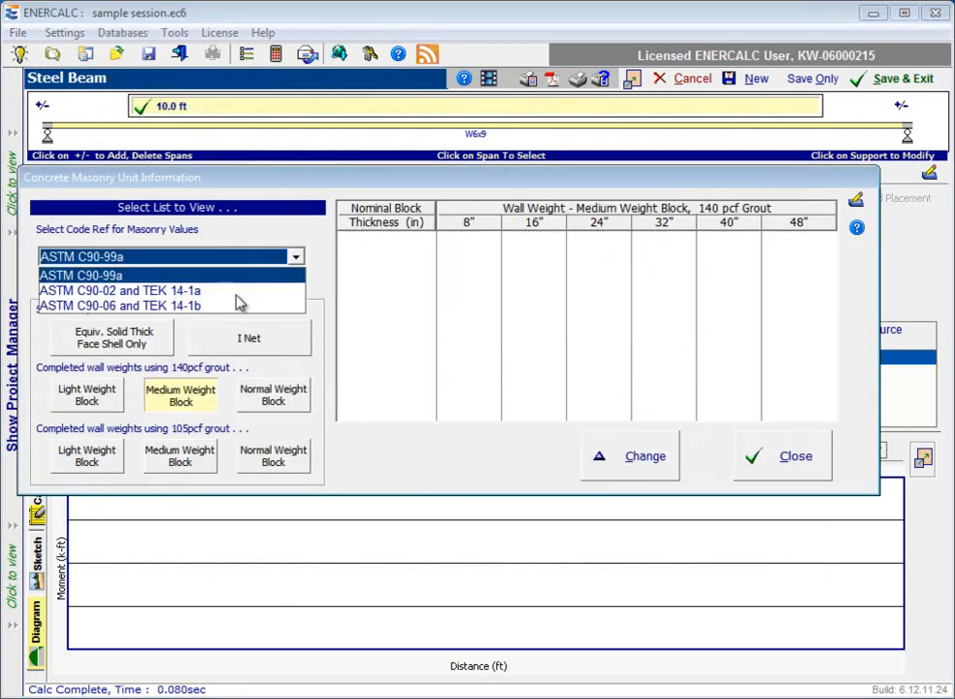
{"action": "left_click", "coordinate": [118, 306]}
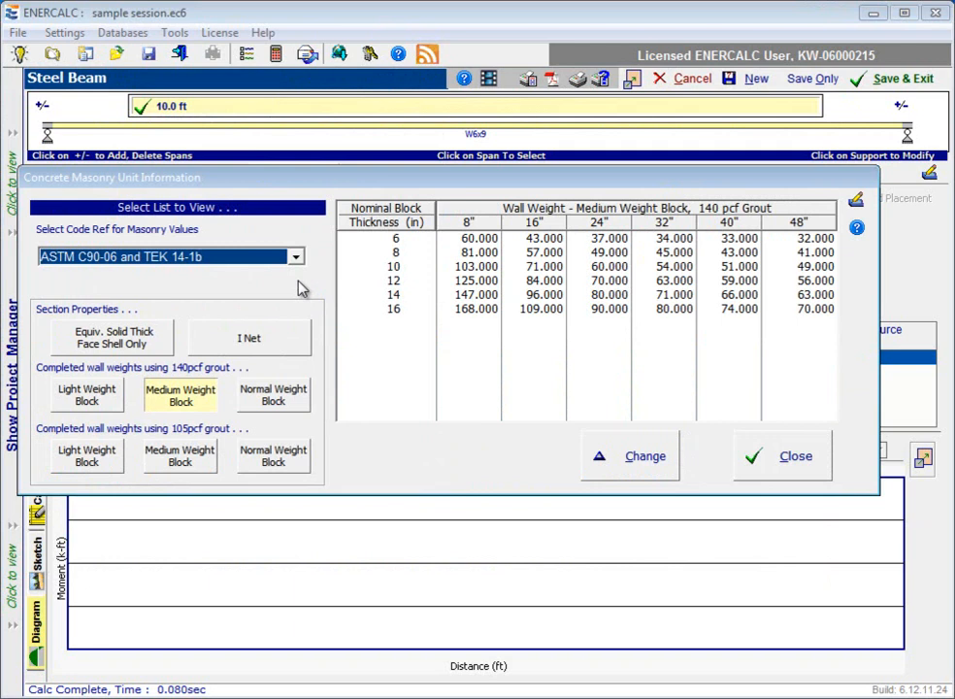
{"action": "mouse_move", "coordinate": [313, 288]}
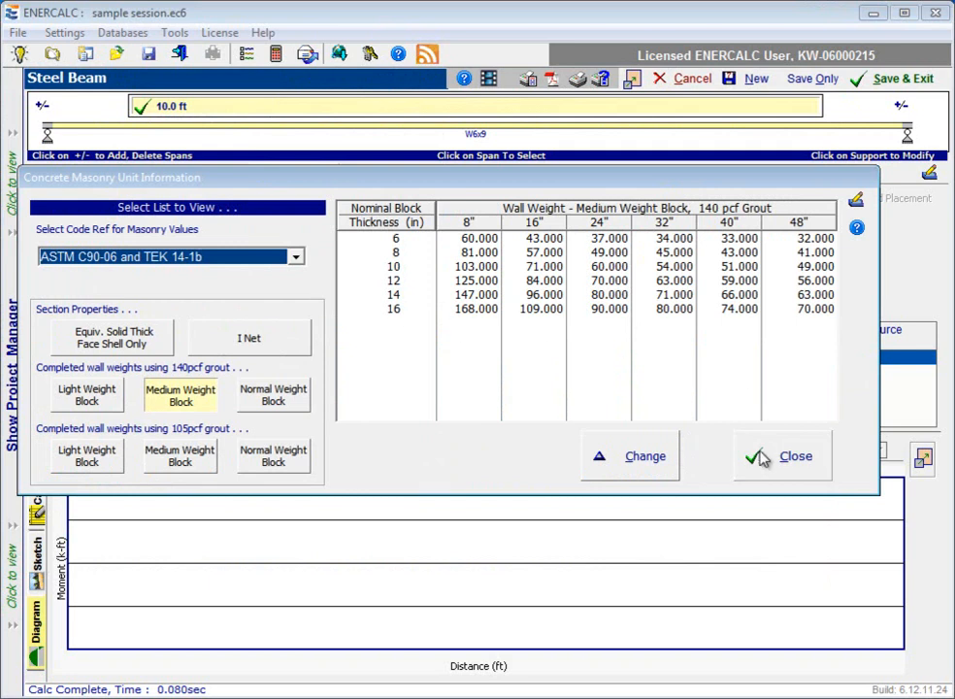
{"action": "left_click", "coordinate": [796, 455]}
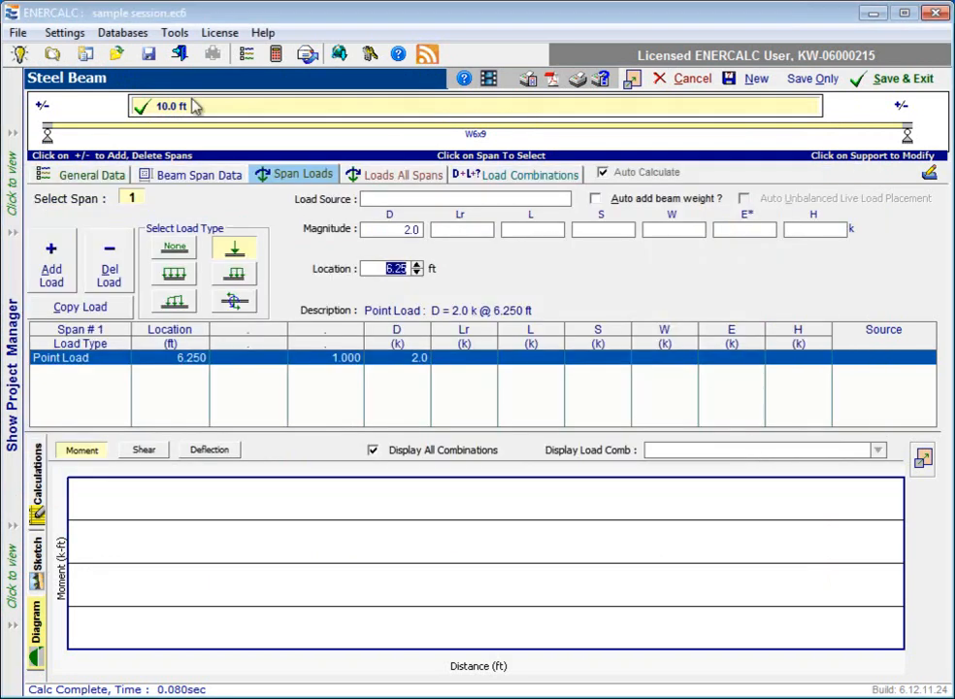
- Open the Databases menu listing steel, wood, masonry and load combinations
{"action": "left_click", "coordinate": [123, 33]}
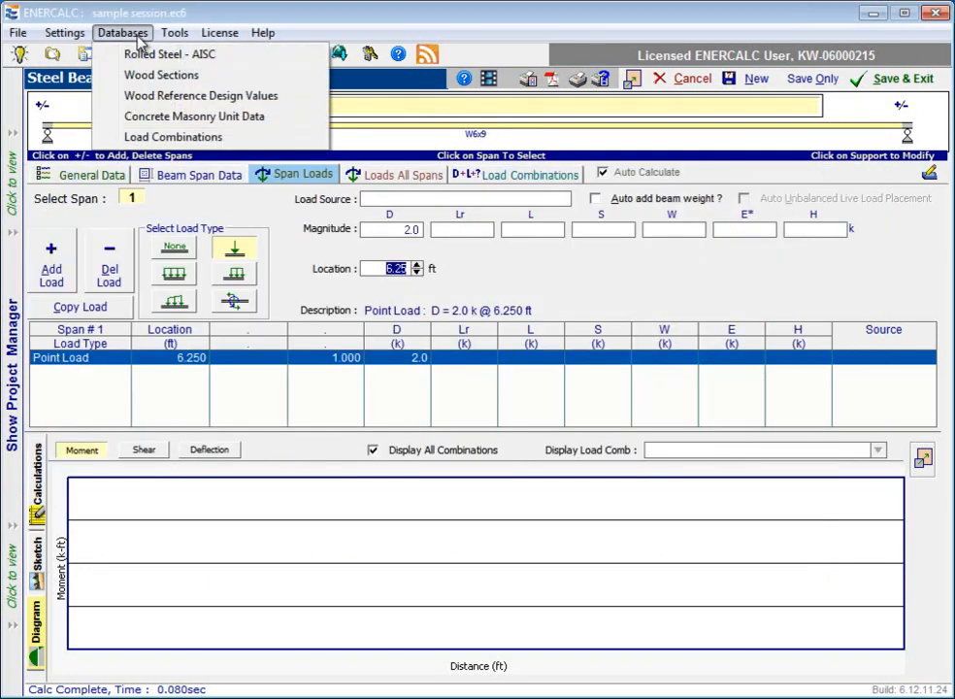
{"action": "mouse_move", "coordinate": [173, 135]}
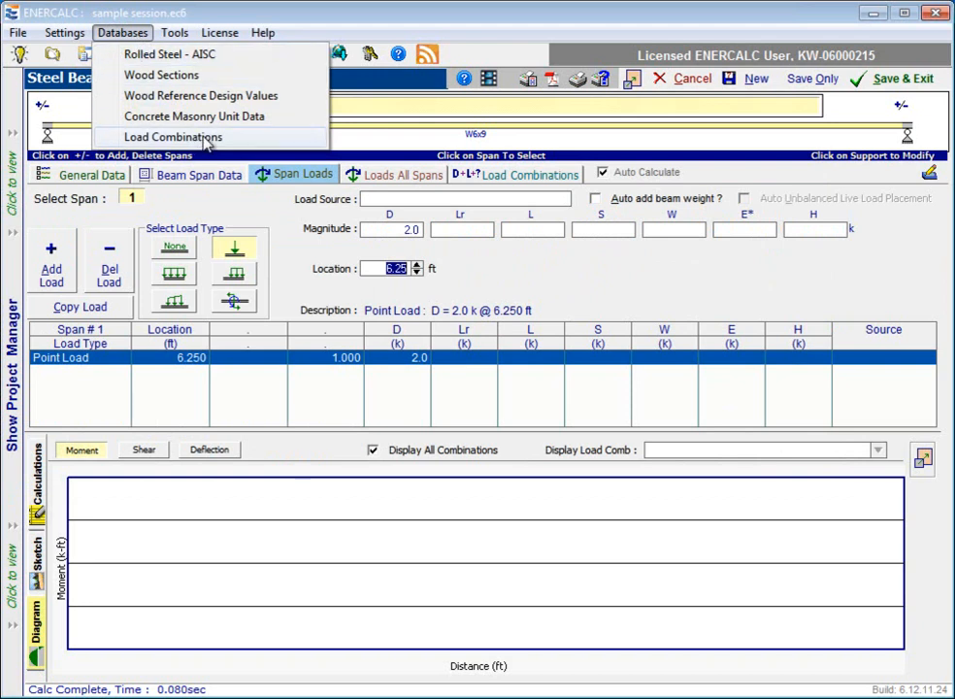
{"action": "mouse_move", "coordinate": [244, 144]}
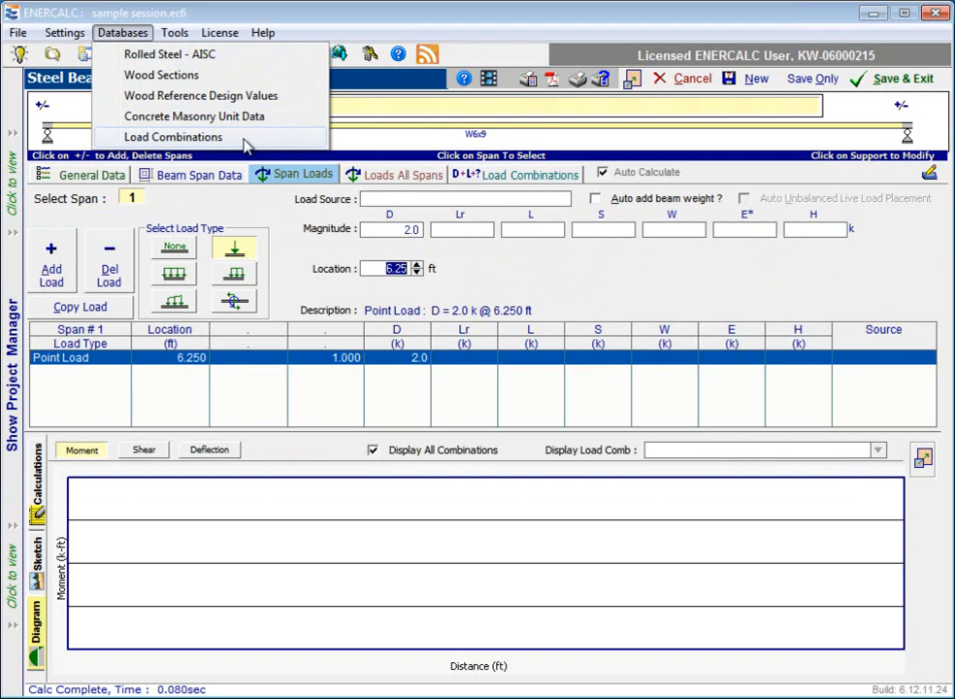
- Review the ASCE 7-05 Load Combination Database and close it
{"action": "left_click", "coordinate": [173, 135]}
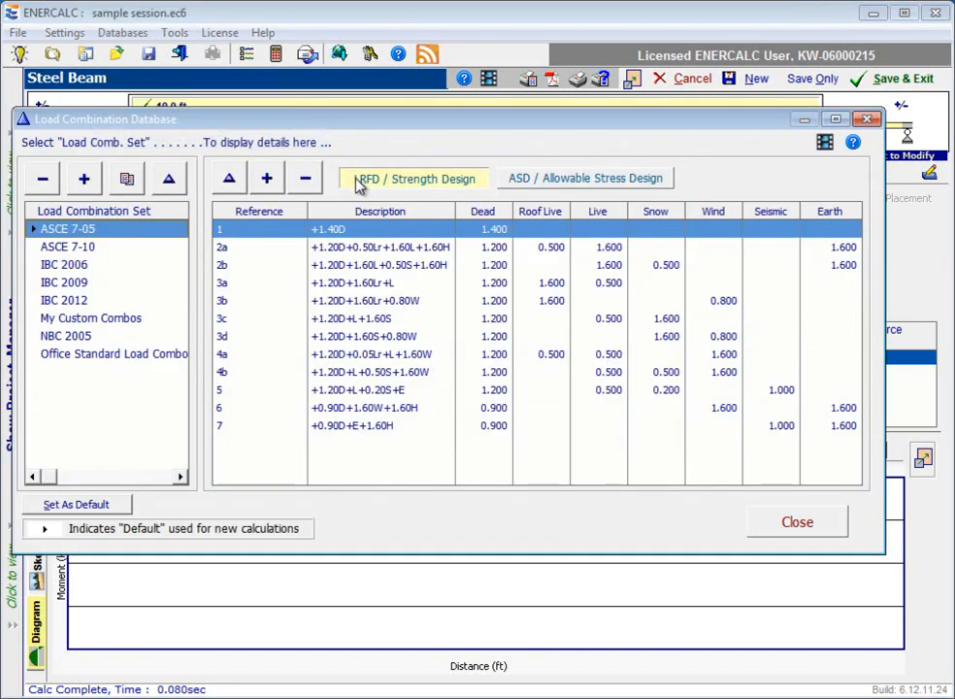
{"action": "mouse_move", "coordinate": [187, 262]}
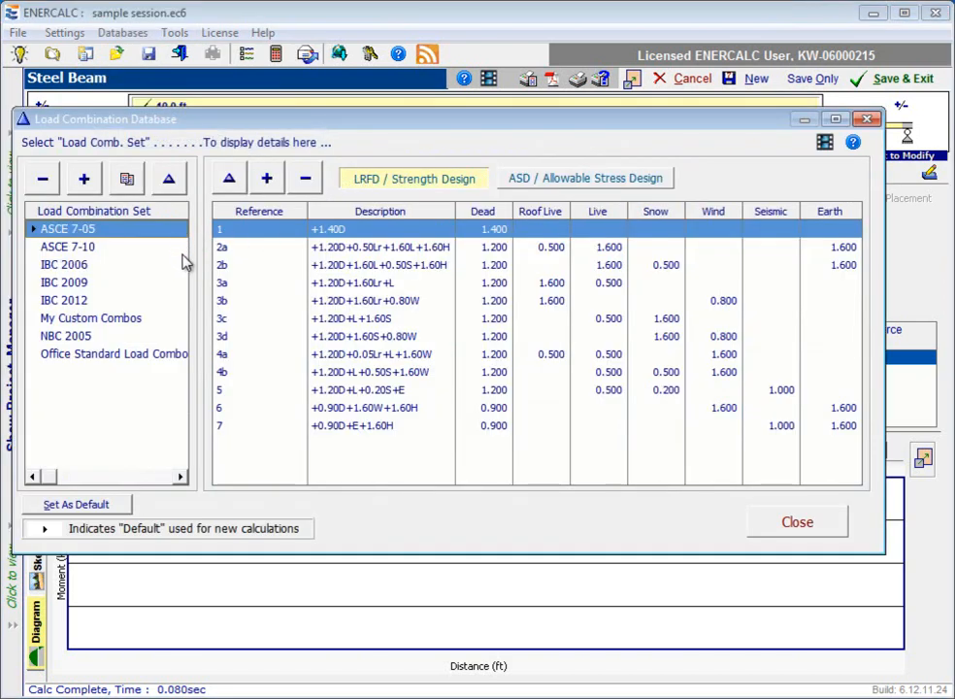
{"action": "mouse_move", "coordinate": [178, 378]}
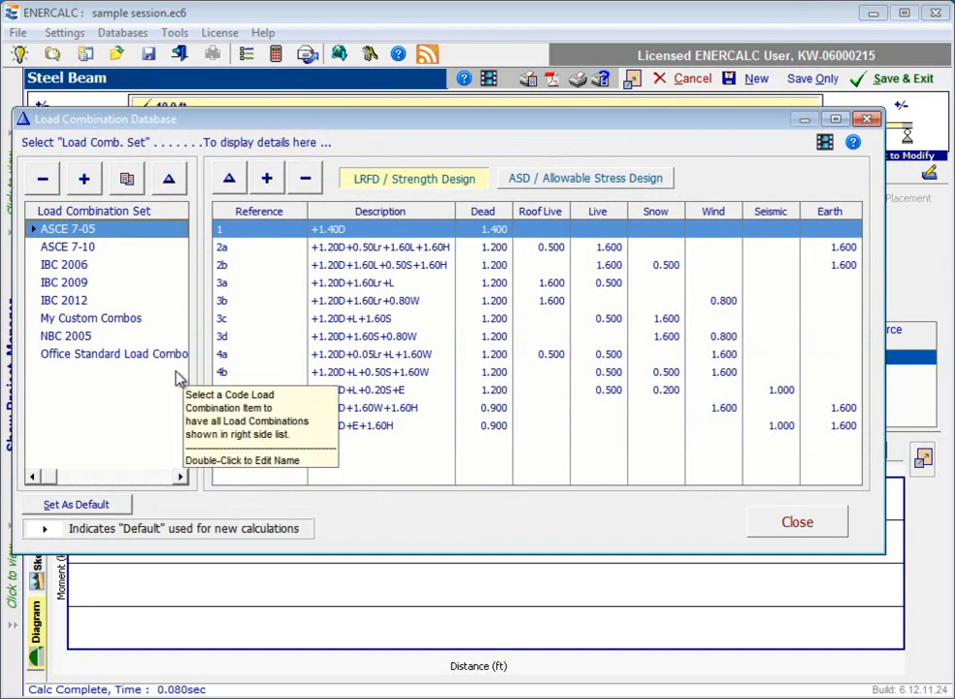
{"action": "mouse_move", "coordinate": [554, 449]}
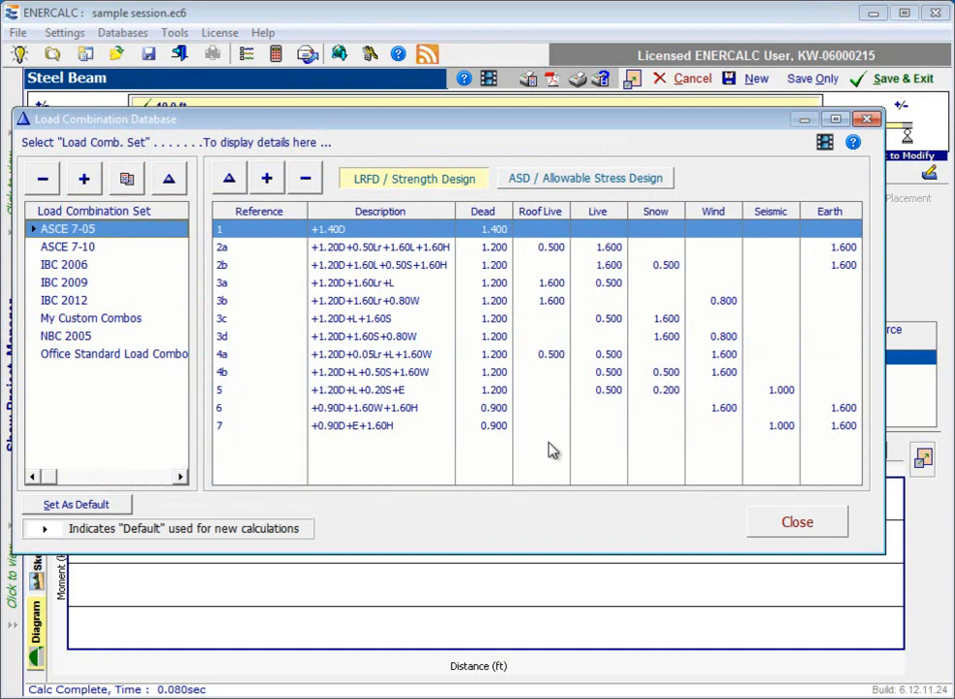
{"action": "left_click", "coordinate": [797, 521]}
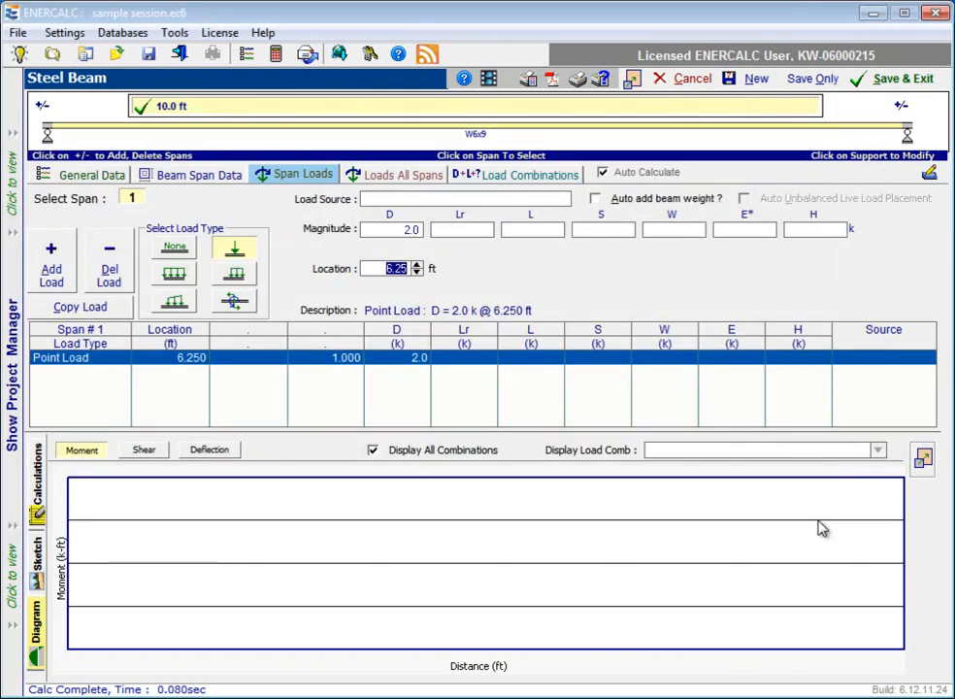
{"action": "mouse_move", "coordinate": [816, 529]}
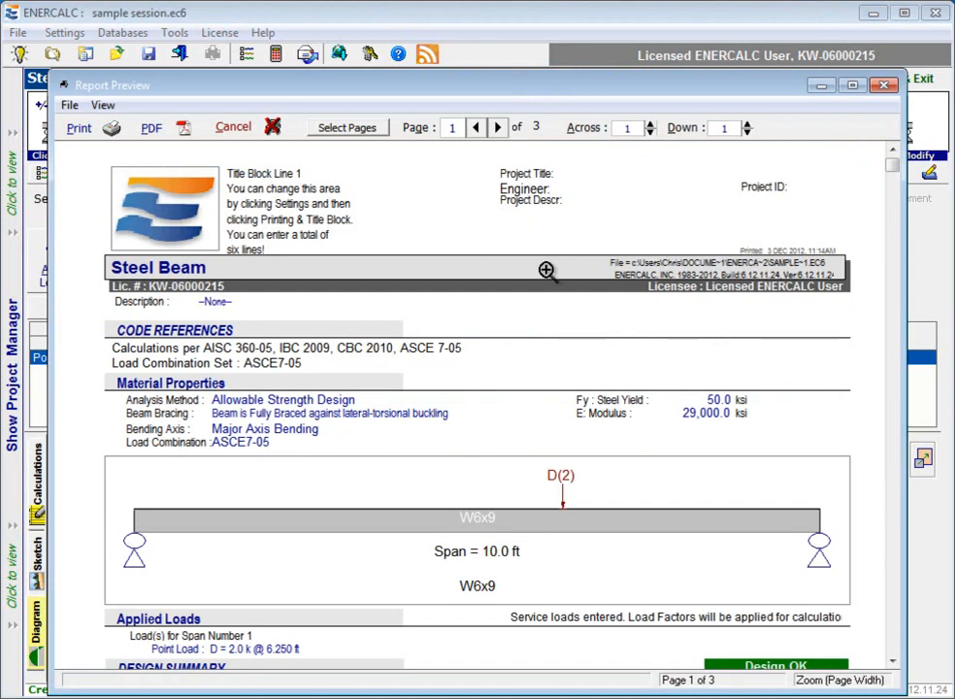
{"action": "mouse_move", "coordinate": [531, 343]}
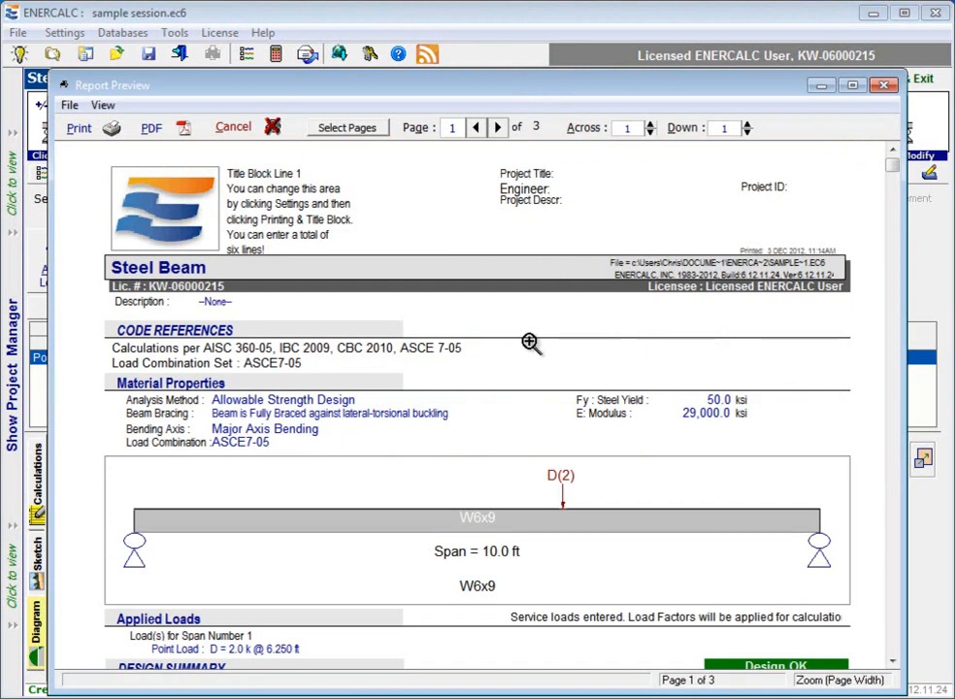
- Scroll through the beam report preview pages
{"action": "scroll", "scroll_direction": "down", "scroll_amount": 3}
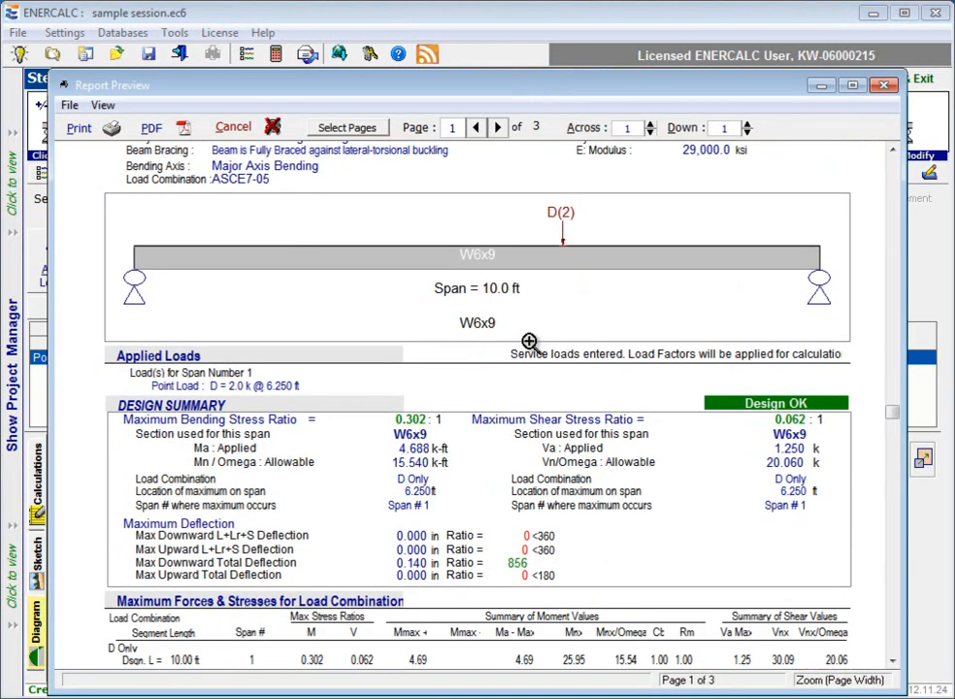
{"action": "scroll", "scroll_direction": "down", "scroll_amount": 3}
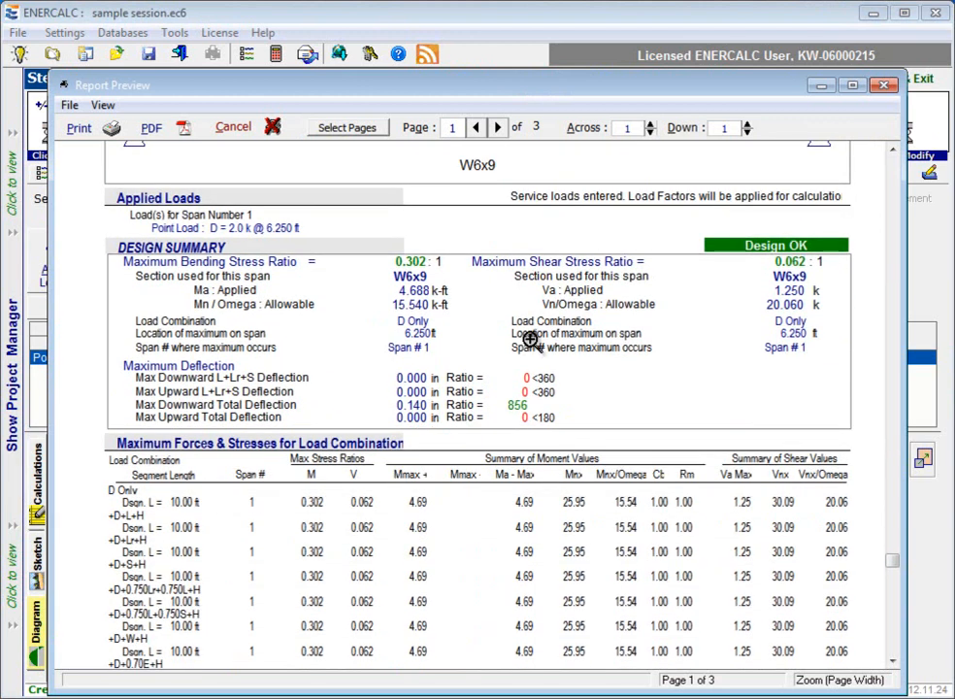
{"action": "scroll", "scroll_direction": "up", "scroll_amount": 3}
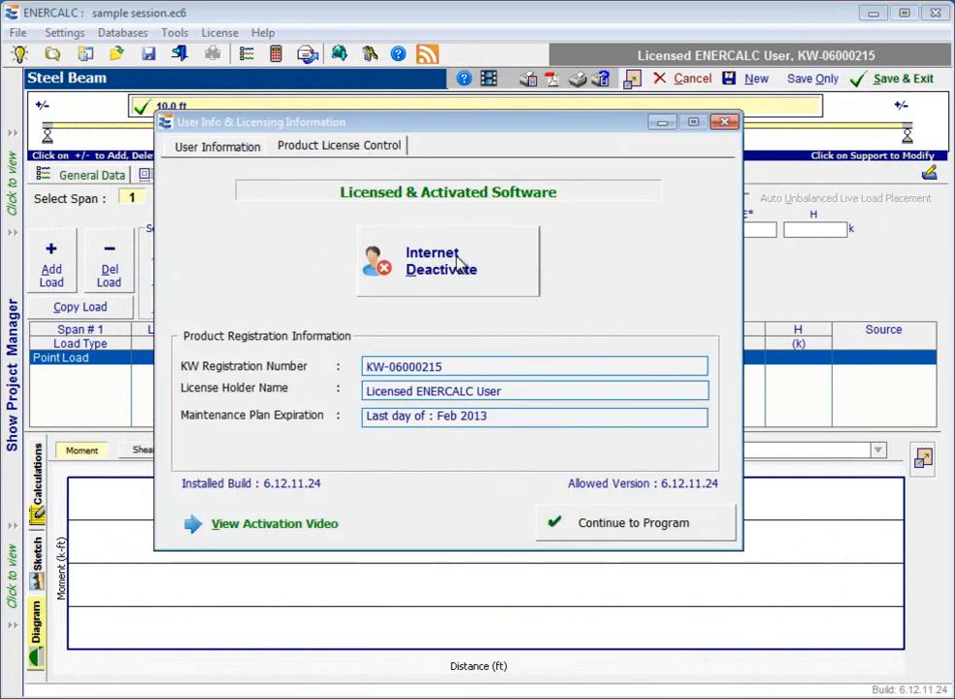
- Deactivate and reactivate the licence over the internet, then continue to the program
{"action": "left_click", "coordinate": [441, 260]}
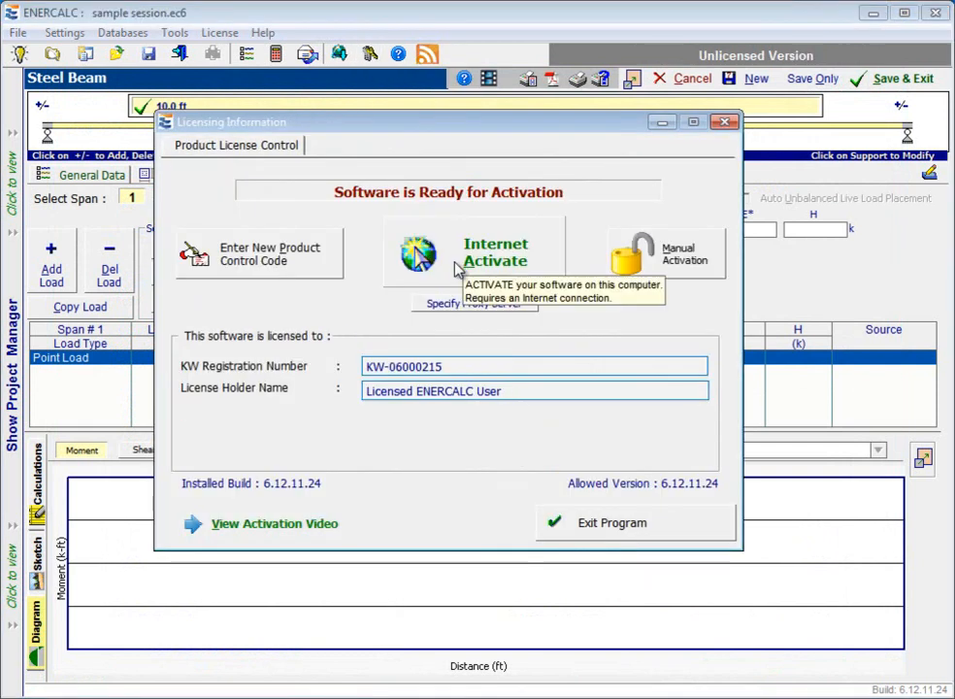
{"action": "mouse_move", "coordinate": [476, 292]}
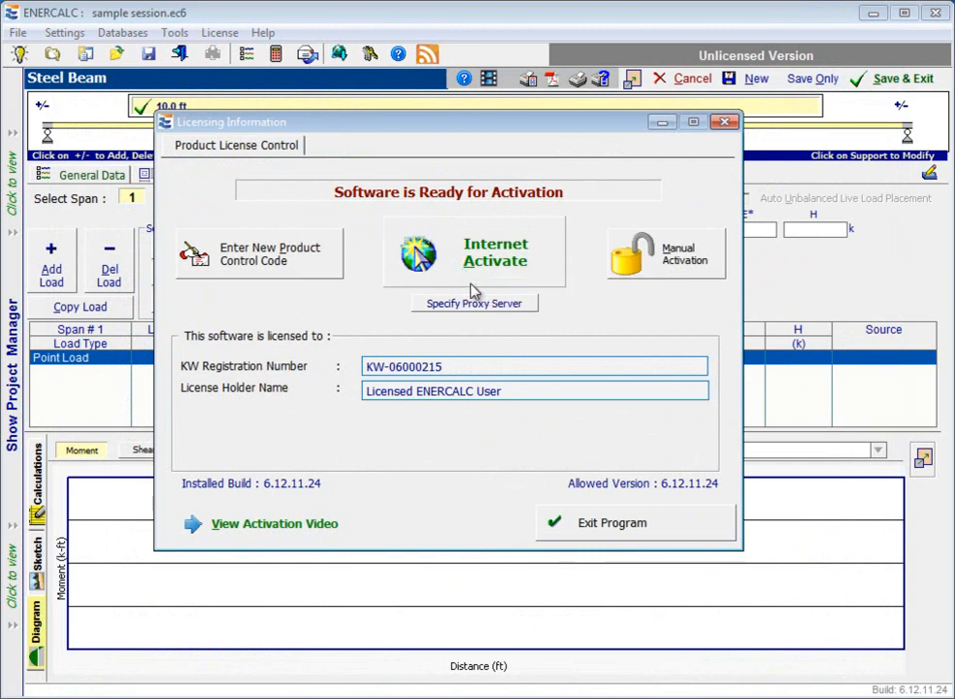
{"action": "mouse_move", "coordinate": [454, 270]}
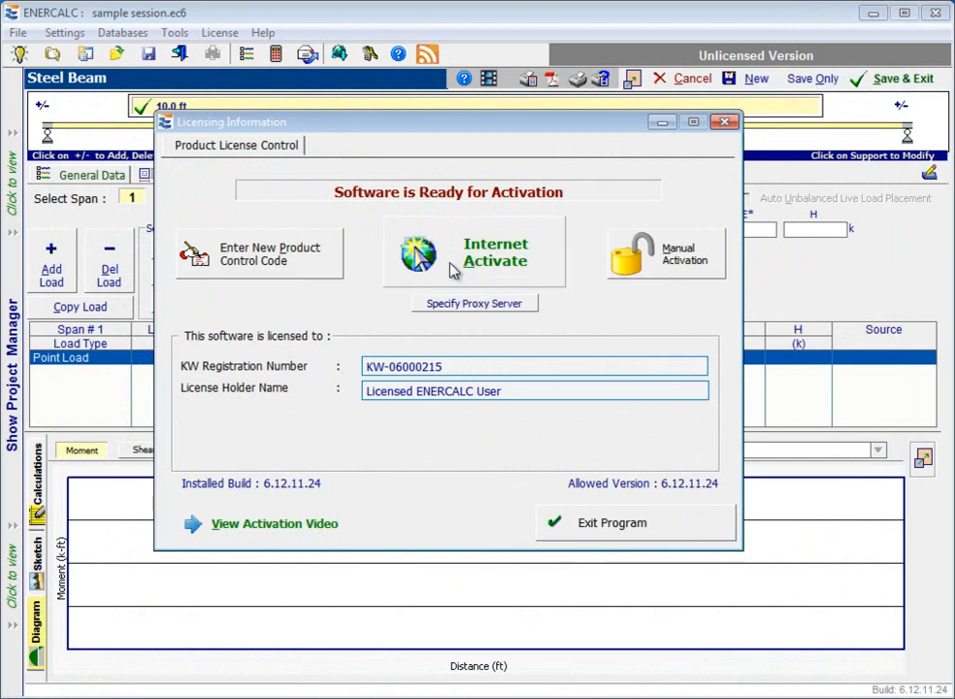
{"action": "left_click", "coordinate": [475, 253]}
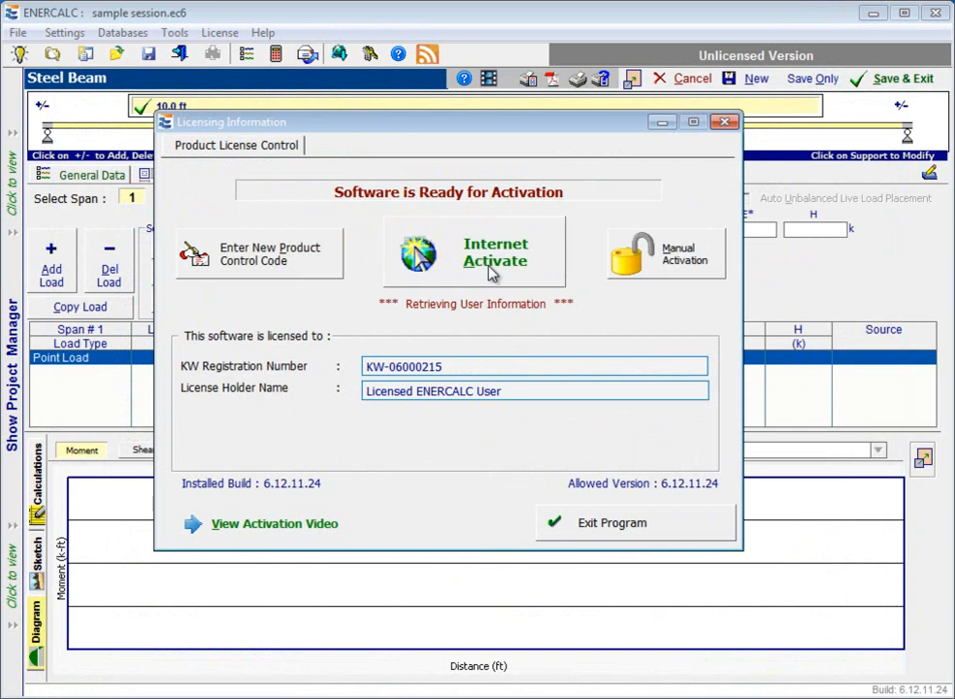
{"action": "left_click", "coordinate": [495, 252]}
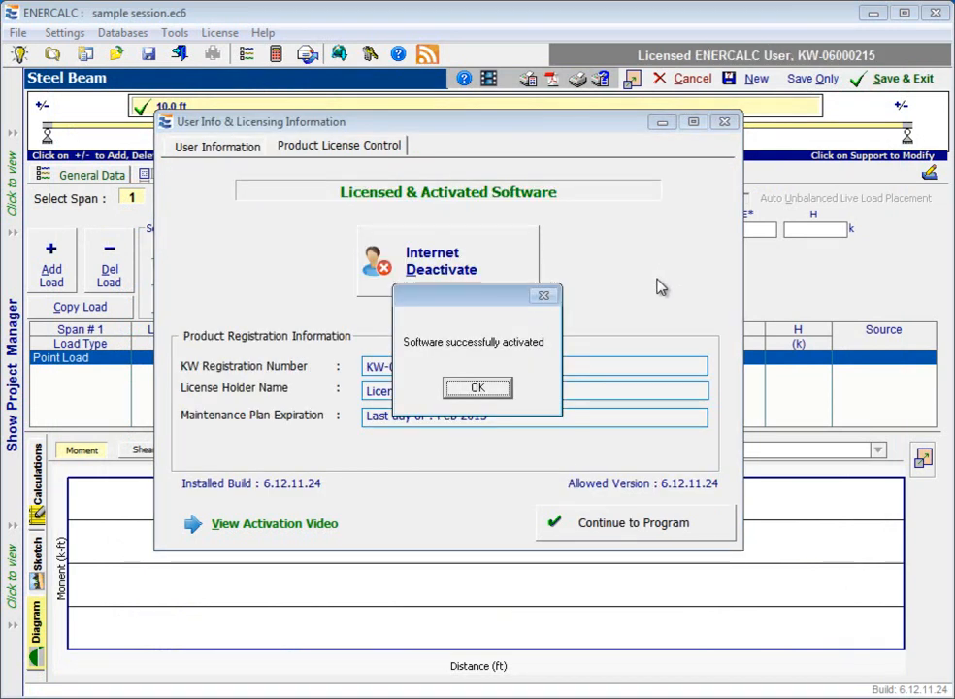
{"action": "left_click", "coordinate": [478, 388]}
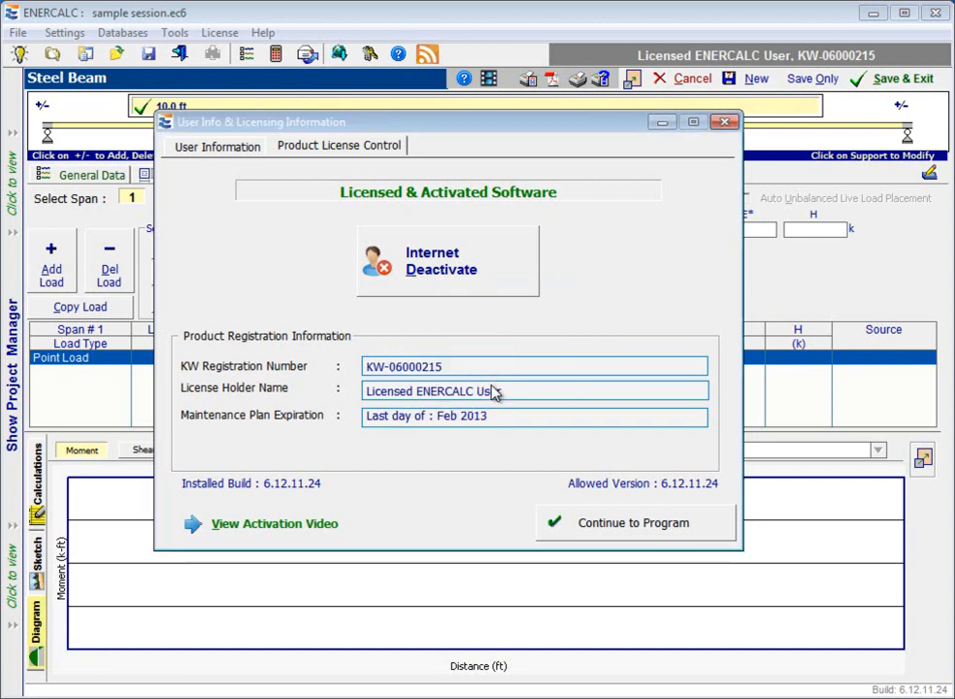
{"action": "mouse_move", "coordinate": [542, 434]}
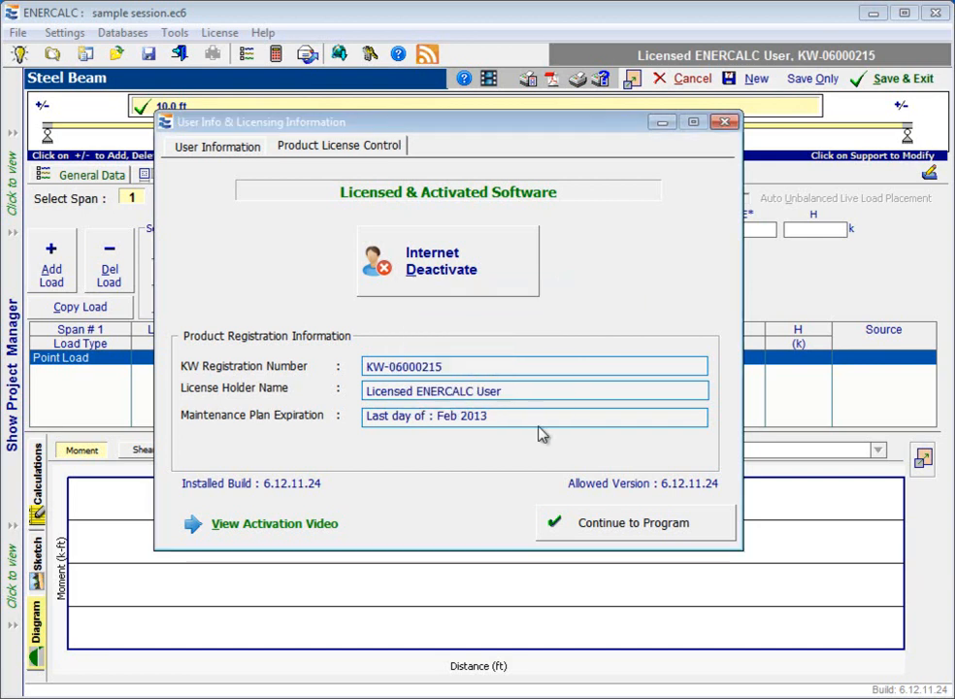
{"action": "left_click", "coordinate": [634, 523]}
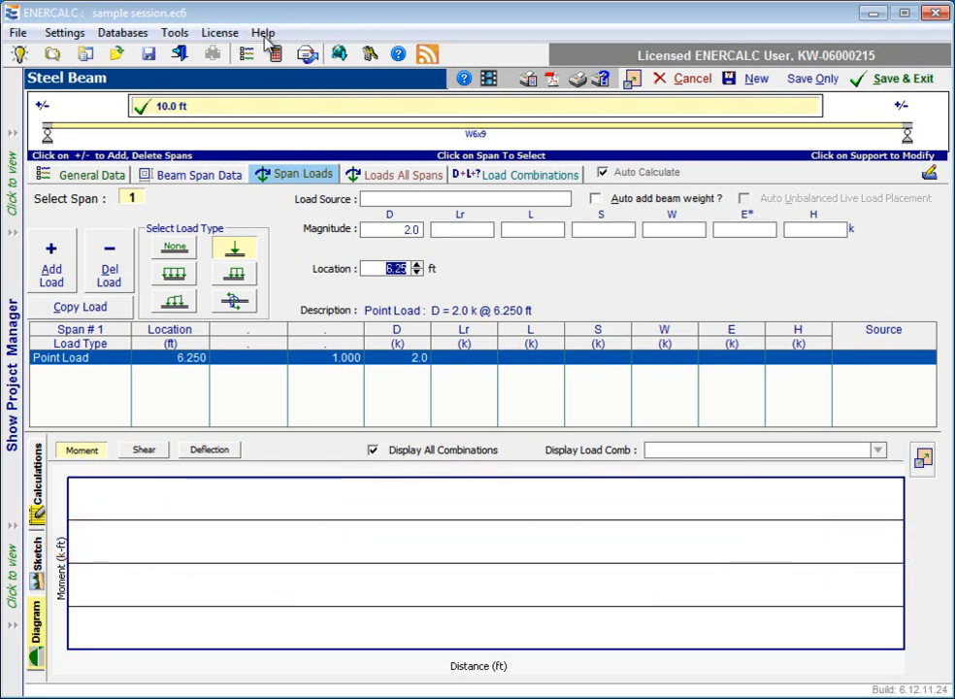
{"action": "left_click", "coordinate": [263, 32]}
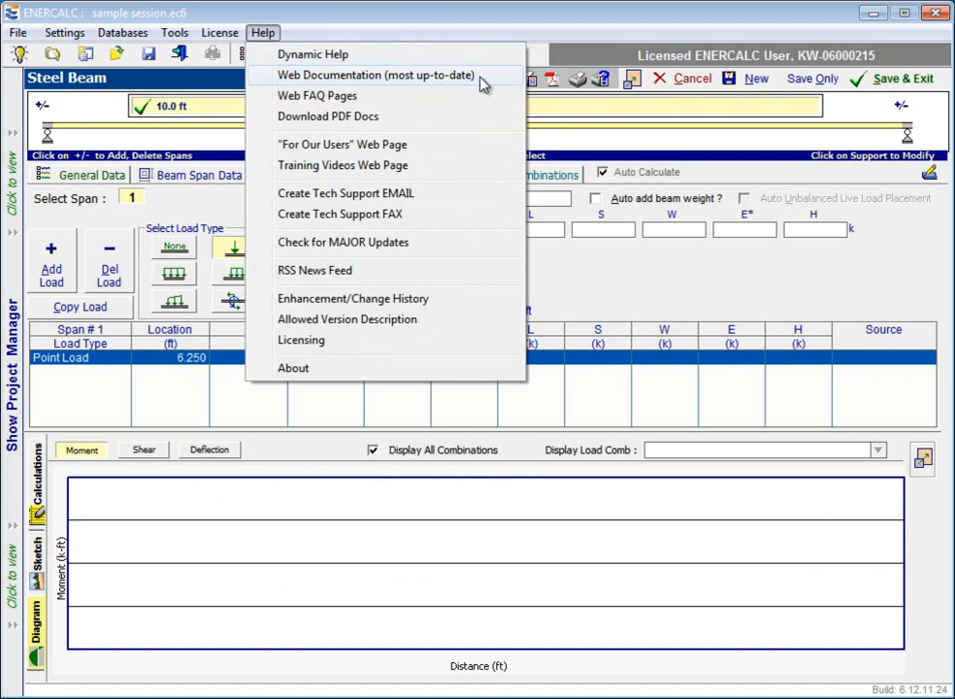
{"action": "mouse_move", "coordinate": [494, 83]}
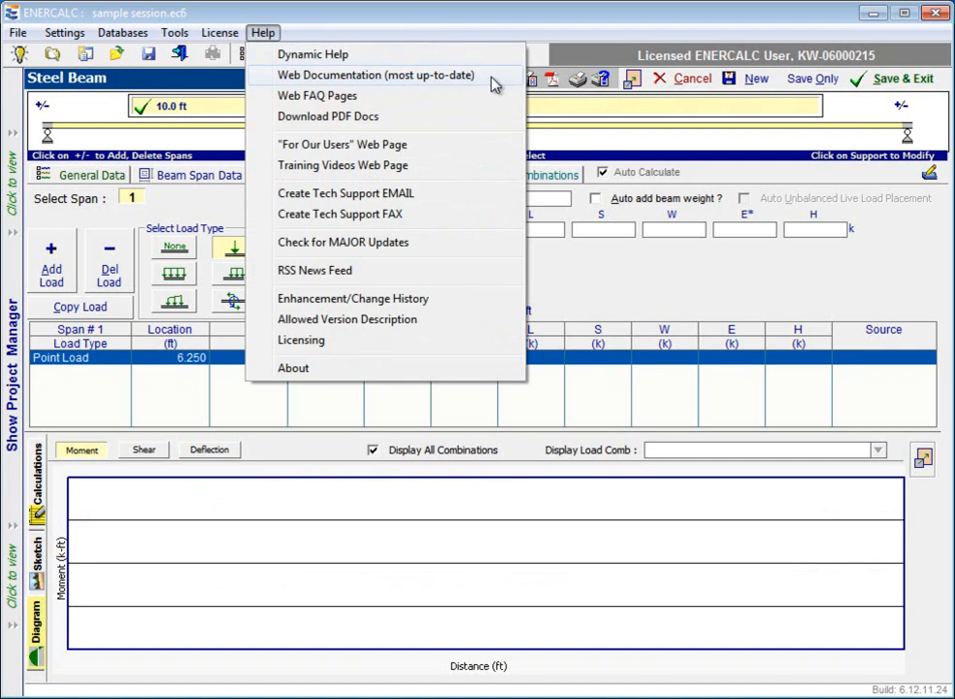
{"action": "mouse_move", "coordinate": [489, 105]}
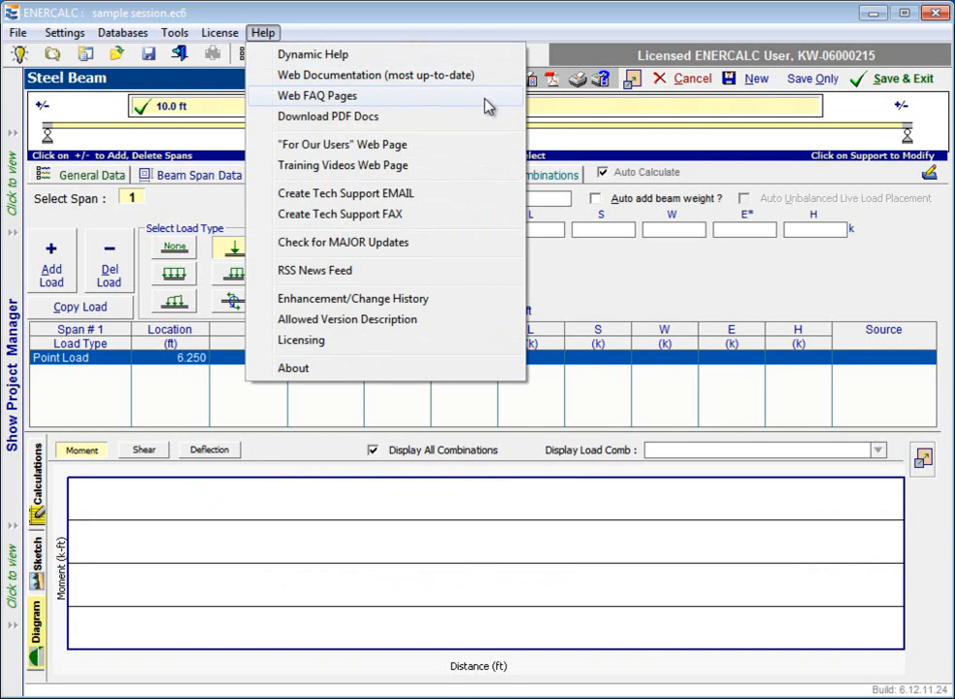
{"action": "mouse_move", "coordinate": [472, 153]}
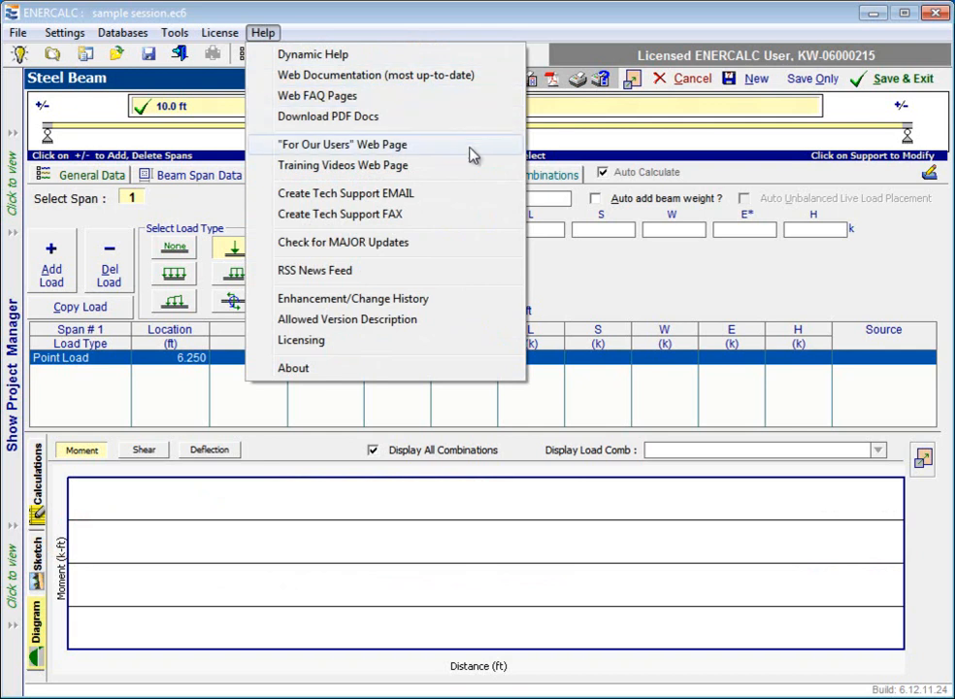
{"action": "mouse_move", "coordinate": [466, 193]}
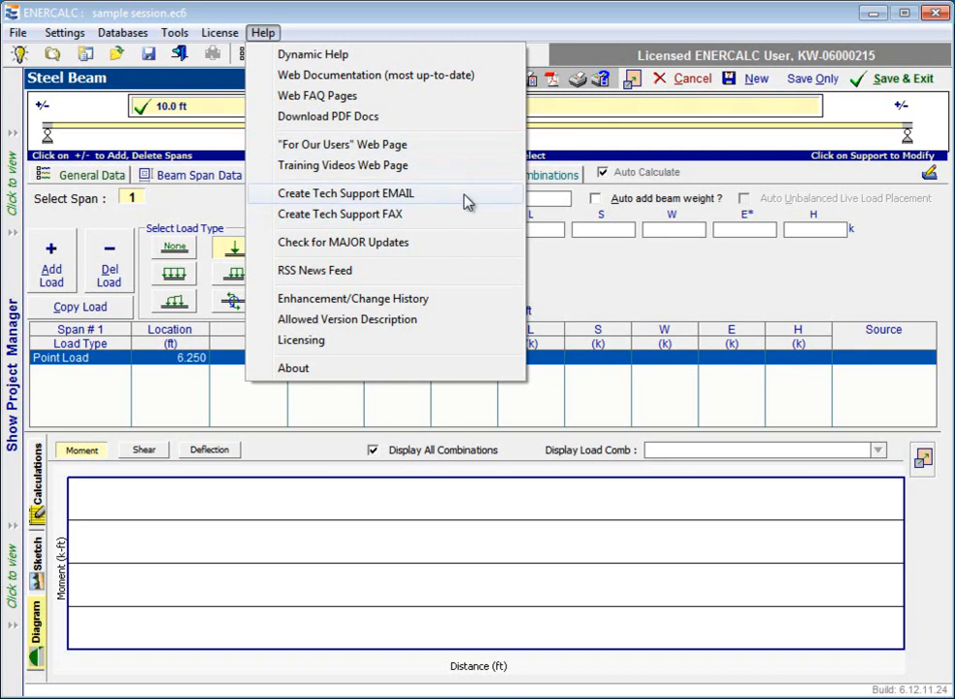
{"action": "mouse_move", "coordinate": [460, 219]}
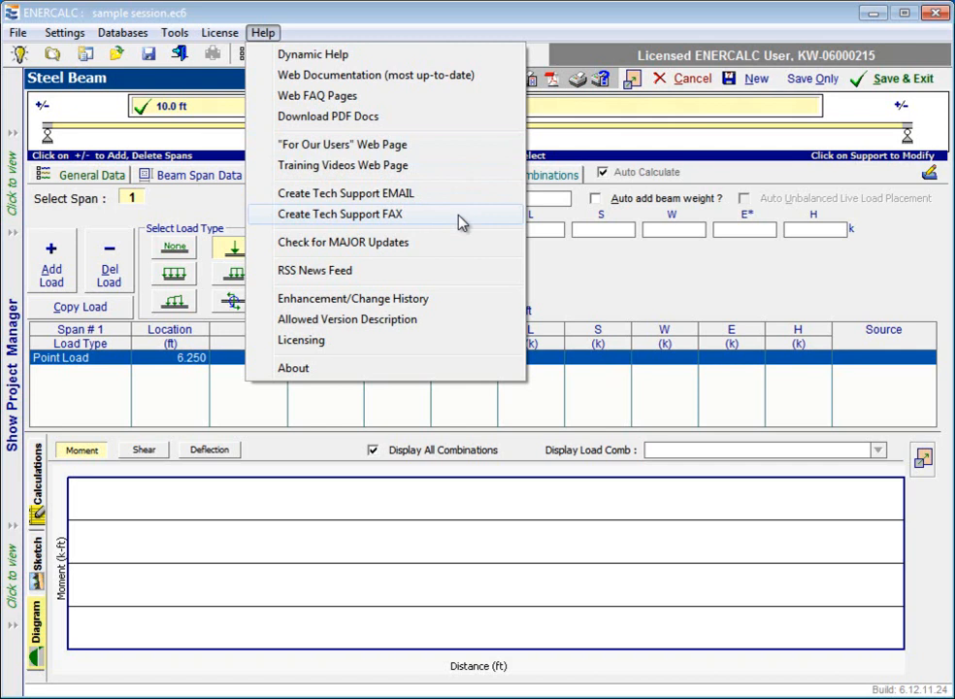
{"action": "mouse_move", "coordinate": [452, 242]}
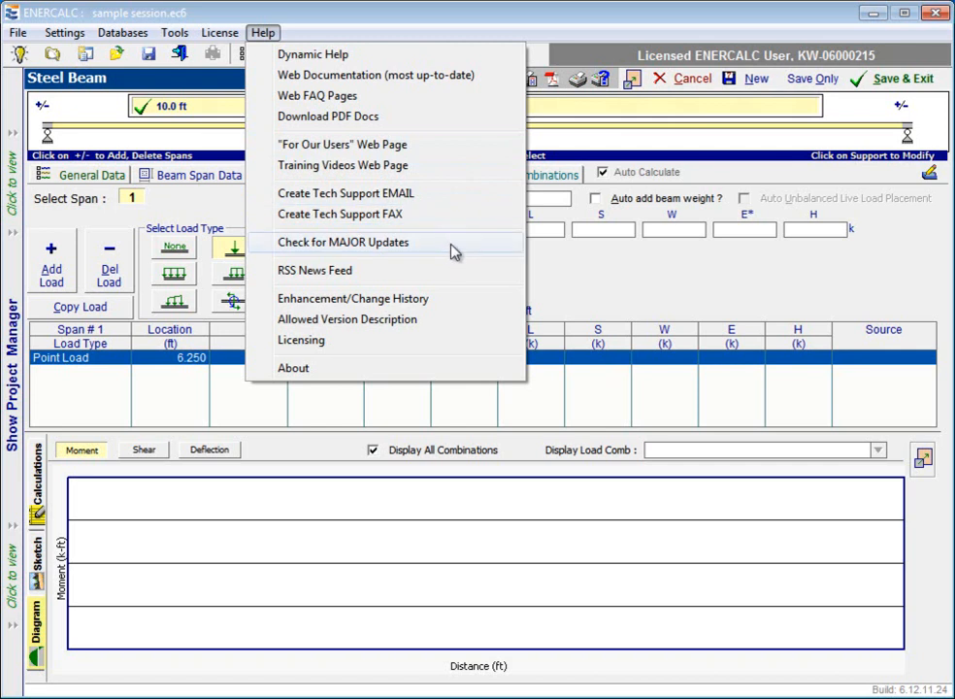
{"action": "mouse_move", "coordinate": [453, 193]}
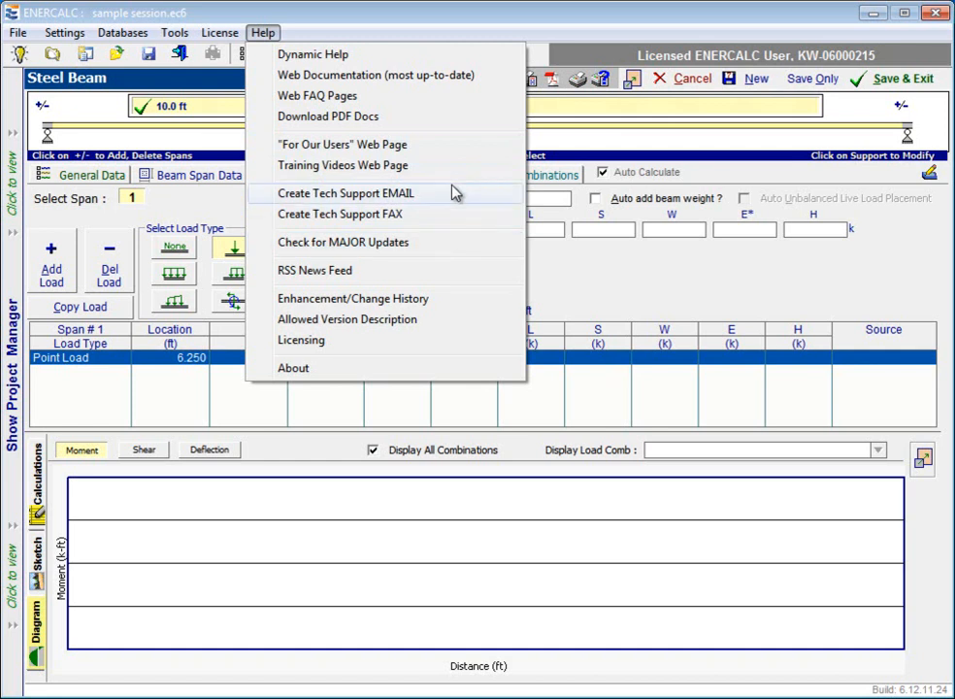
{"action": "mouse_move", "coordinate": [457, 172]}
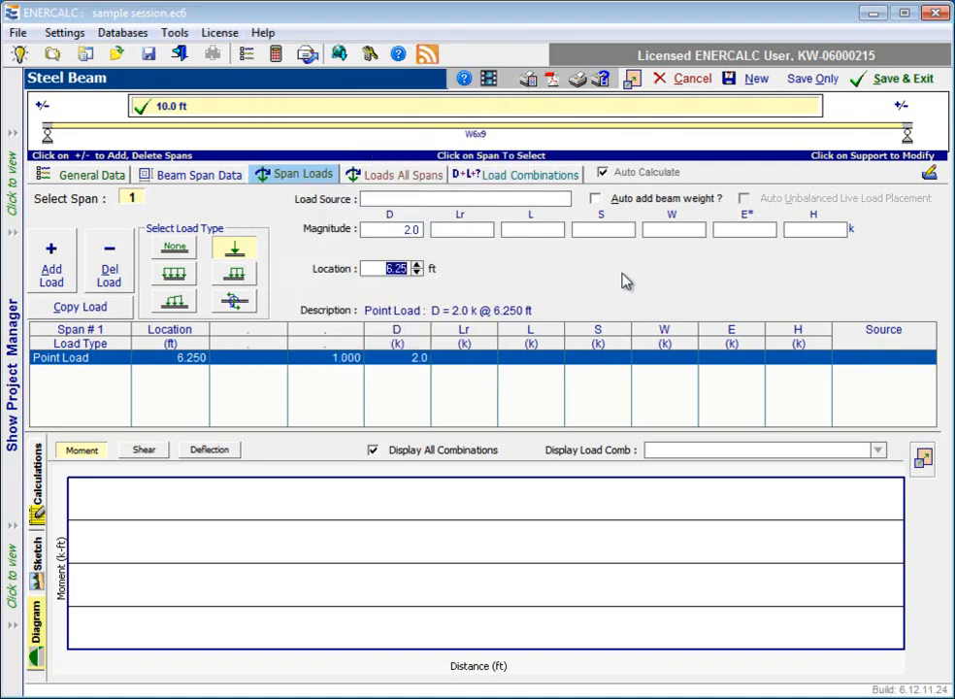
{"action": "mouse_move", "coordinate": [489, 79]}
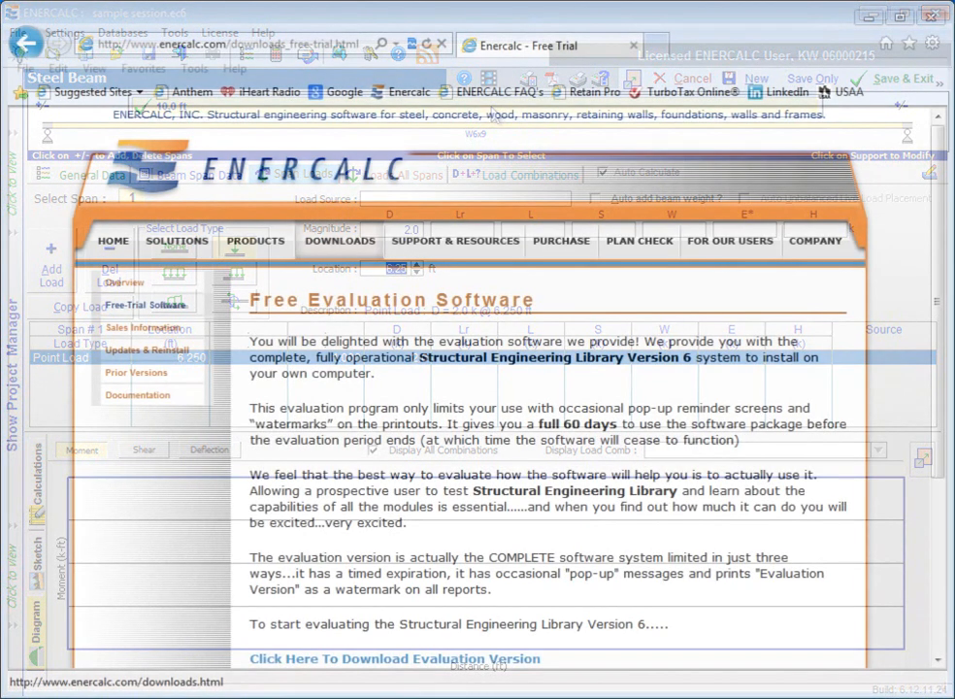
- Open the Free Evaluation Software page from the enercalc.com Downloads menu
{"action": "left_click", "coordinate": [339, 241]}
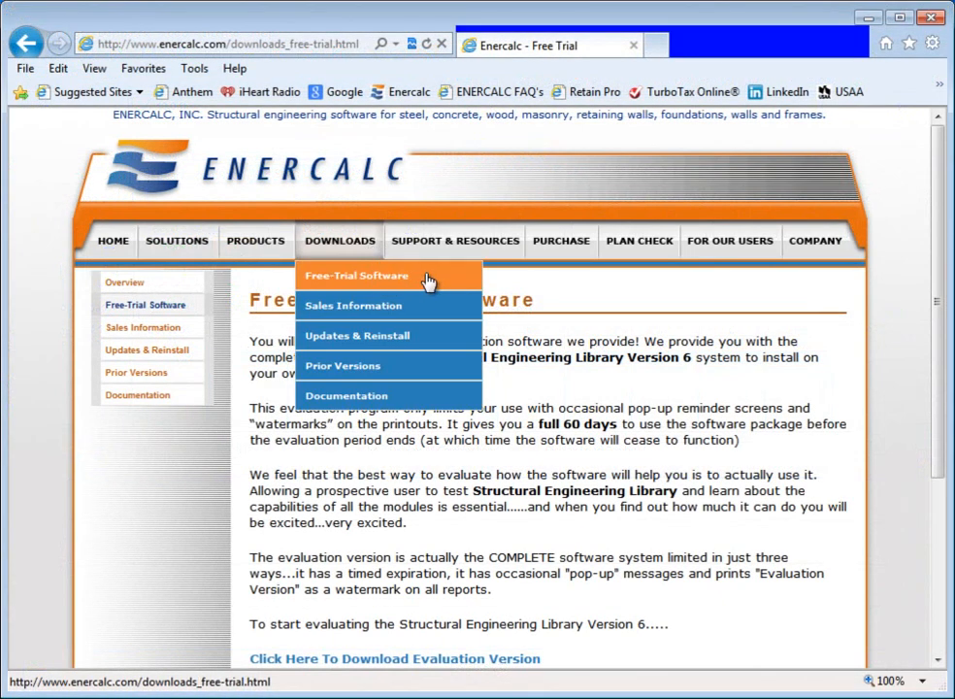